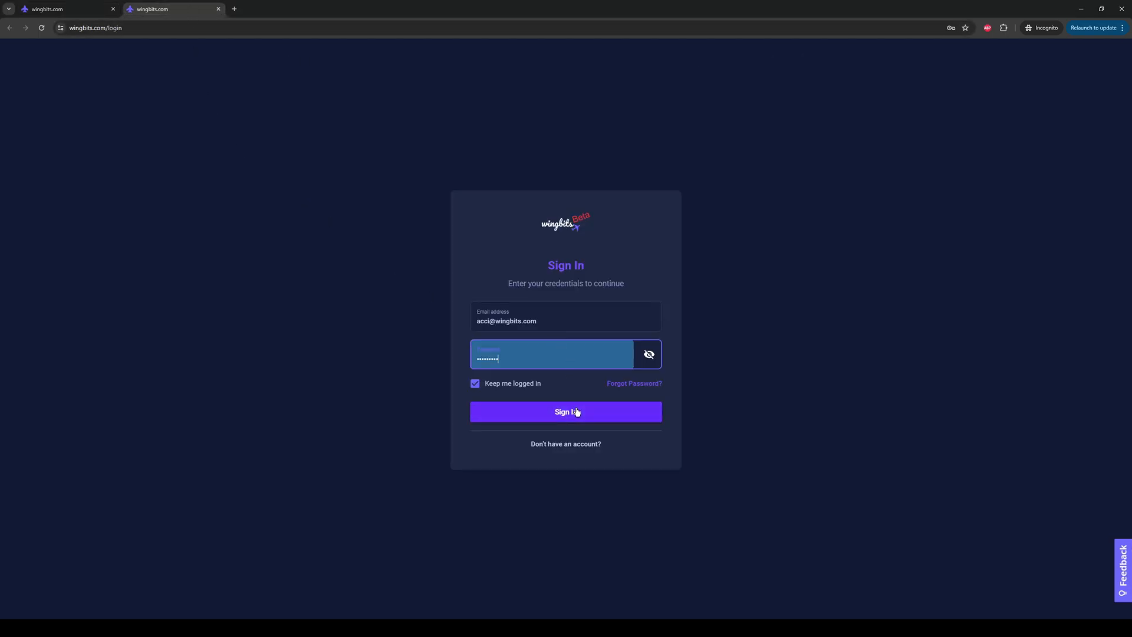
# Sign in with the entered credentials to reach the Antennas dashboard.
pyautogui.click(565, 411)
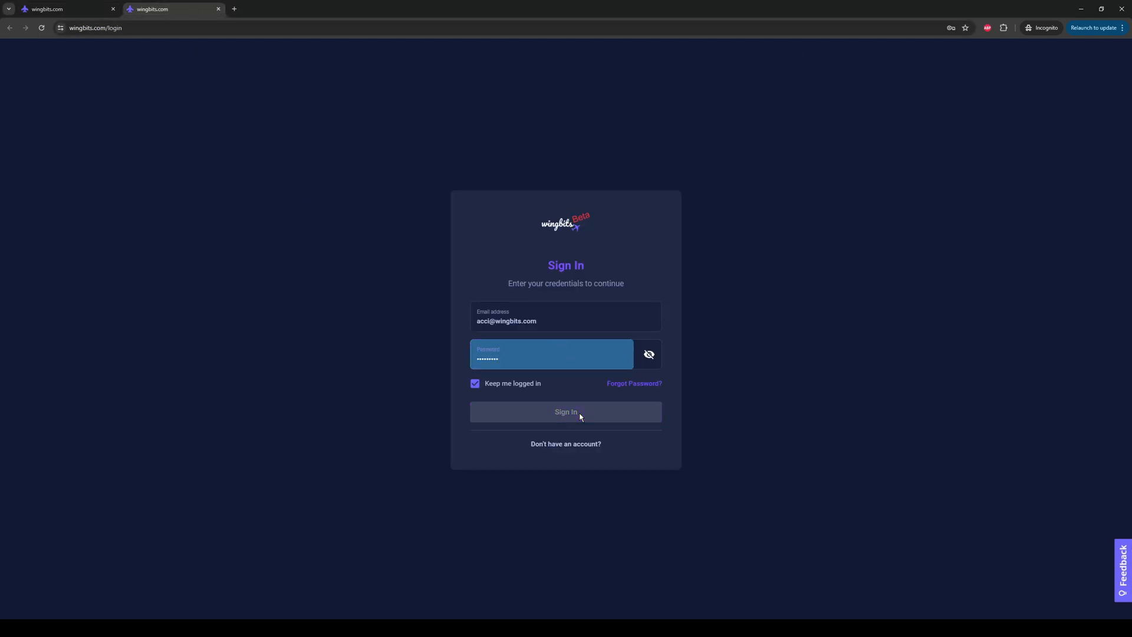
pyautogui.click(564, 411)
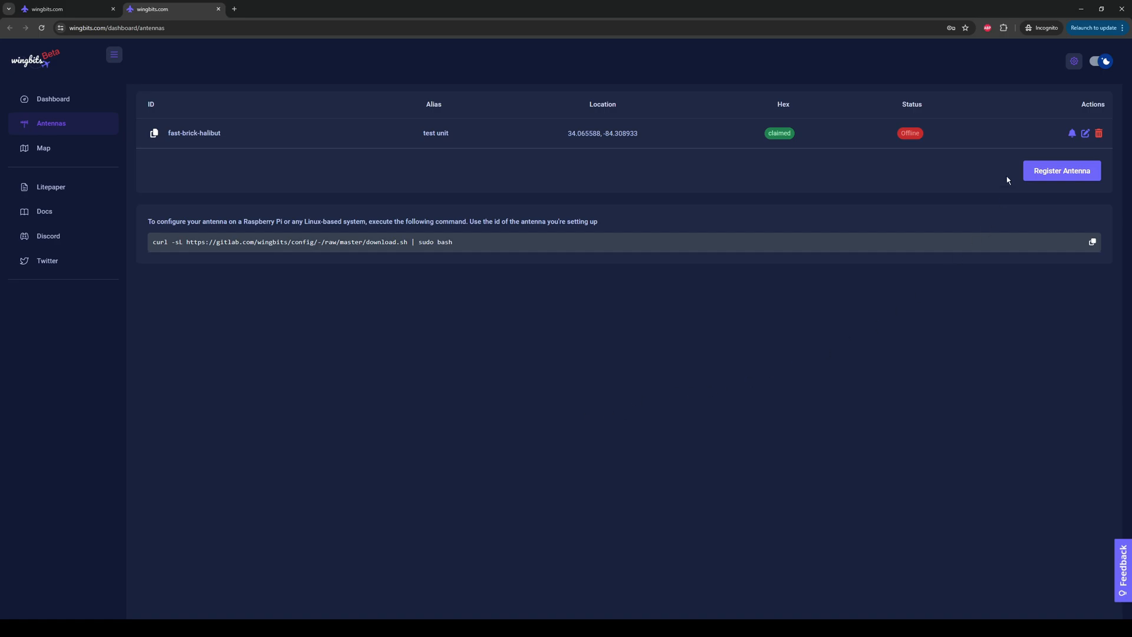
# Go to account Settings from the profile menu.
pyautogui.click(1072, 60)
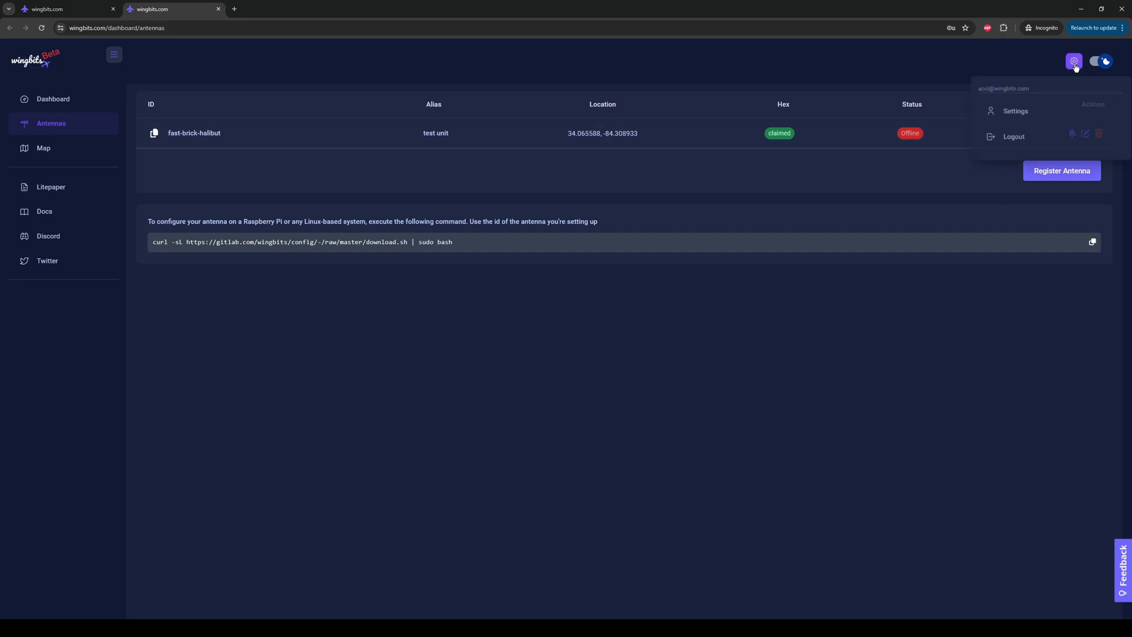
pyautogui.moveTo(1066, 77)
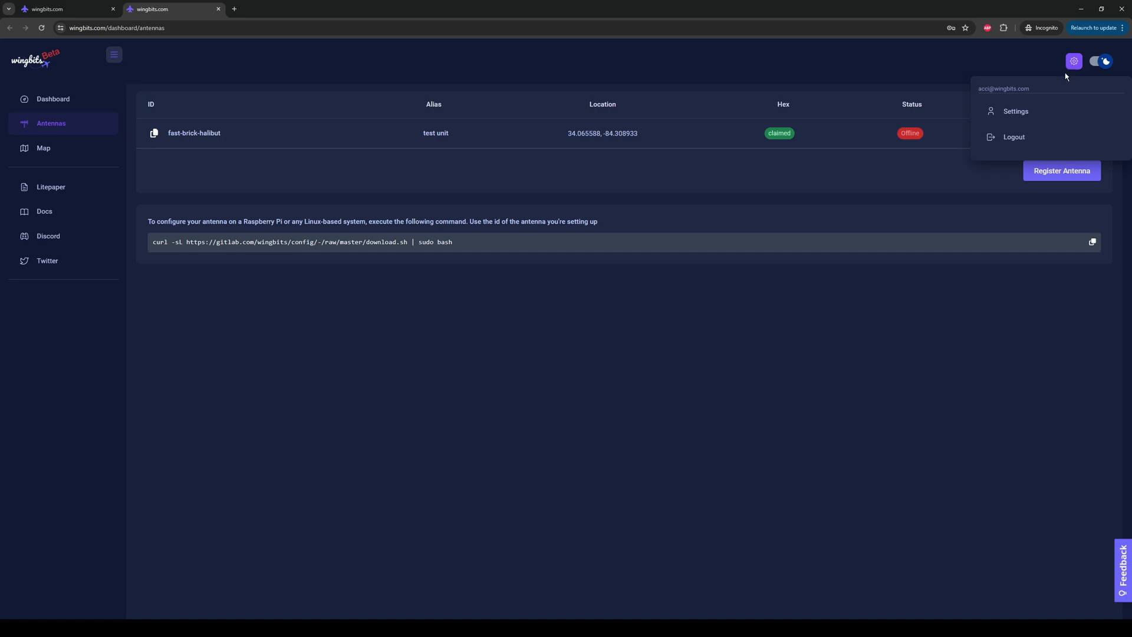
pyautogui.moveTo(1015, 112)
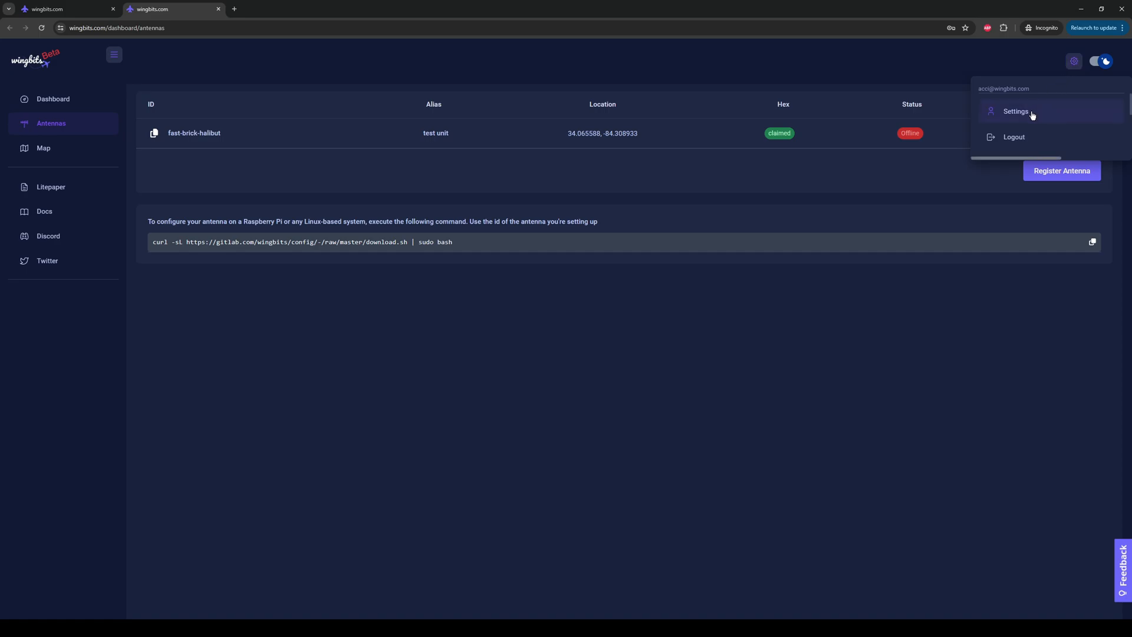
pyautogui.click(1013, 111)
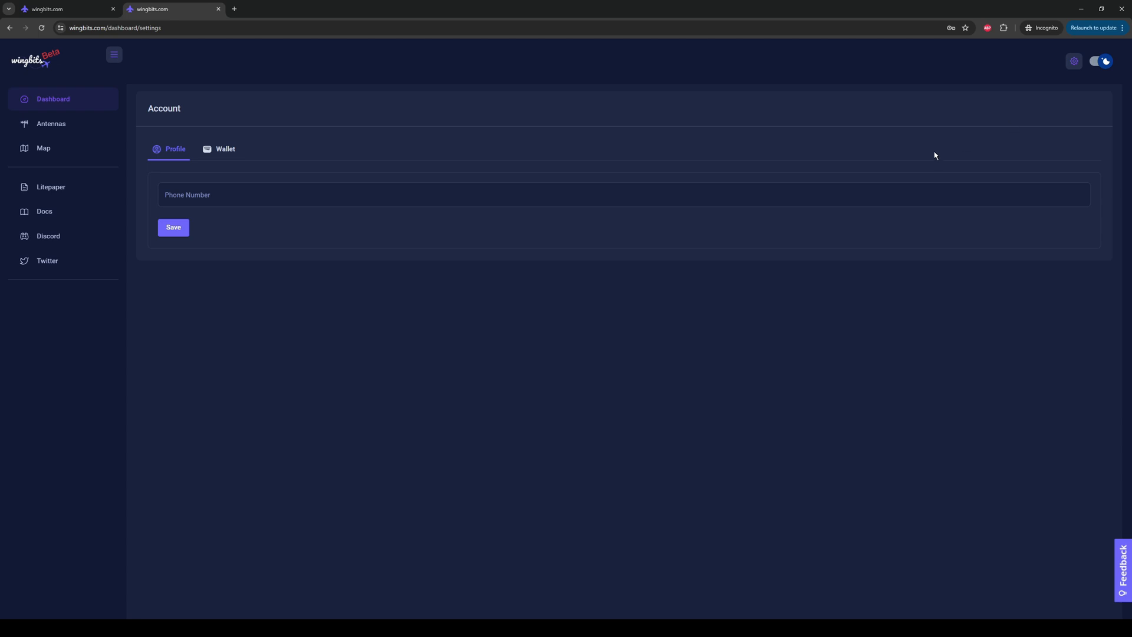
pyautogui.moveTo(236, 154)
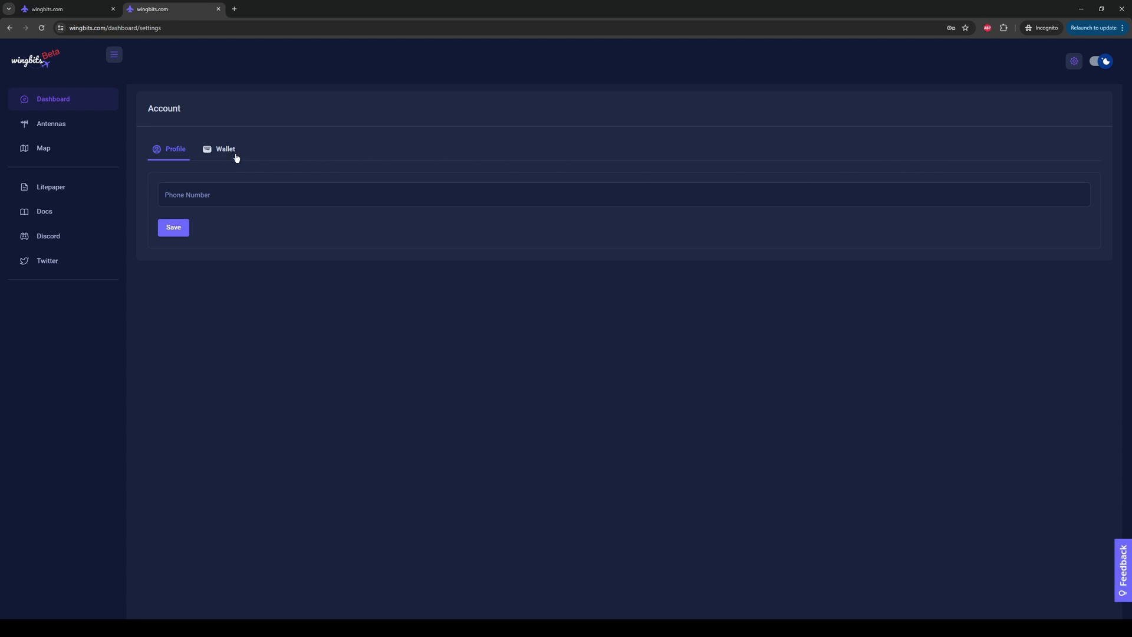
pyautogui.moveTo(227, 153)
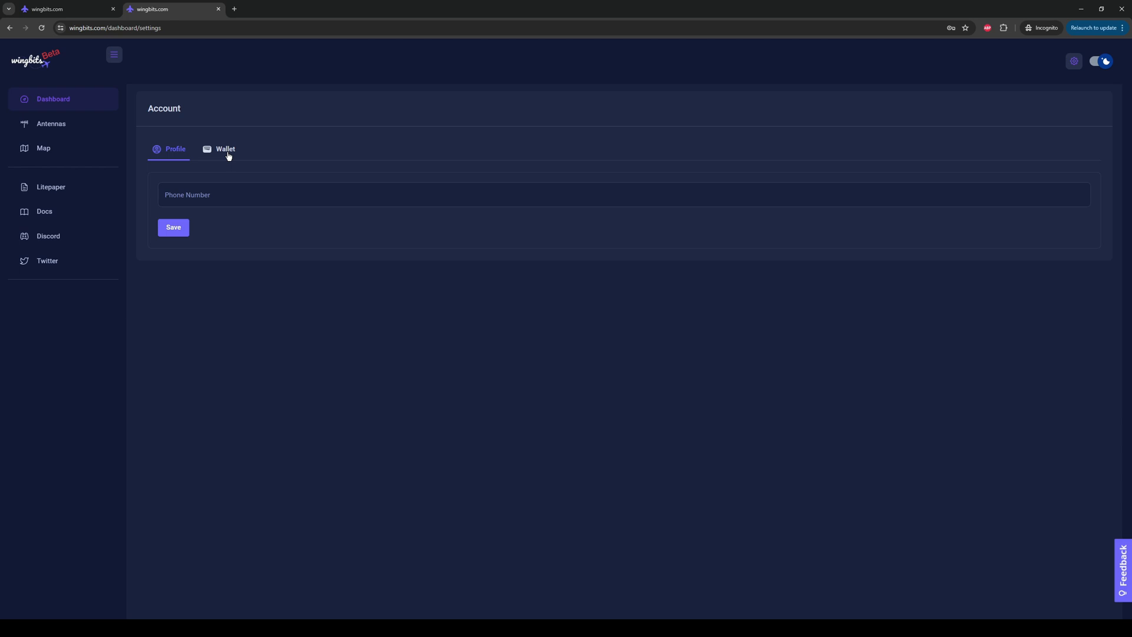
# Switch to the Wallet tab and start a new Add Wallet form.
pyautogui.click(225, 149)
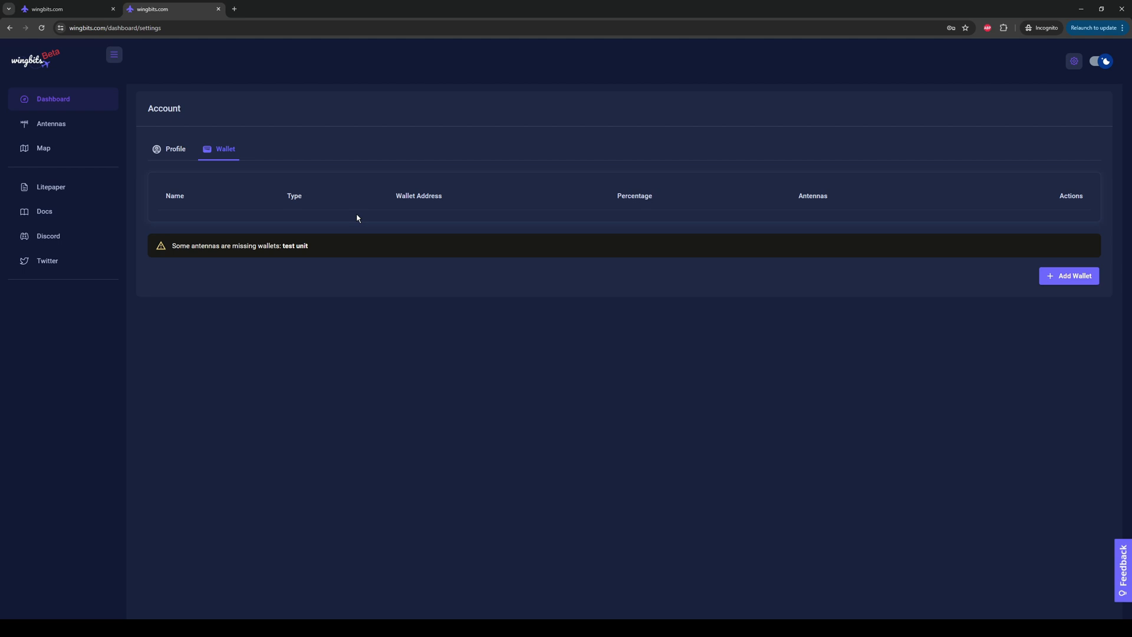
pyautogui.doubleClick(293, 246)
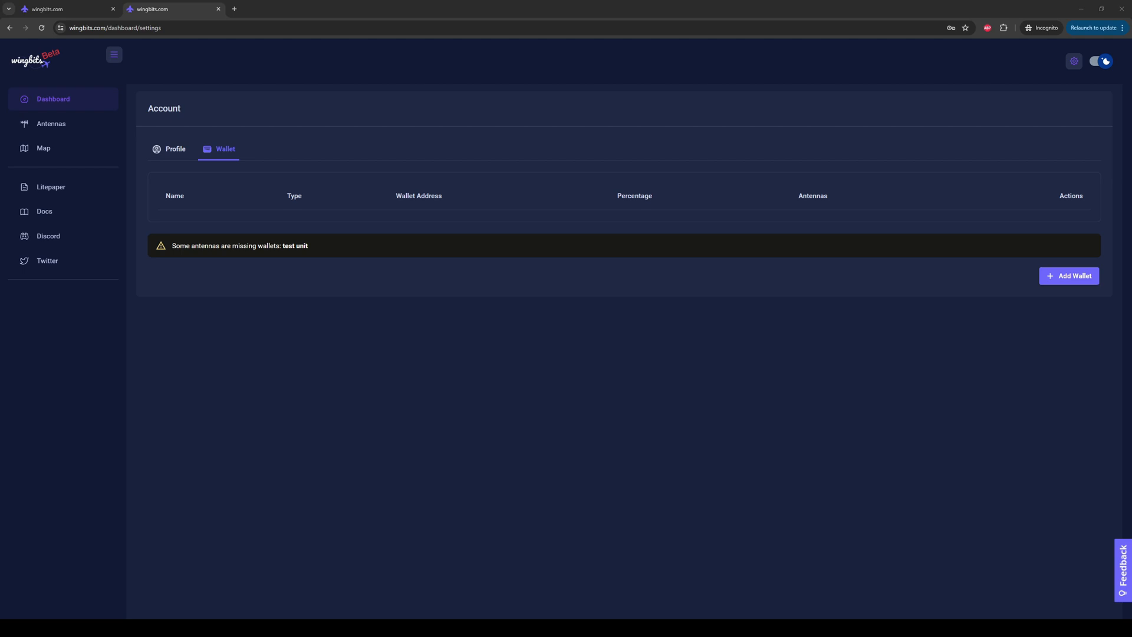
pyautogui.click(1069, 276)
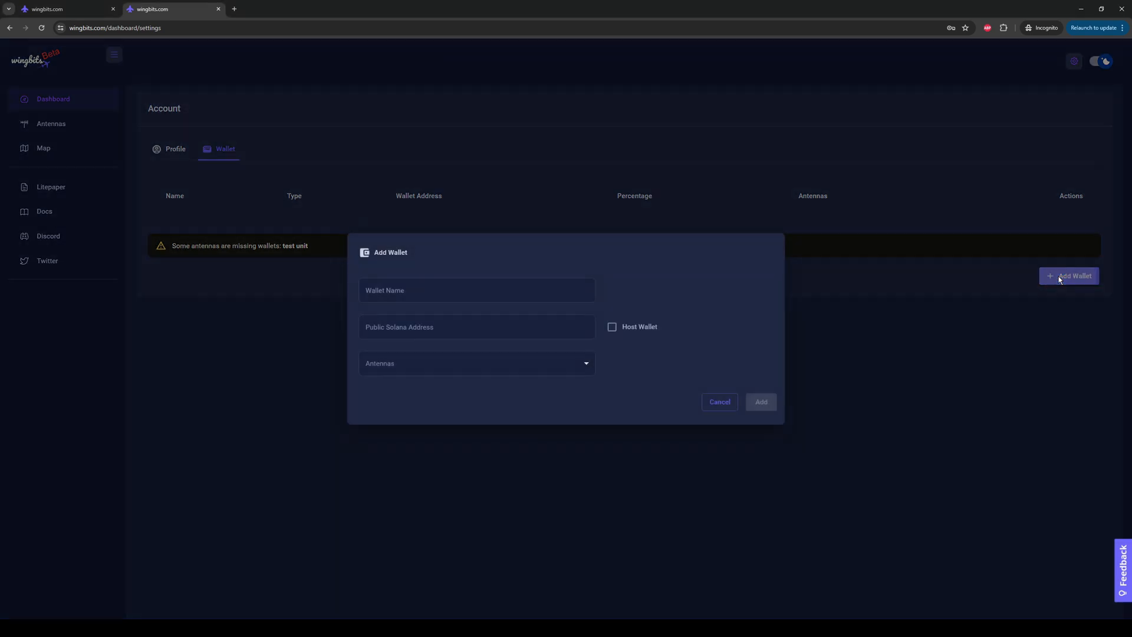
# Enter 'phantom' as the wallet name for the new wallet.
pyautogui.click(476, 290)
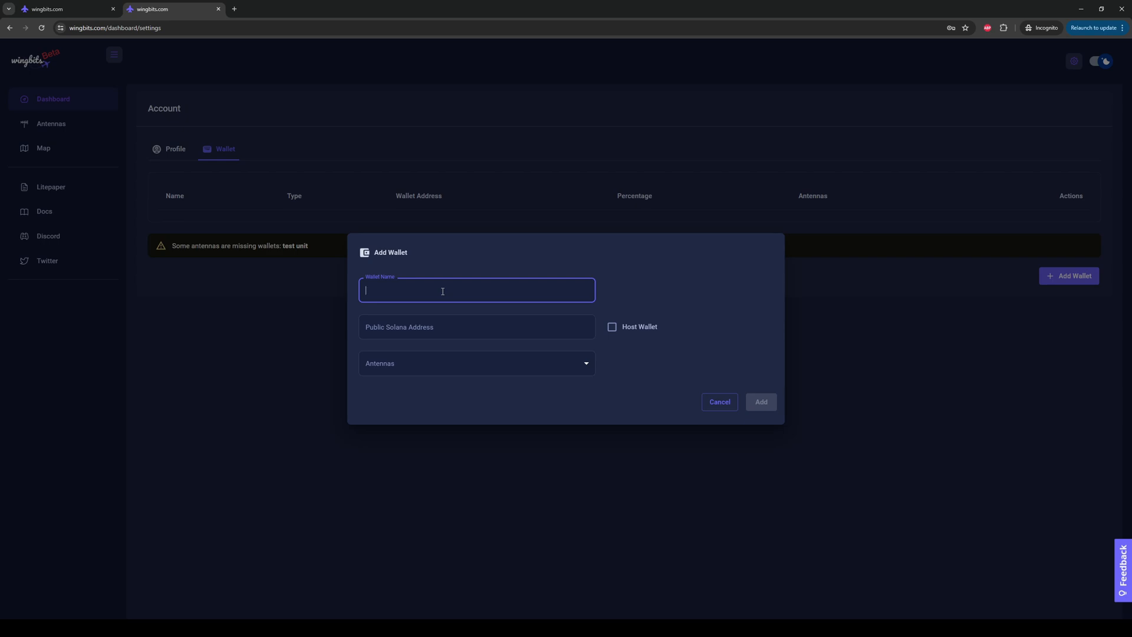
pyautogui.write('phato')
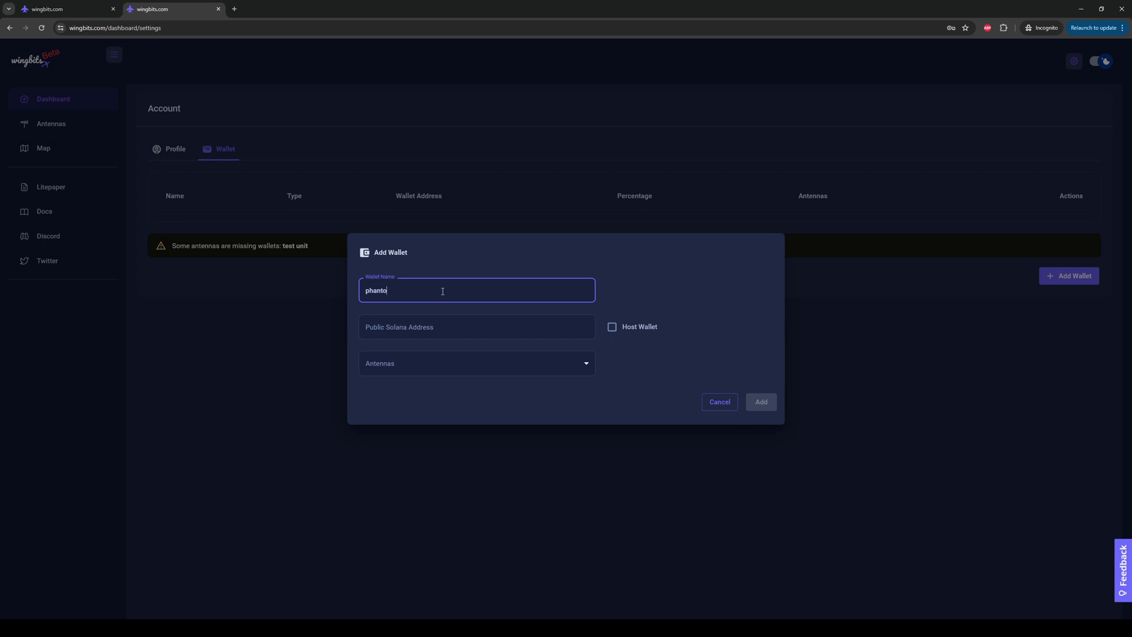
pyautogui.write('m')
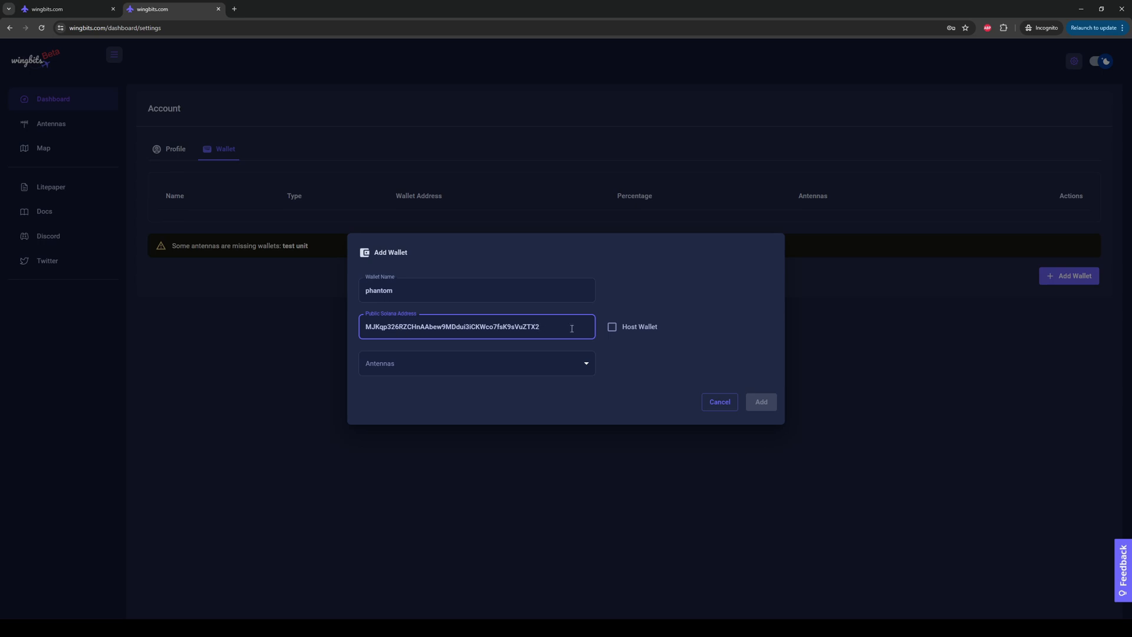
pyautogui.moveTo(611, 326)
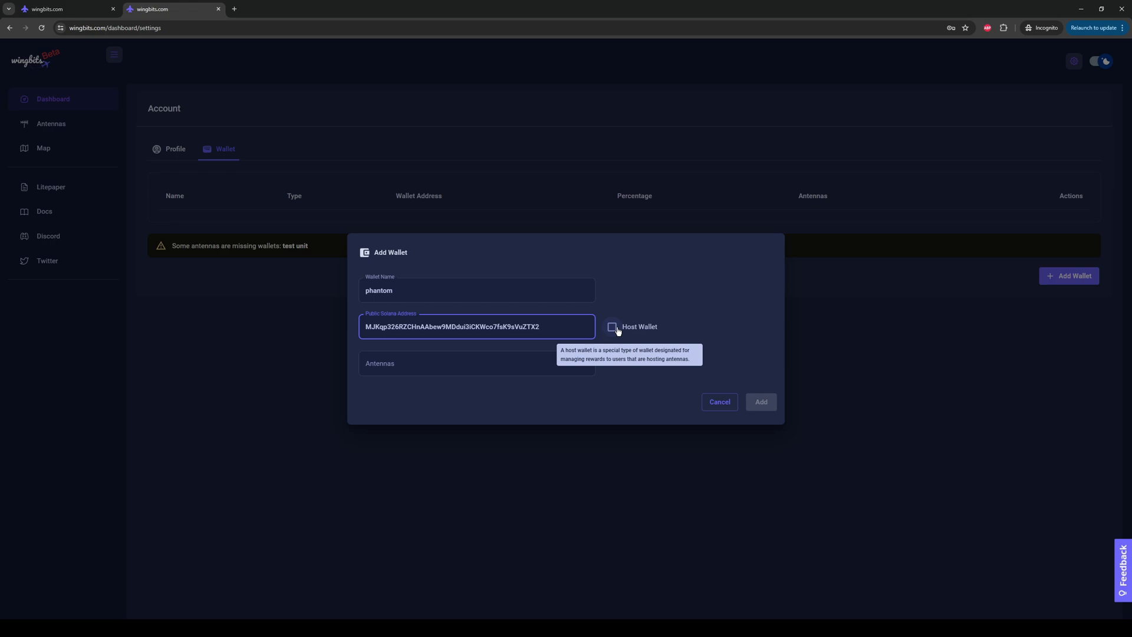
pyautogui.moveTo(707, 363)
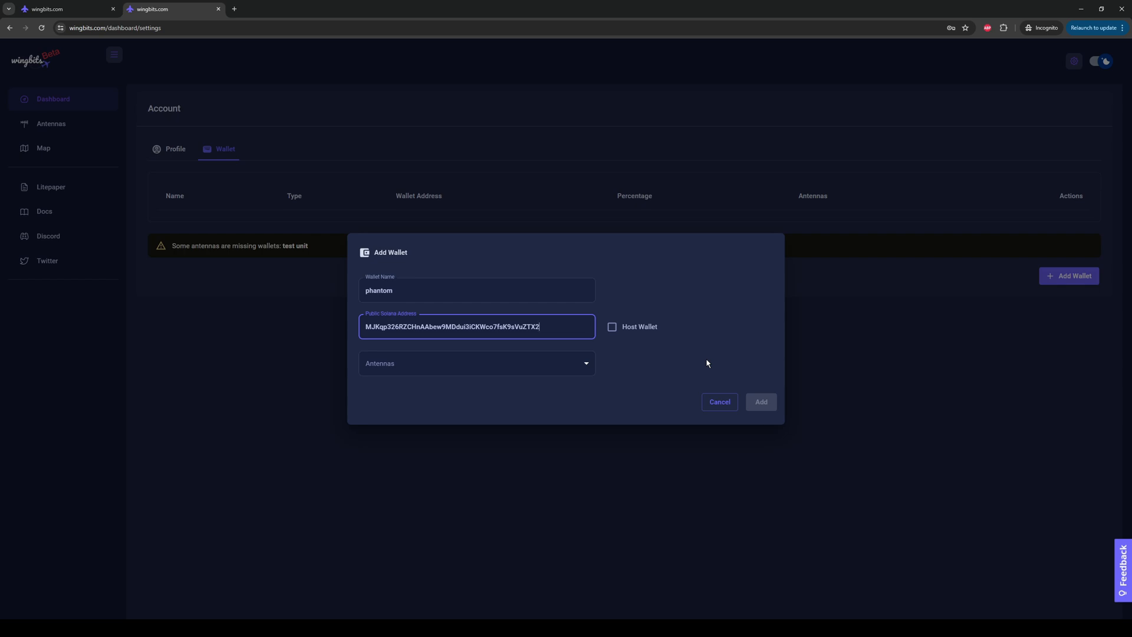
pyautogui.moveTo(605, 384)
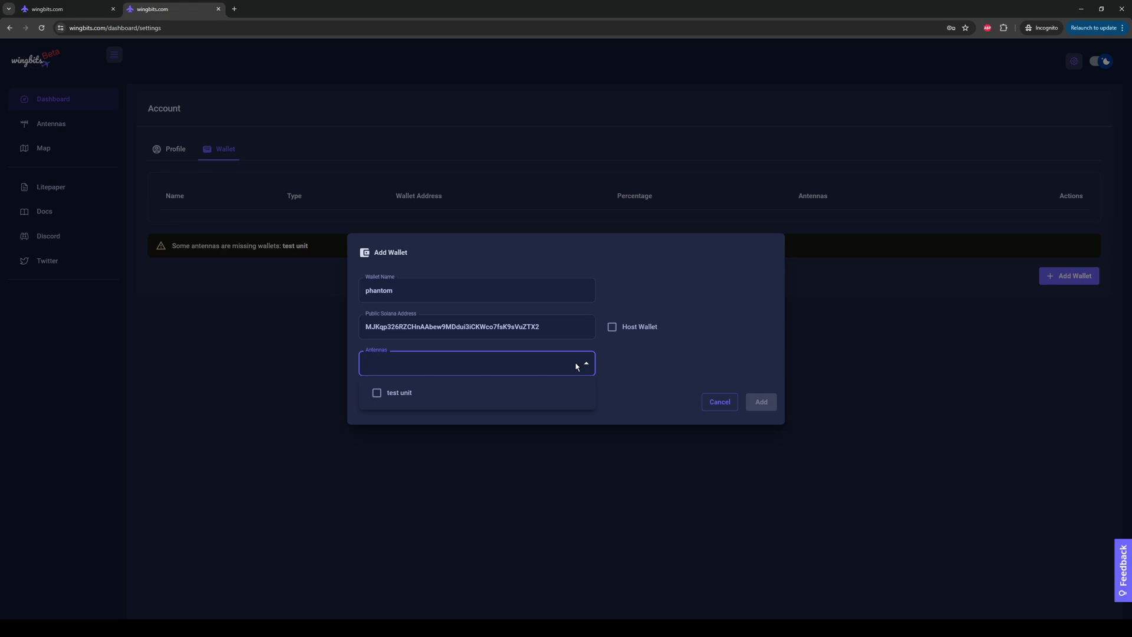
pyautogui.moveTo(467, 391)
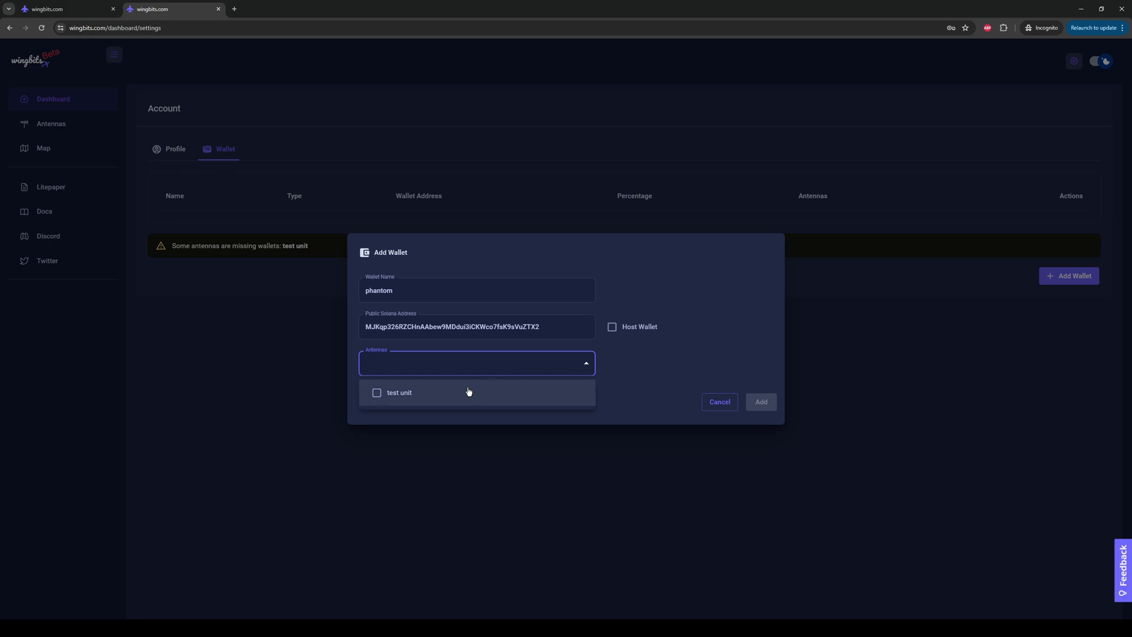
pyautogui.moveTo(422, 401)
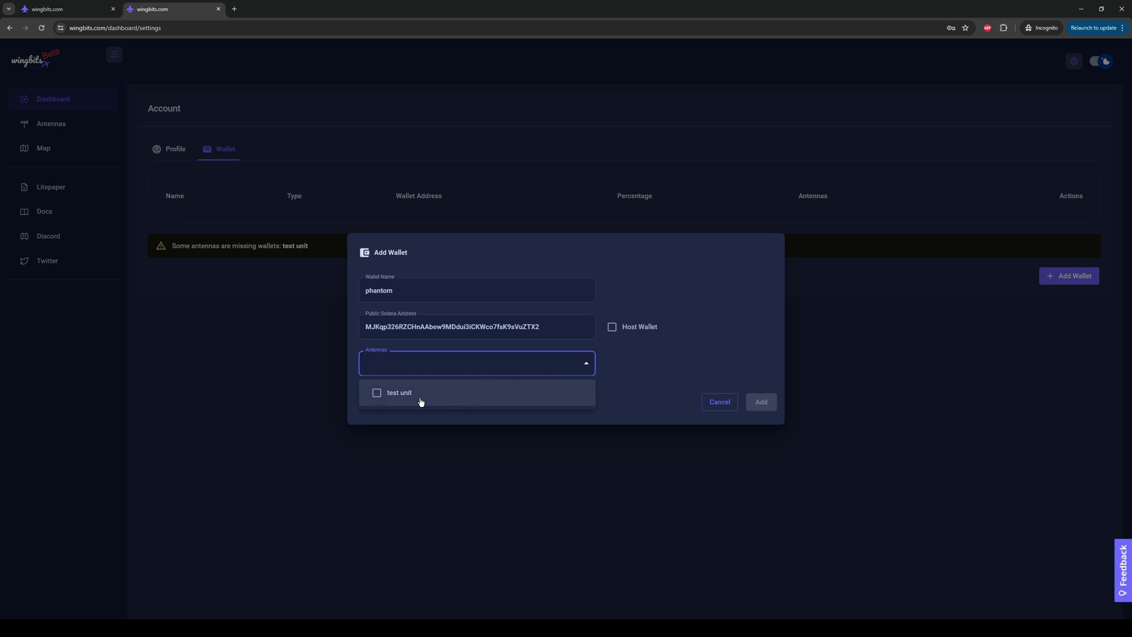
# Choose the test unit antenna for the new phantom wallet.
pyautogui.click(376, 392)
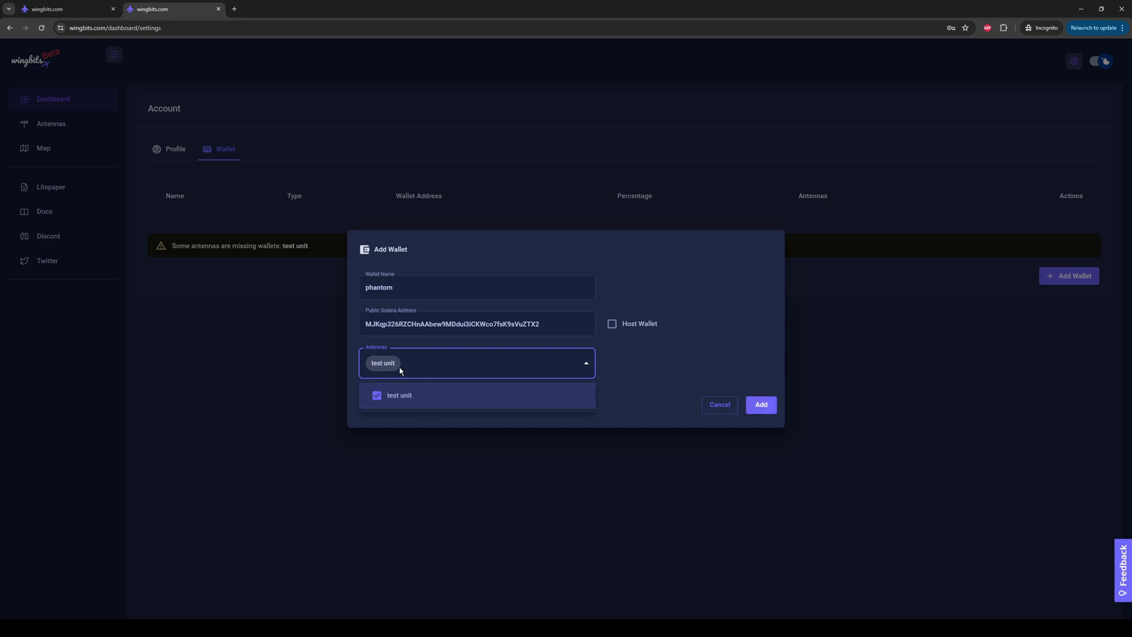
pyautogui.moveTo(641, 395)
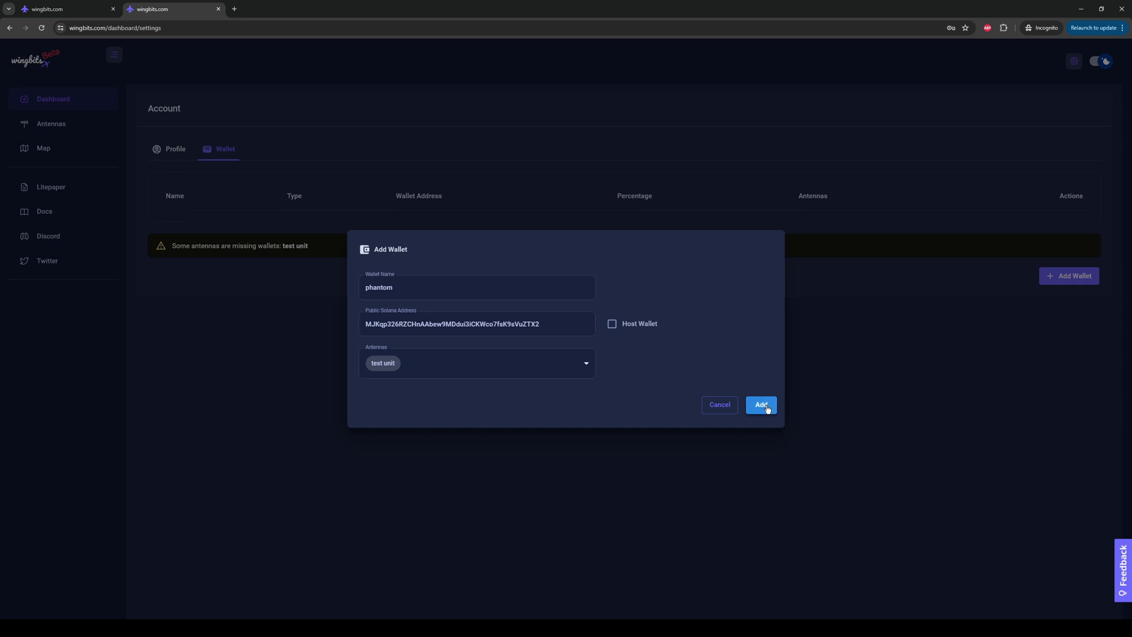
# Save the phantom wallet as an Owner wallet for test unit.
pyautogui.click(760, 405)
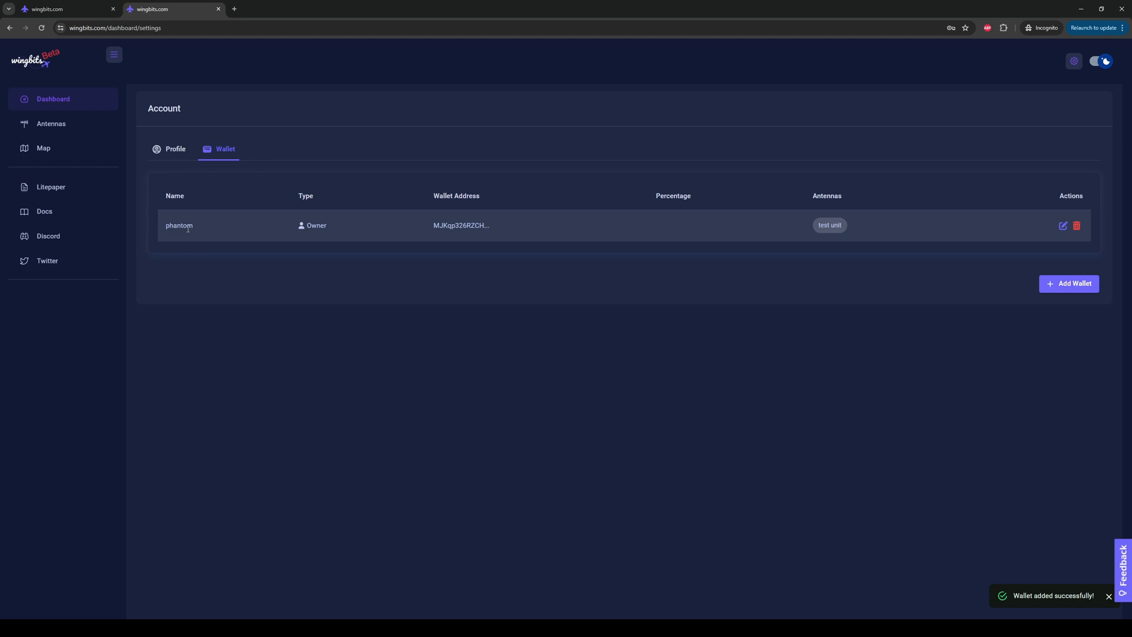
pyautogui.moveTo(194, 232)
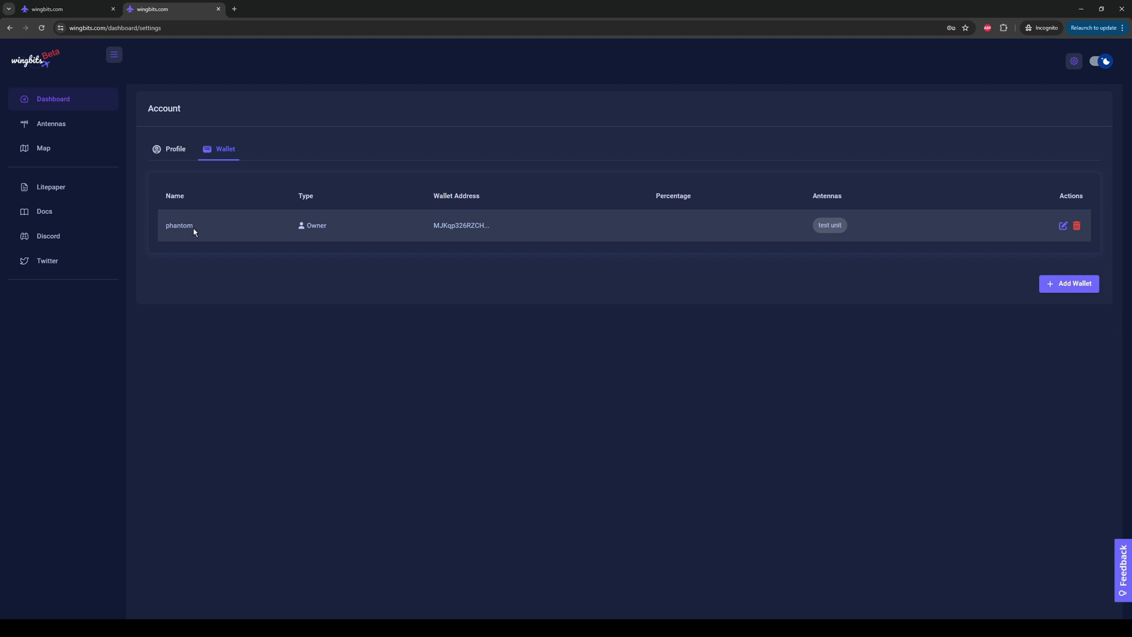
pyautogui.moveTo(336, 234)
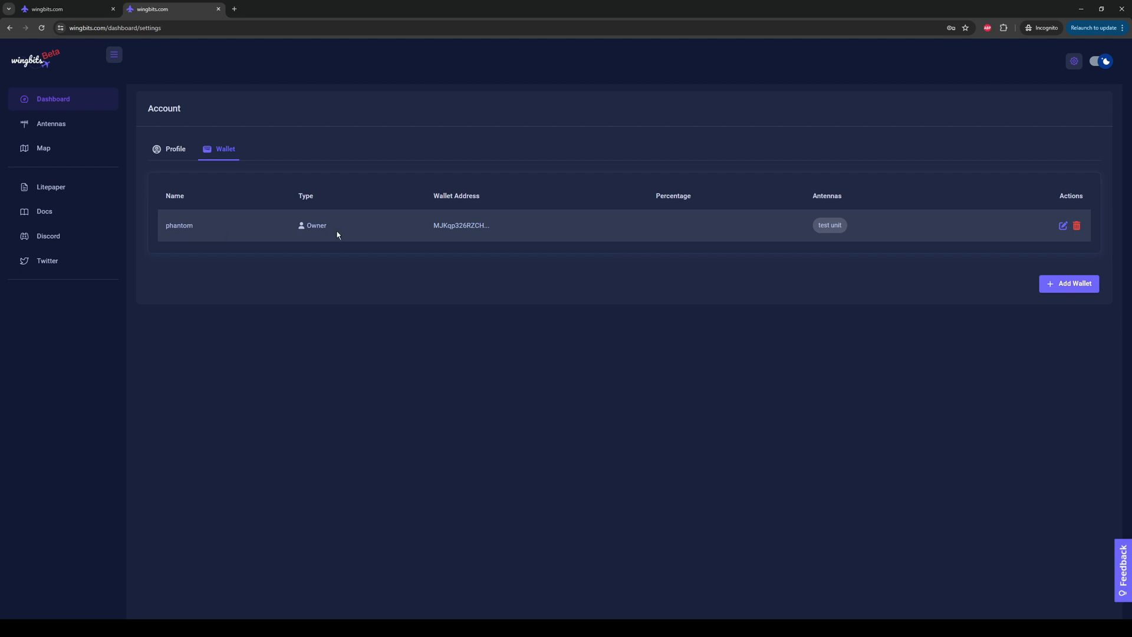
pyautogui.moveTo(320, 227)
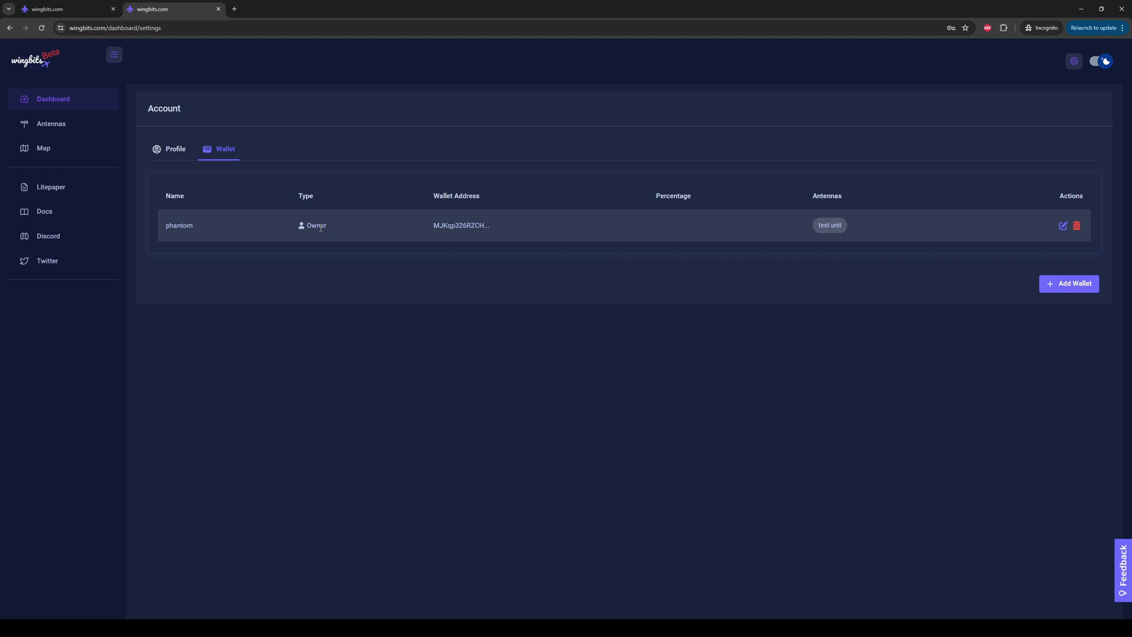
pyautogui.moveTo(677, 229)
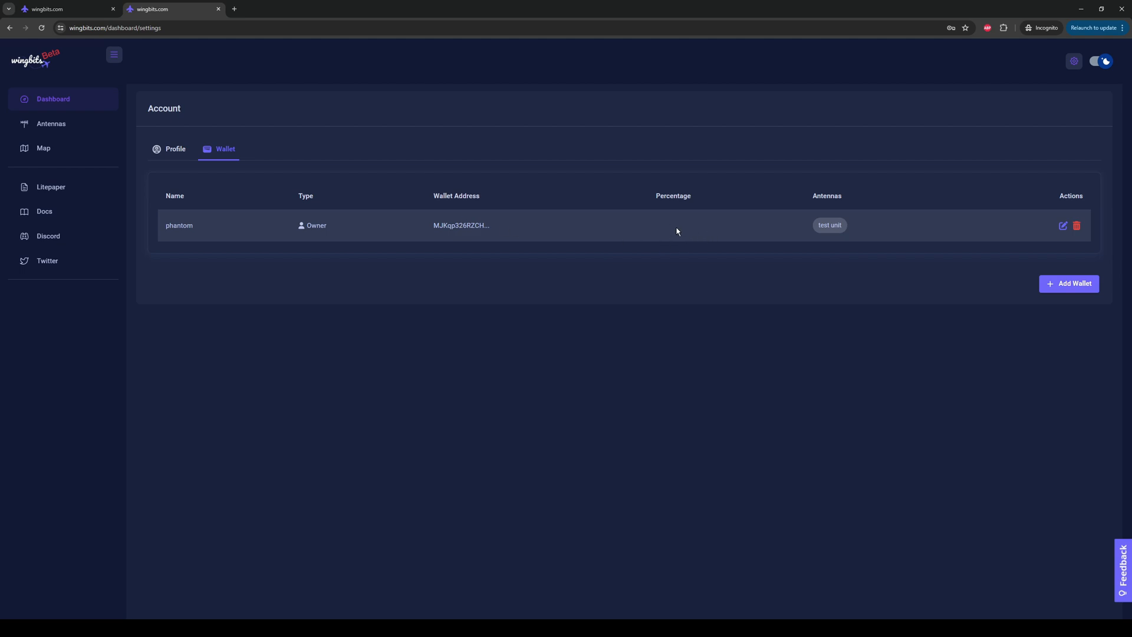
pyautogui.moveTo(666, 238)
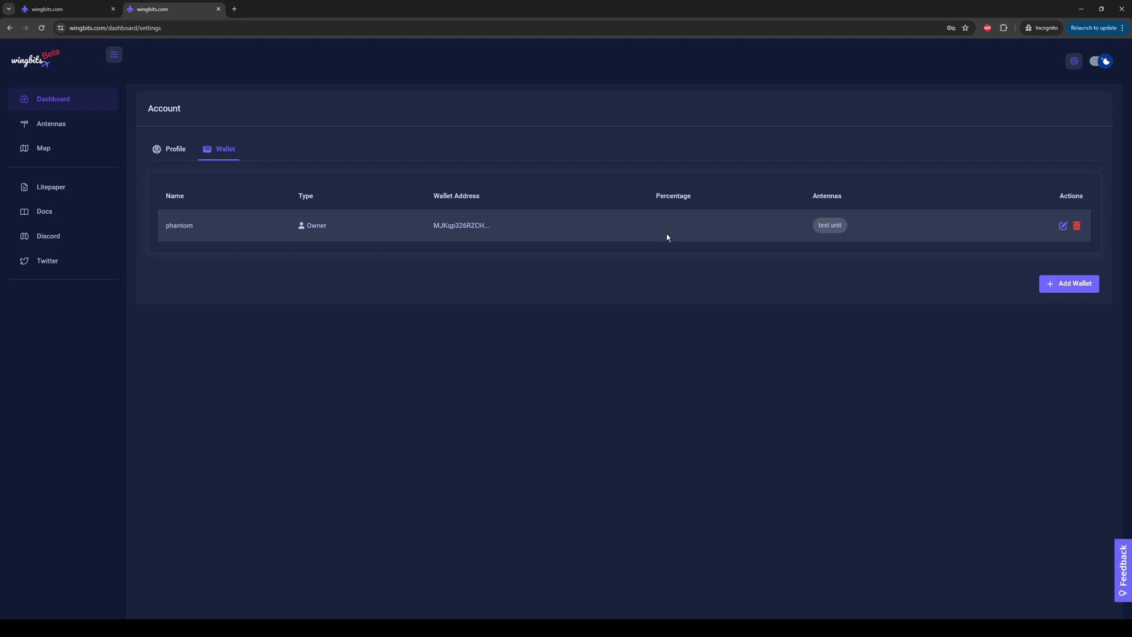
pyautogui.moveTo(1070, 283)
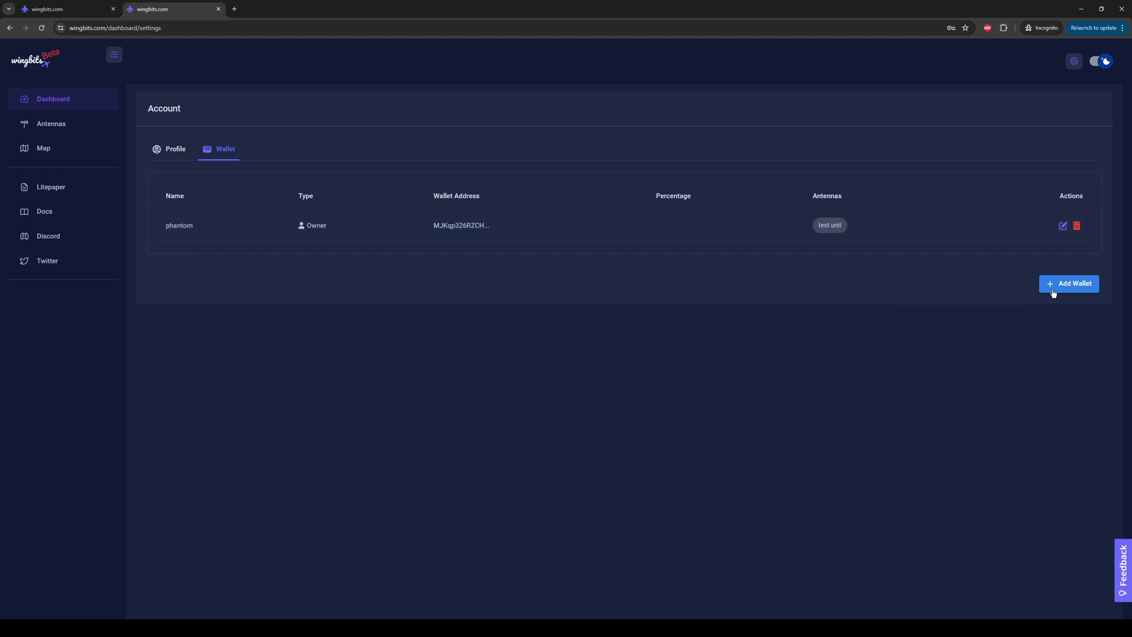
pyautogui.click(1069, 283)
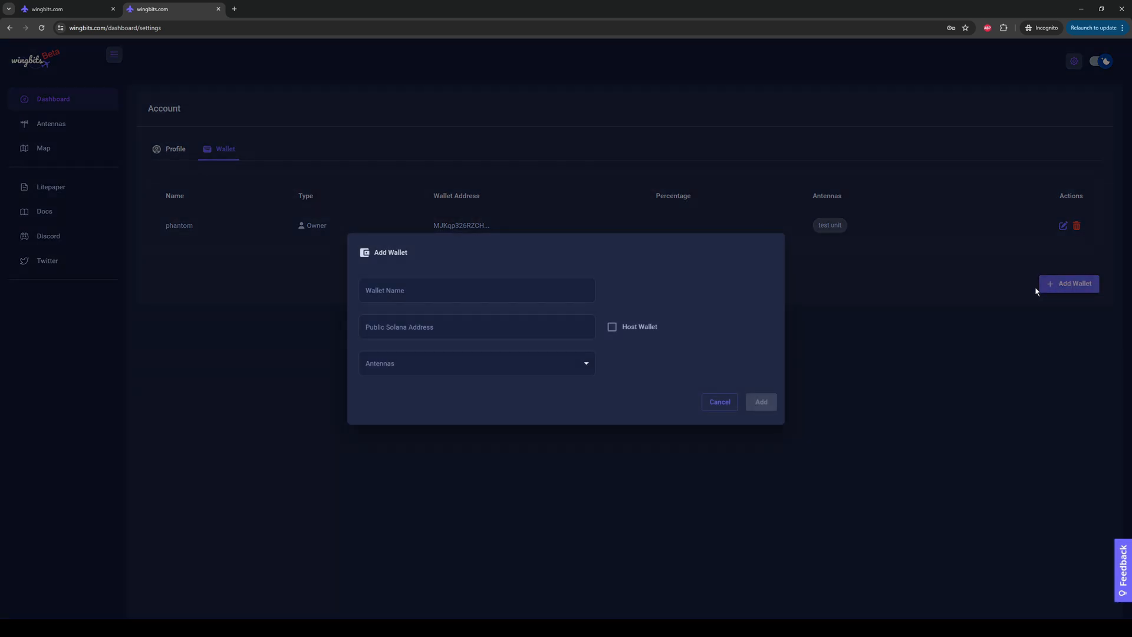
pyautogui.click(476, 290)
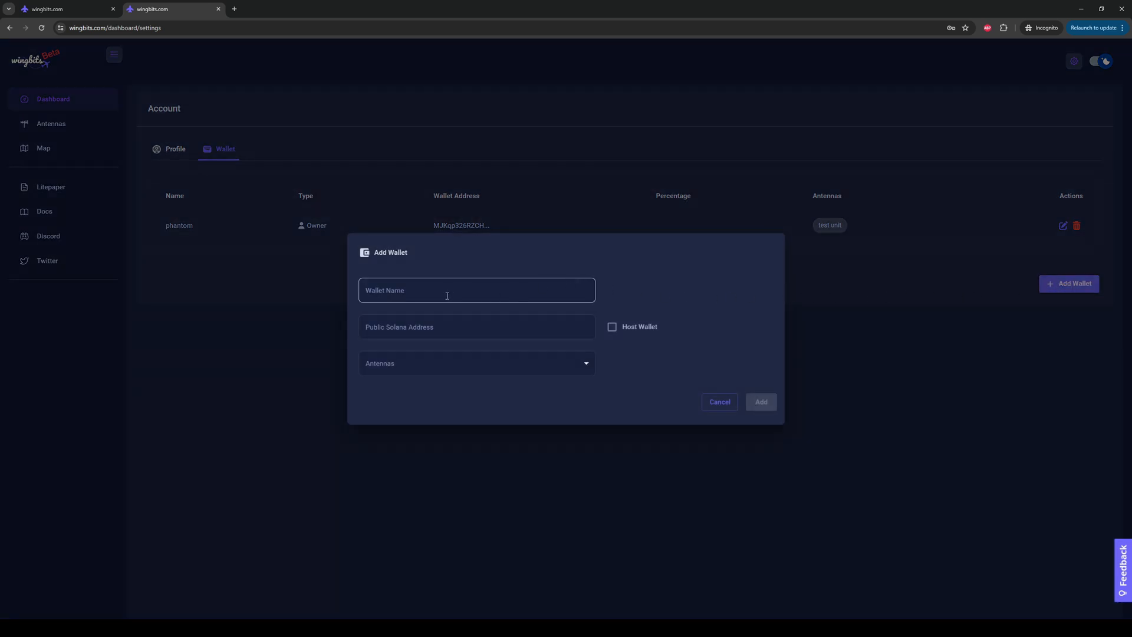
pyautogui.click(476, 290)
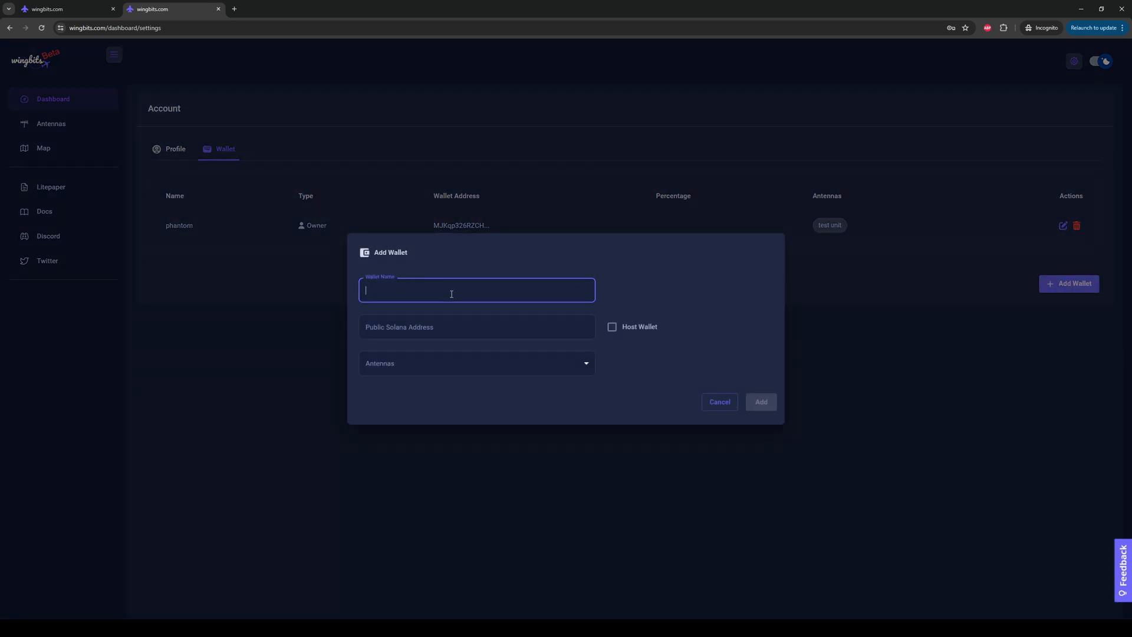
pyautogui.write("mary's w")
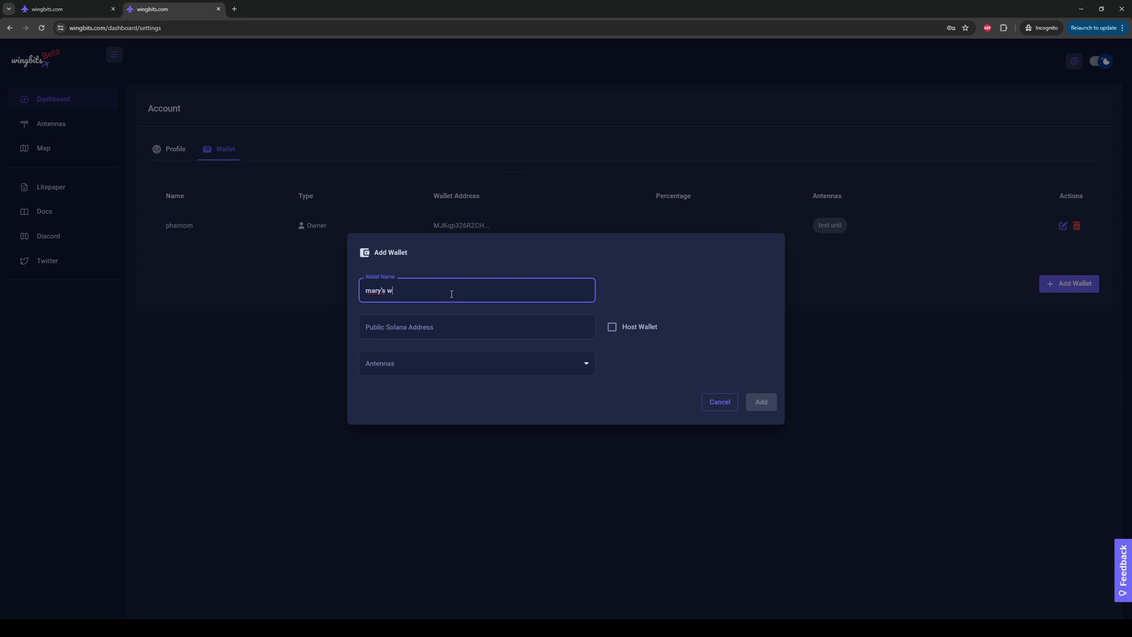
pyautogui.write('allet')
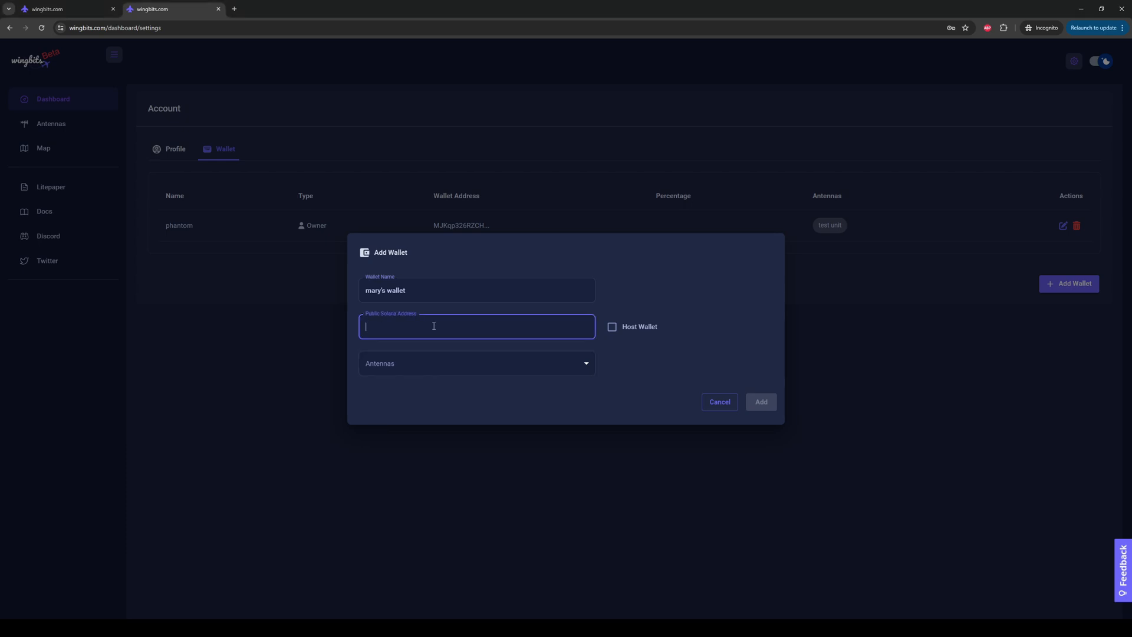
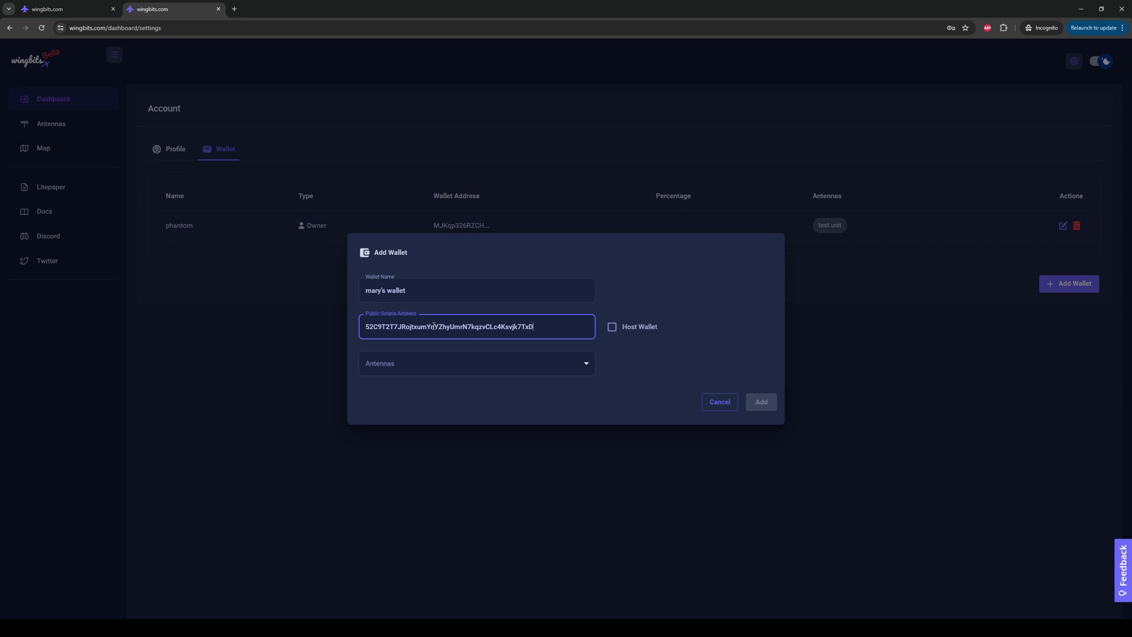
pyautogui.moveTo(579, 334)
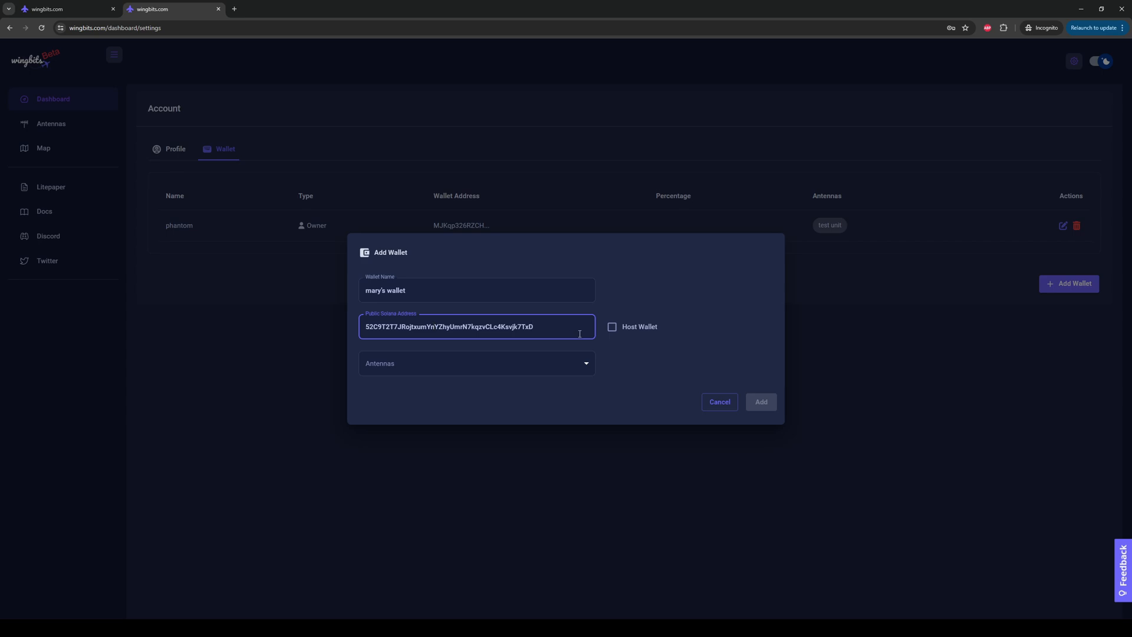
pyautogui.moveTo(612, 327)
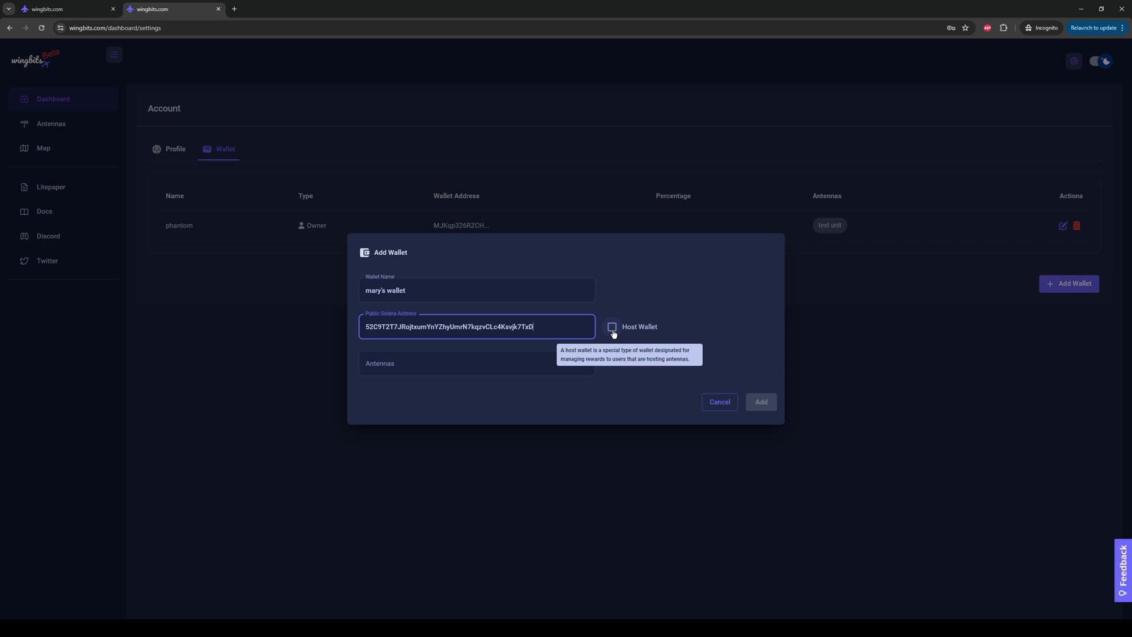
# Save mary's wallet as a Host wallet for test unit at 25%.
pyautogui.click(612, 326)
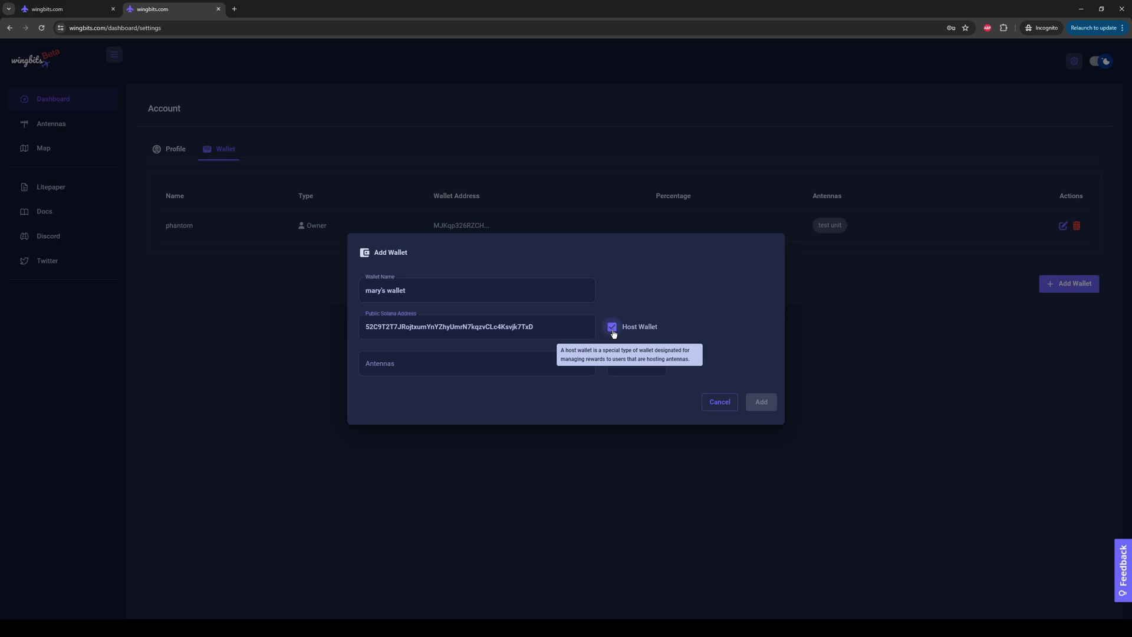
pyautogui.click(476, 363)
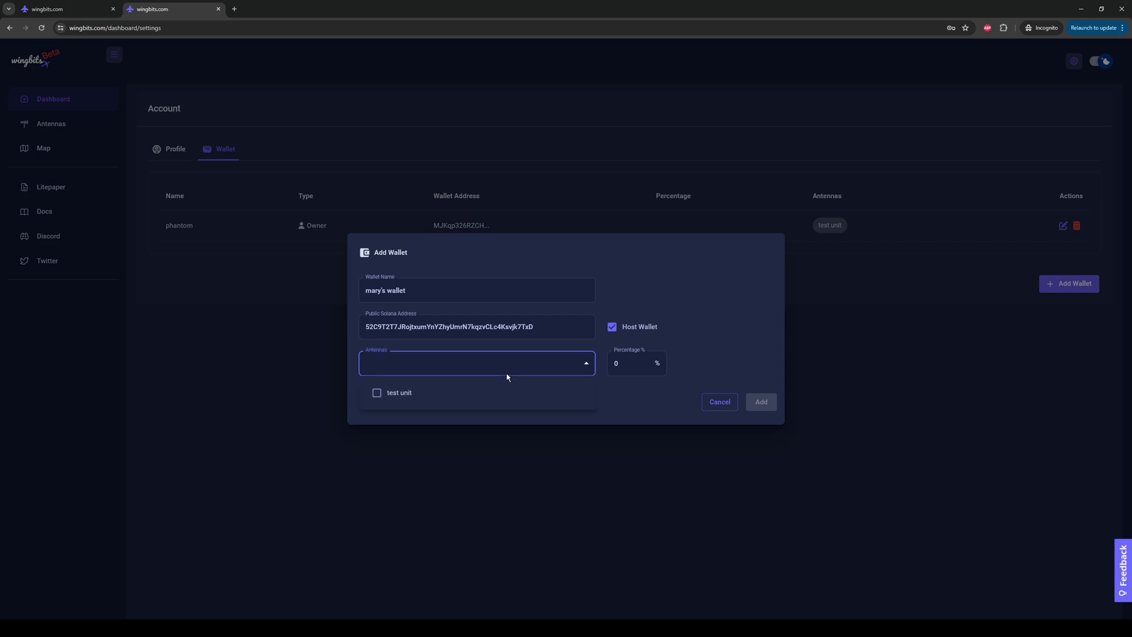
pyautogui.moveTo(469, 397)
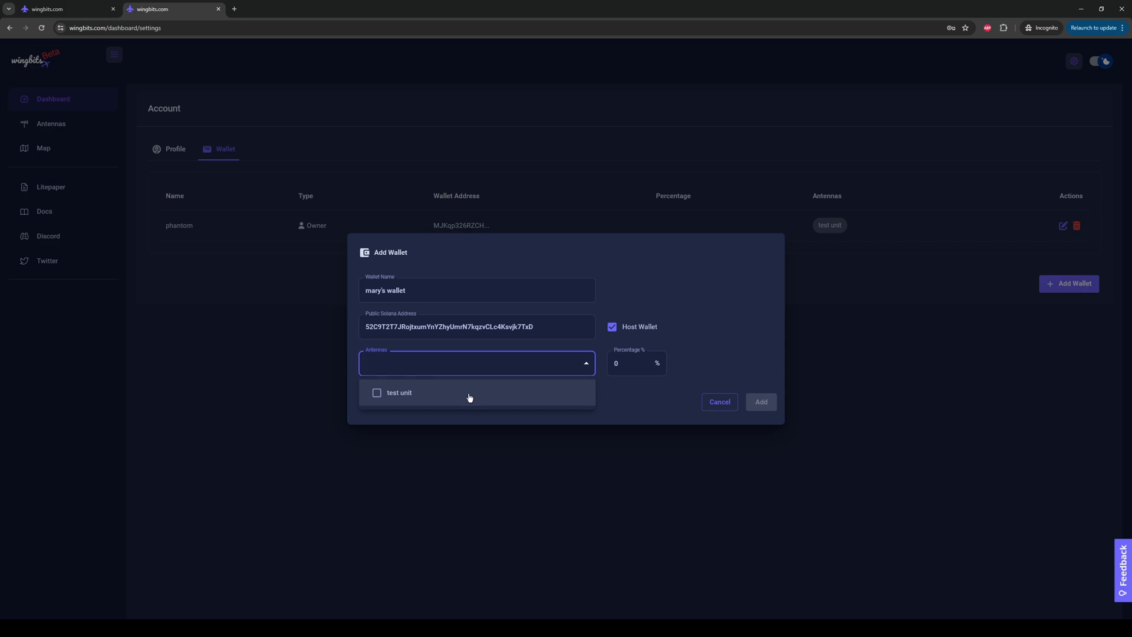
pyautogui.click(398, 391)
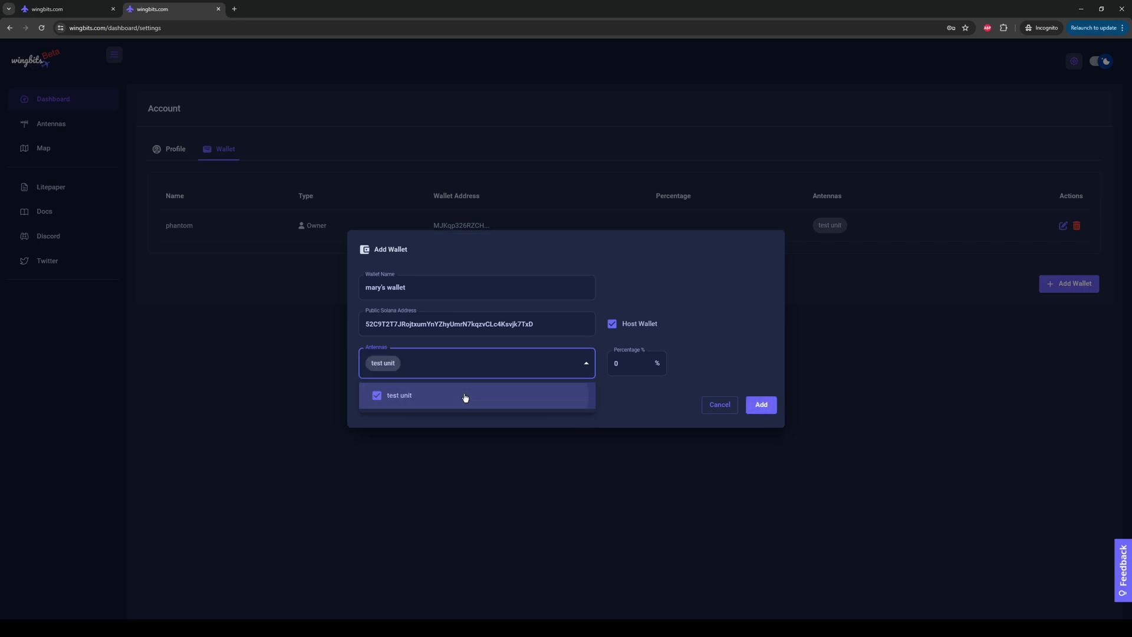
pyautogui.moveTo(626, 367)
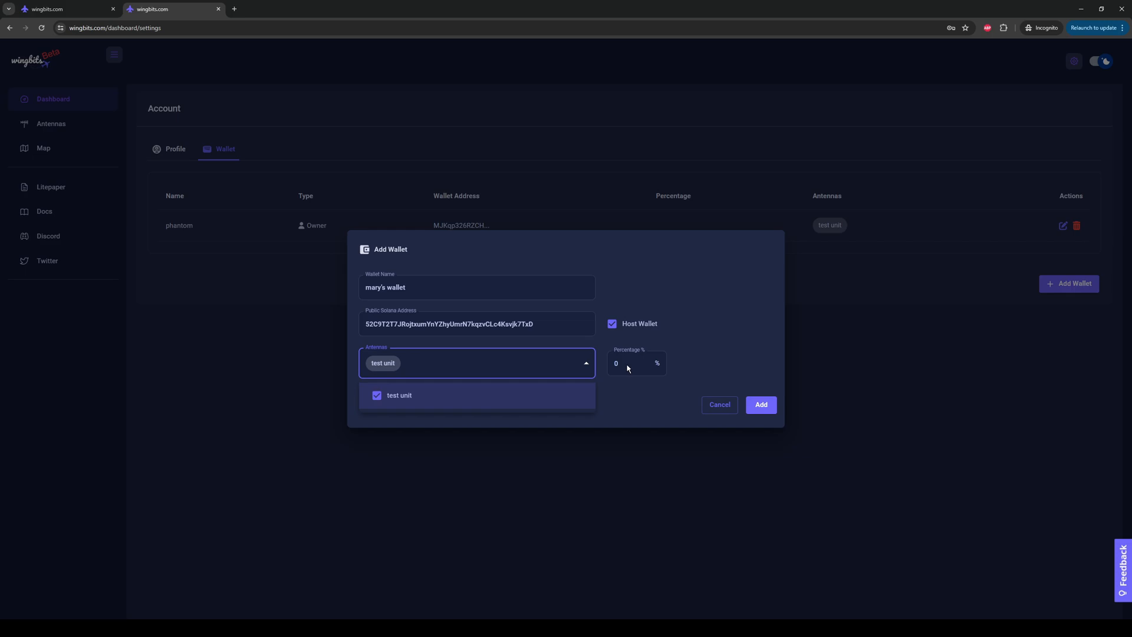
pyautogui.click(635, 363)
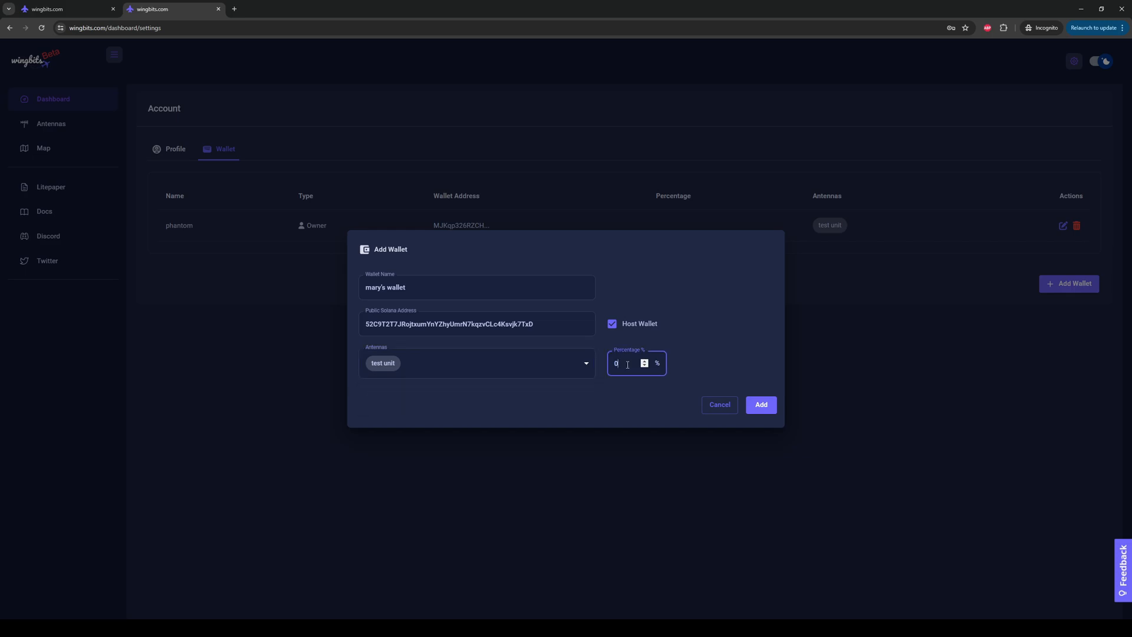
pyautogui.write('25')
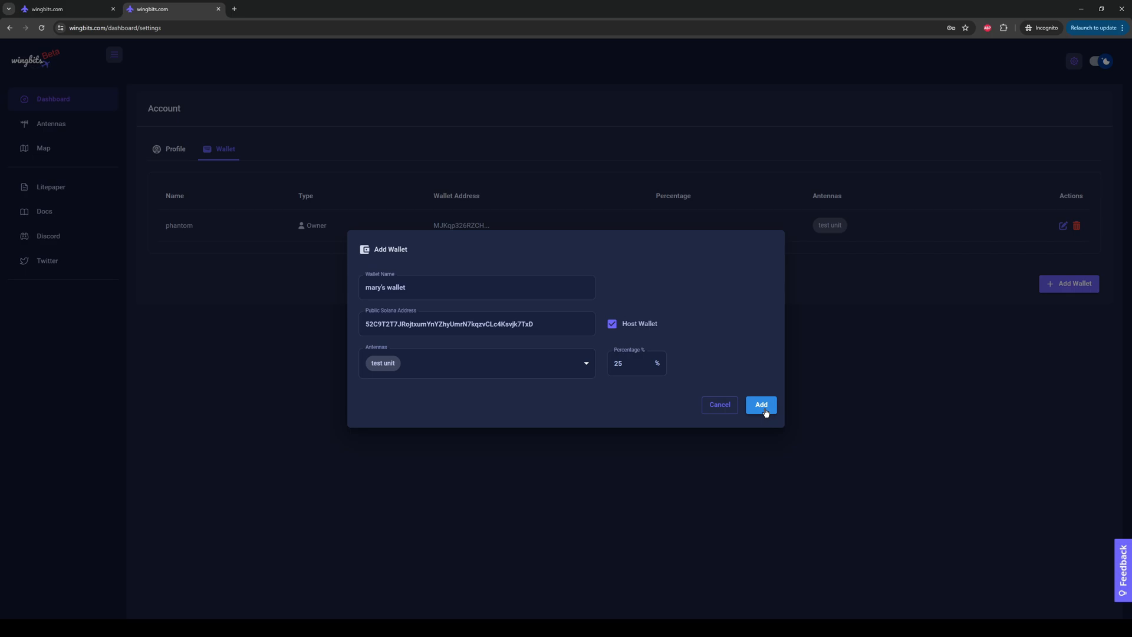
pyautogui.click(761, 404)
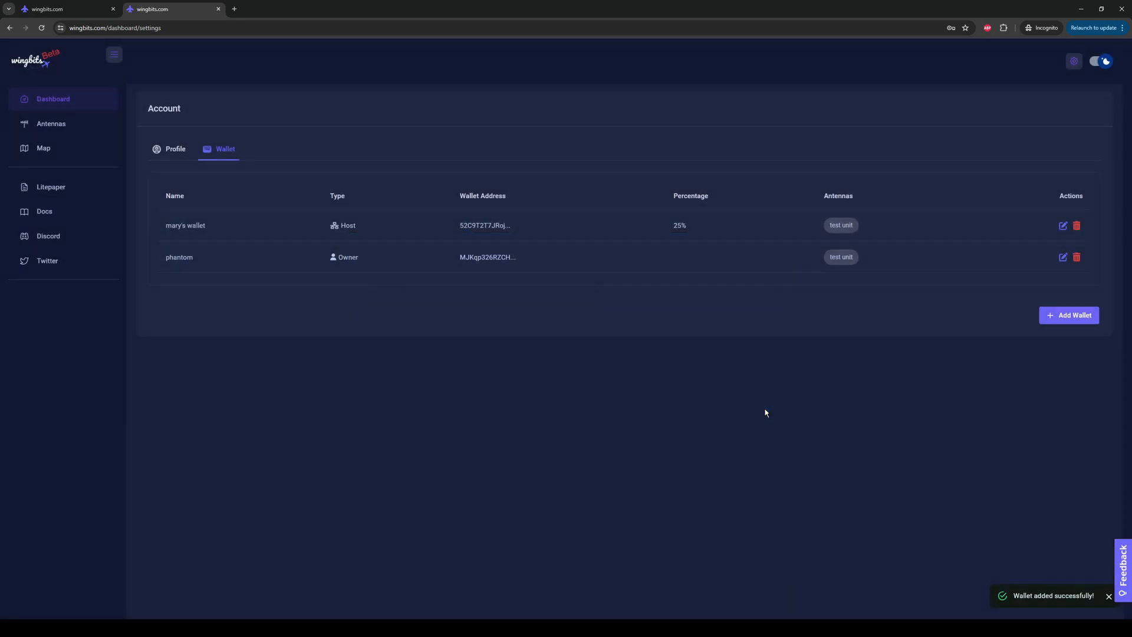
pyautogui.moveTo(201, 236)
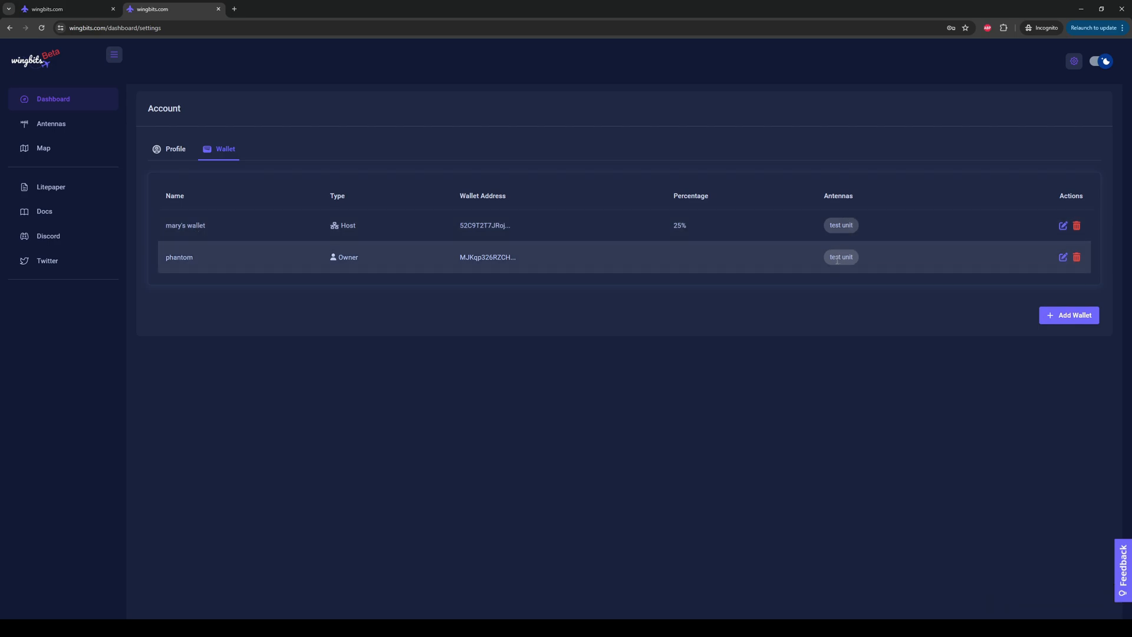
pyautogui.moveTo(667, 229)
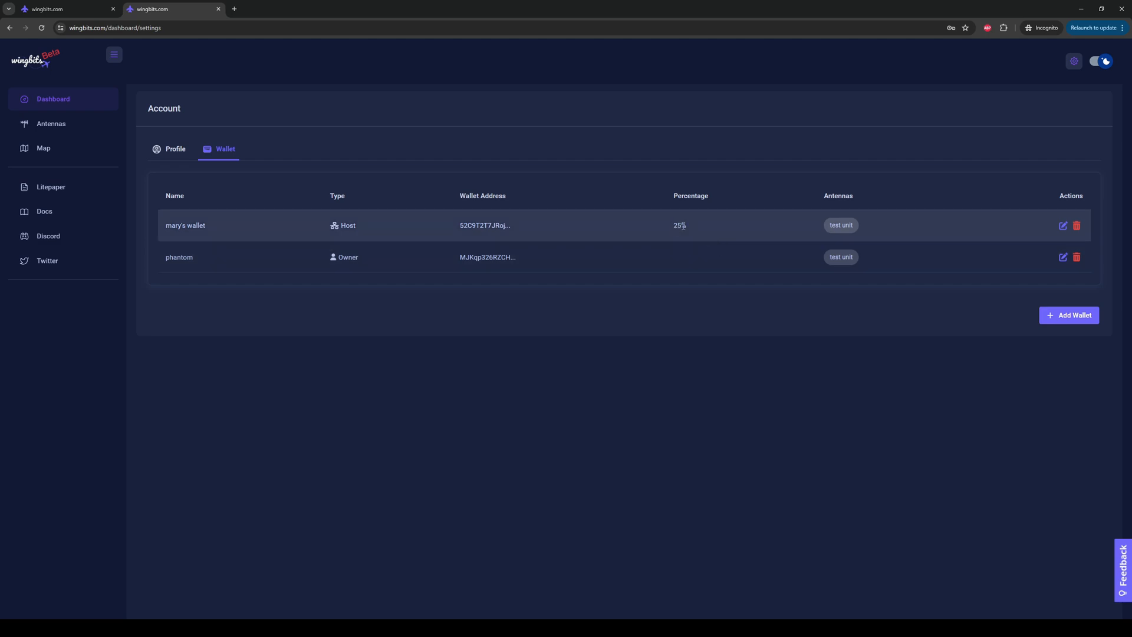
pyautogui.moveTo(689, 258)
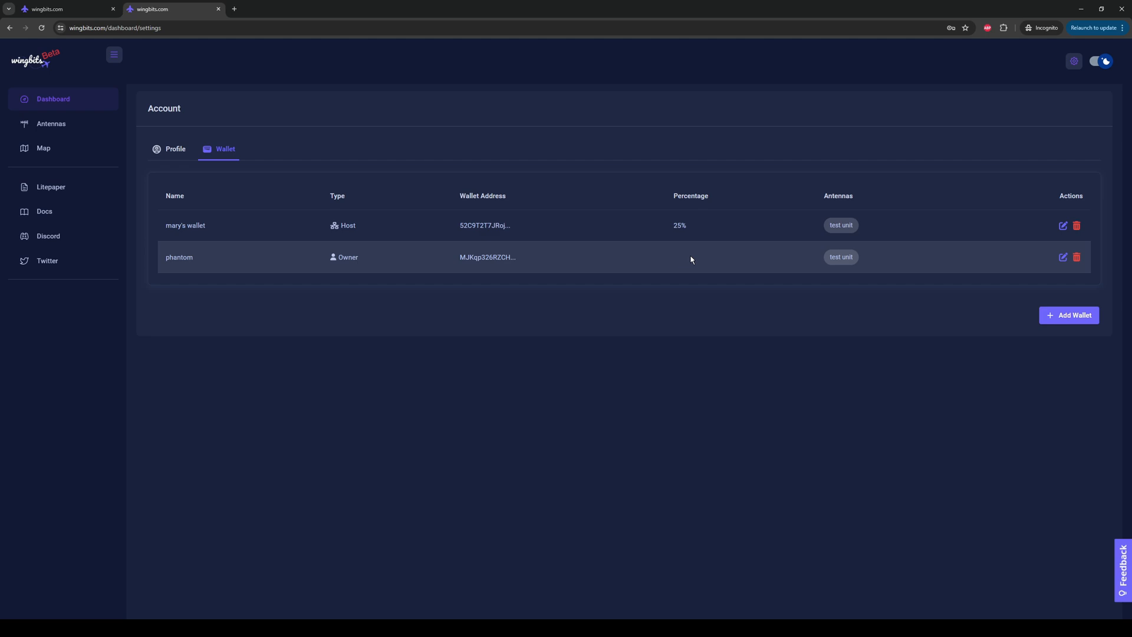
pyautogui.moveTo(678, 268)
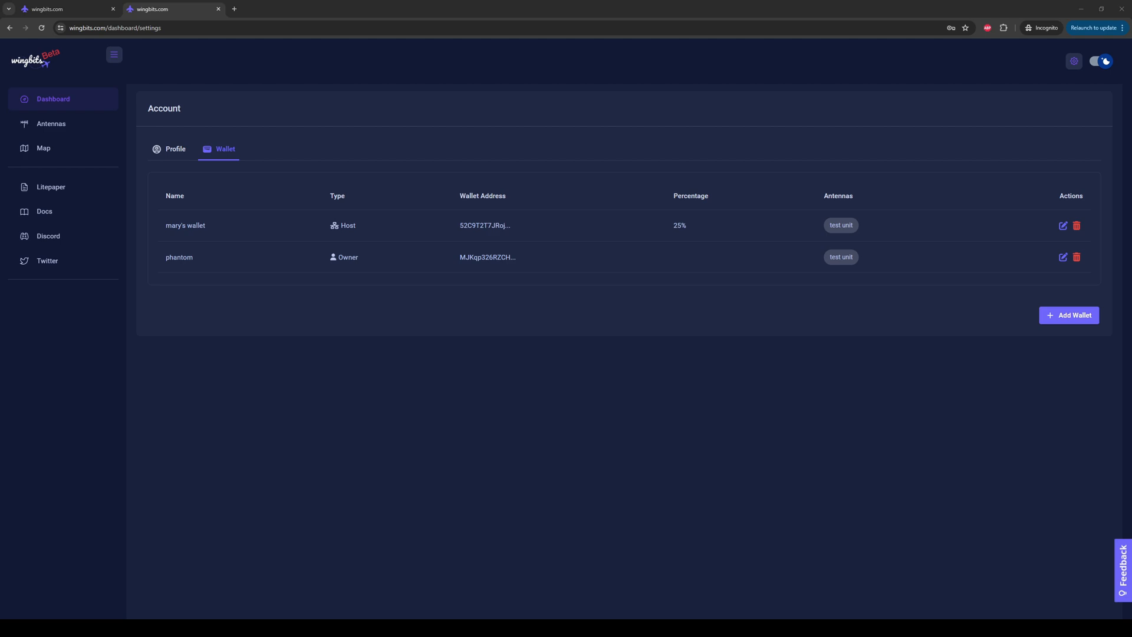
pyautogui.click(51, 124)
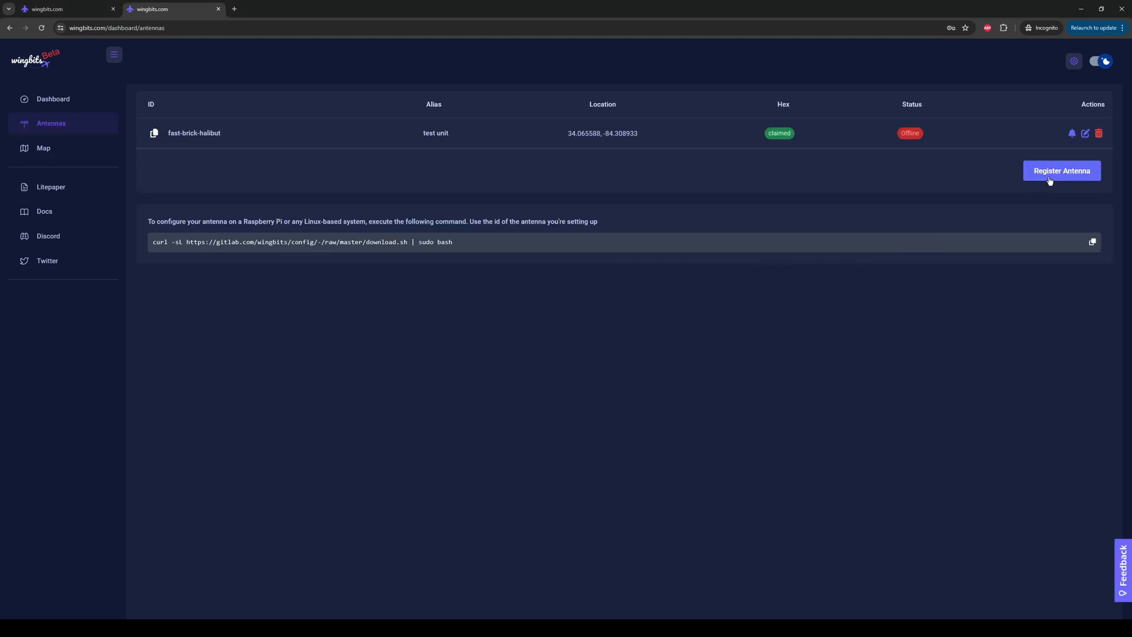
# Register a new antenna with alias home.
pyautogui.click(1059, 170)
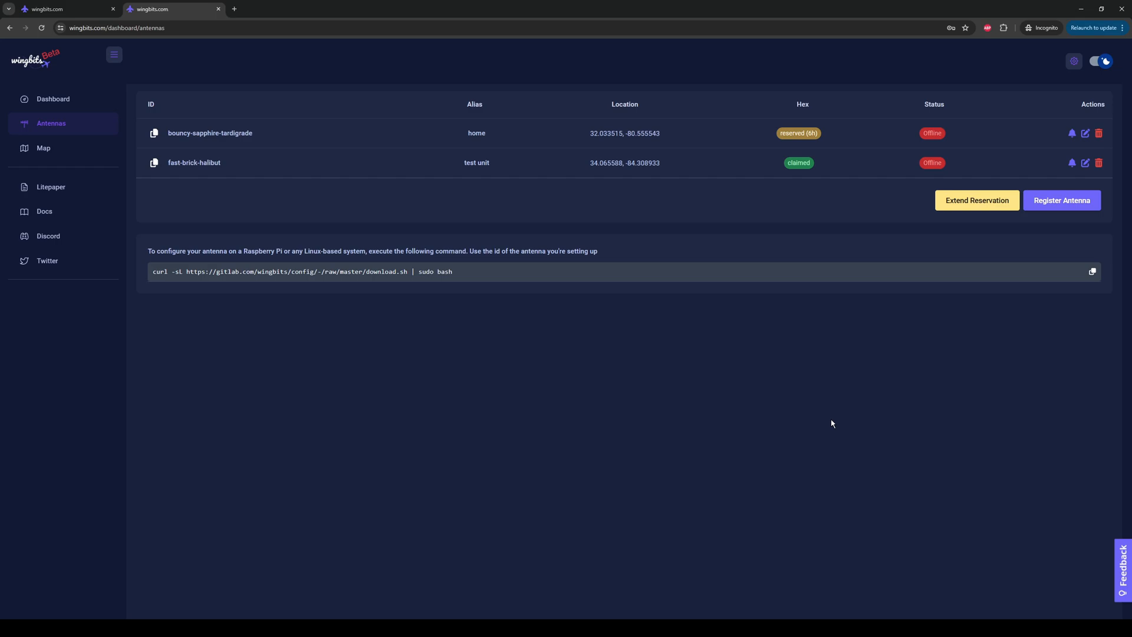
pyautogui.moveTo(1062, 115)
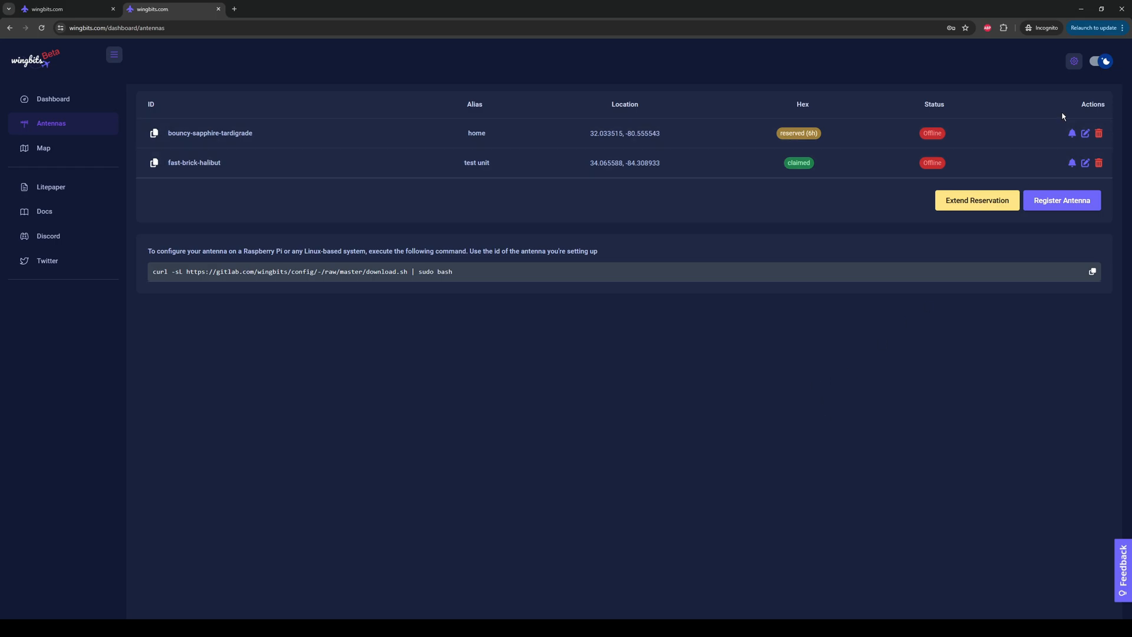
# Return to the Wallet settings to see the missing-wallet warning for home.
pyautogui.click(1073, 60)
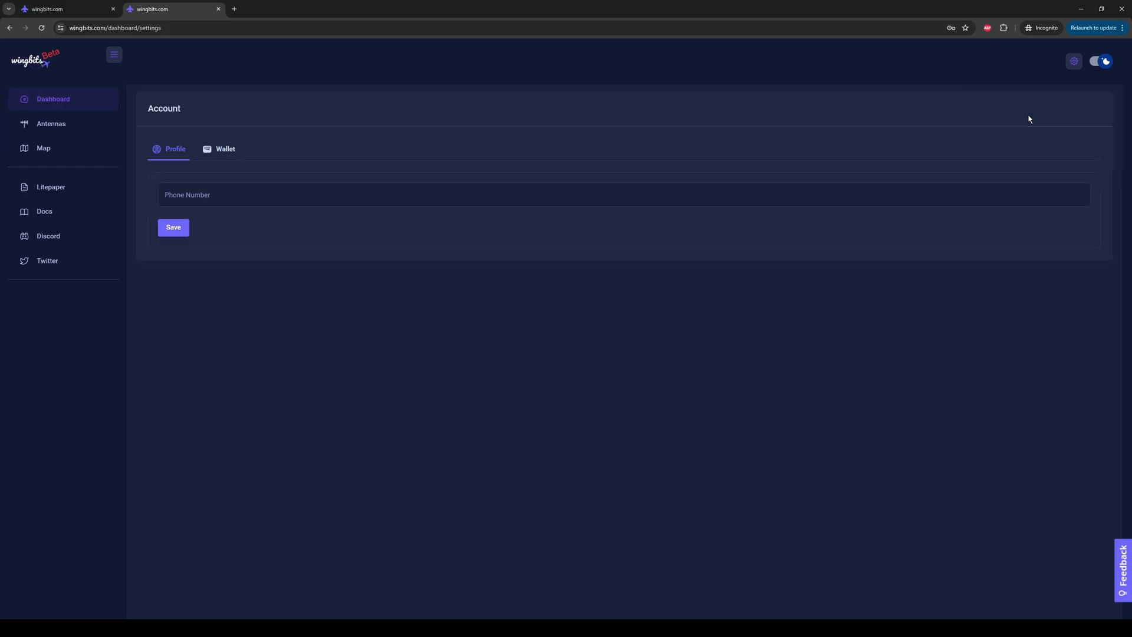
pyautogui.click(225, 148)
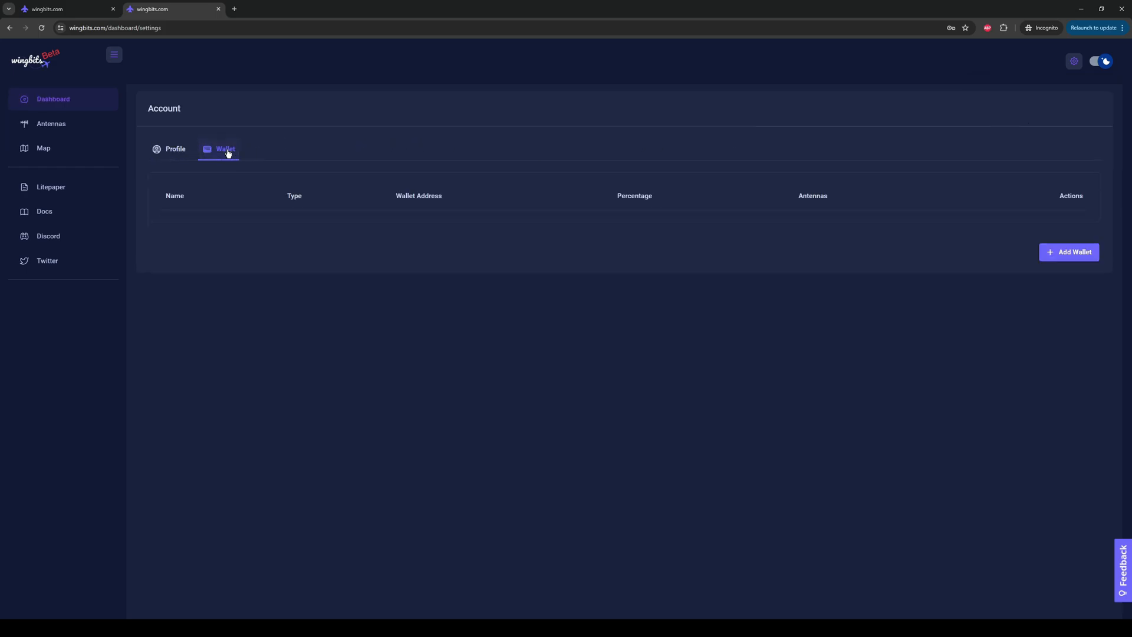
pyautogui.click(226, 148)
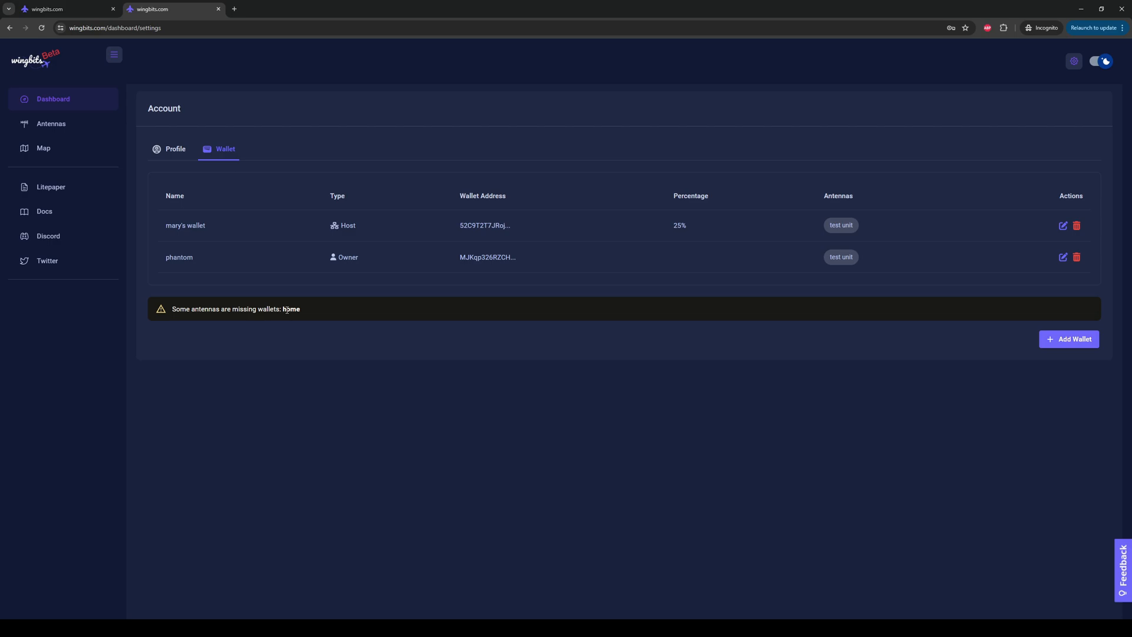
pyautogui.moveTo(846, 352)
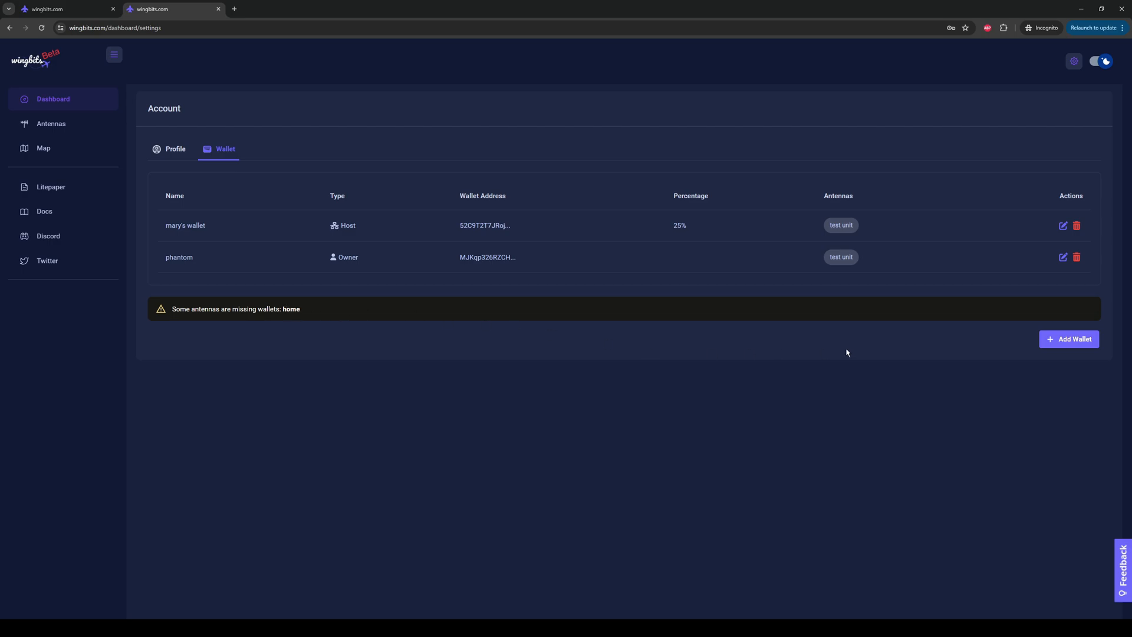
pyautogui.moveTo(963, 346)
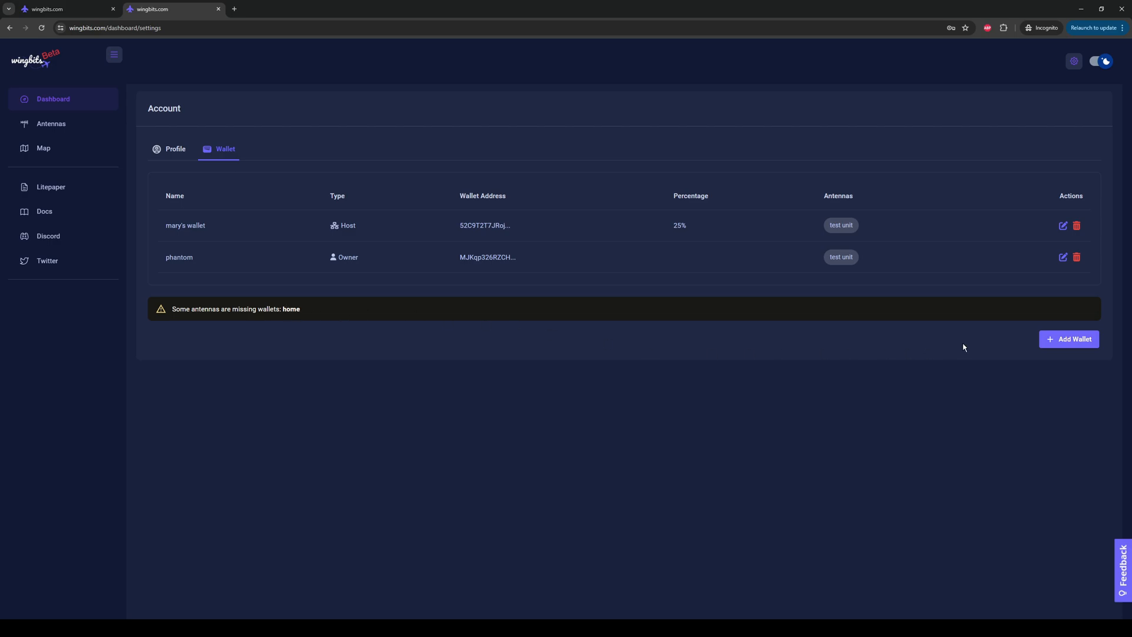
pyautogui.moveTo(954, 346)
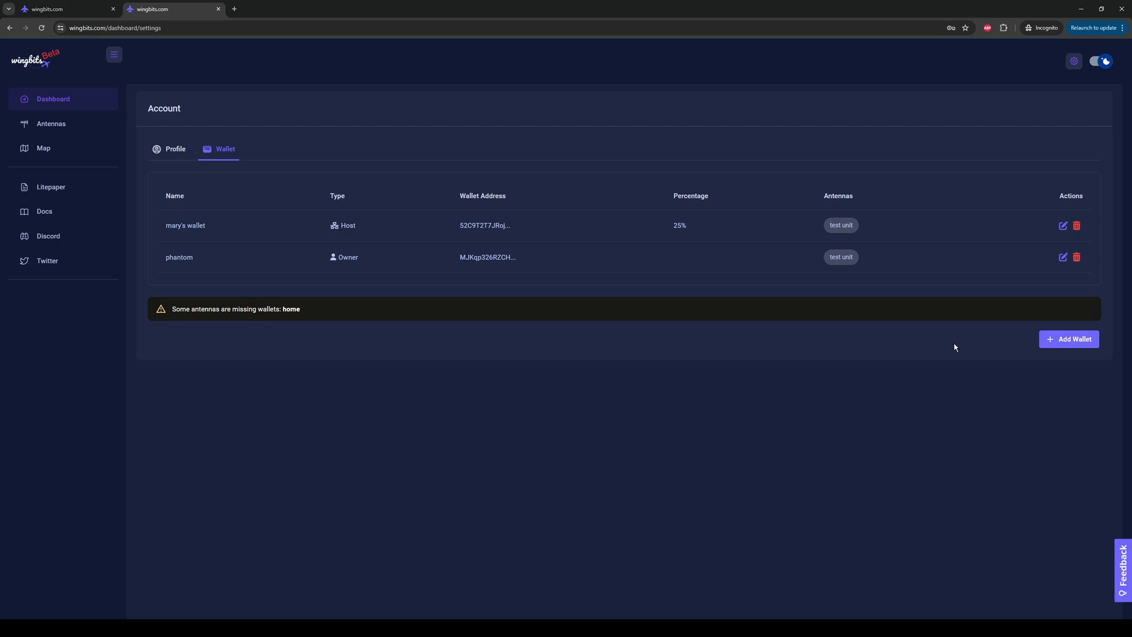
pyautogui.moveTo(207, 279)
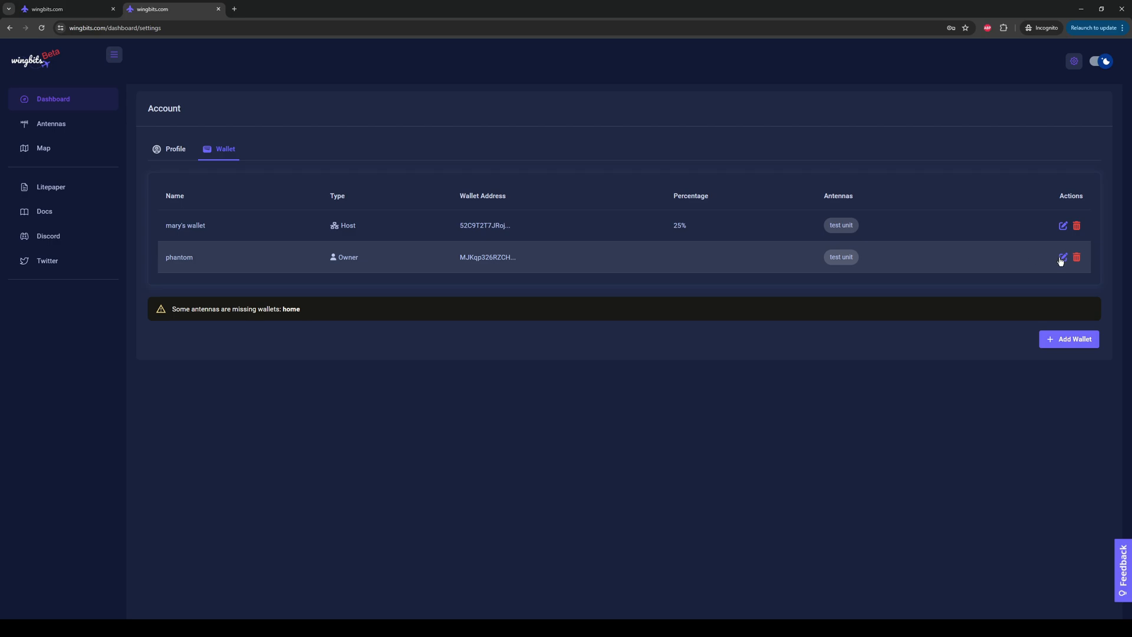
# Edit the phantom wallet to also cover the home antenna and confirm the update.
pyautogui.click(1062, 257)
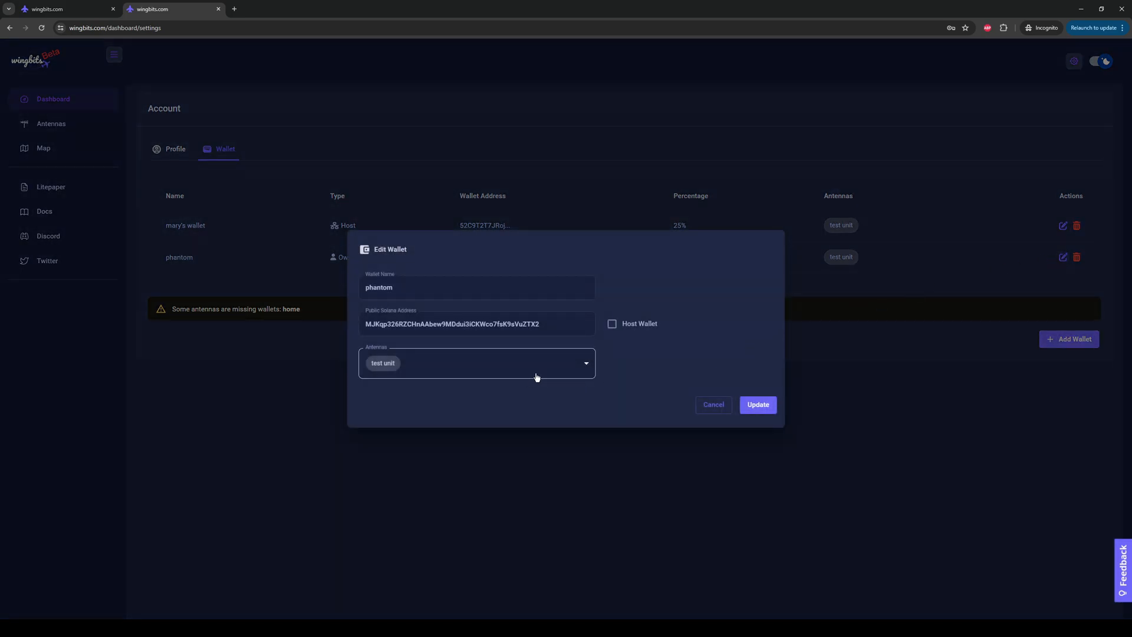
pyautogui.click(477, 363)
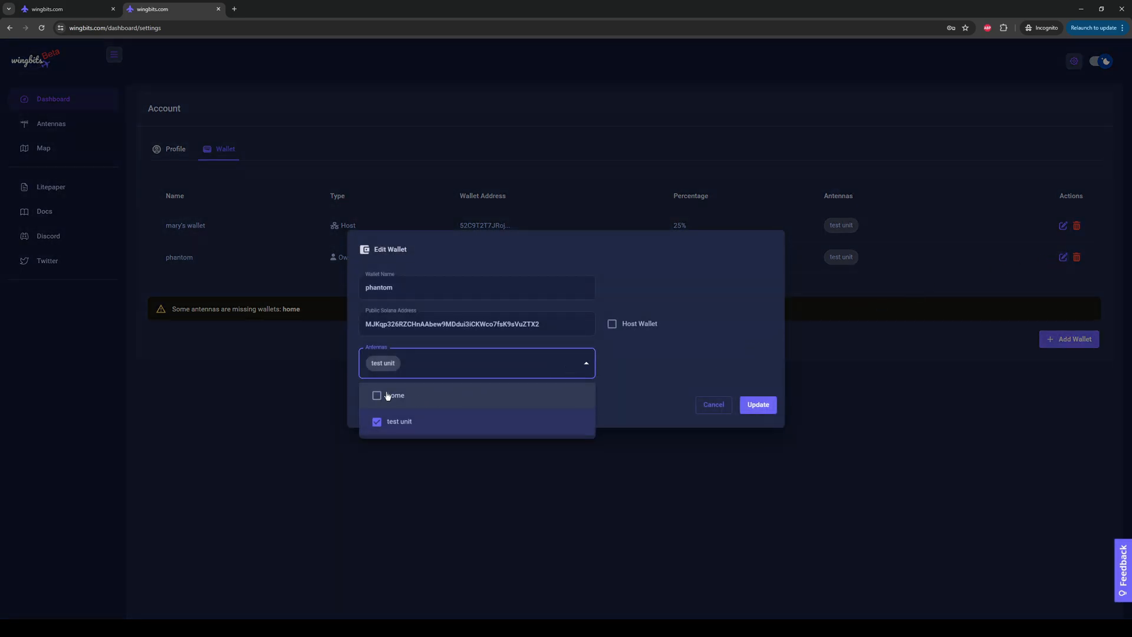
pyautogui.click(376, 395)
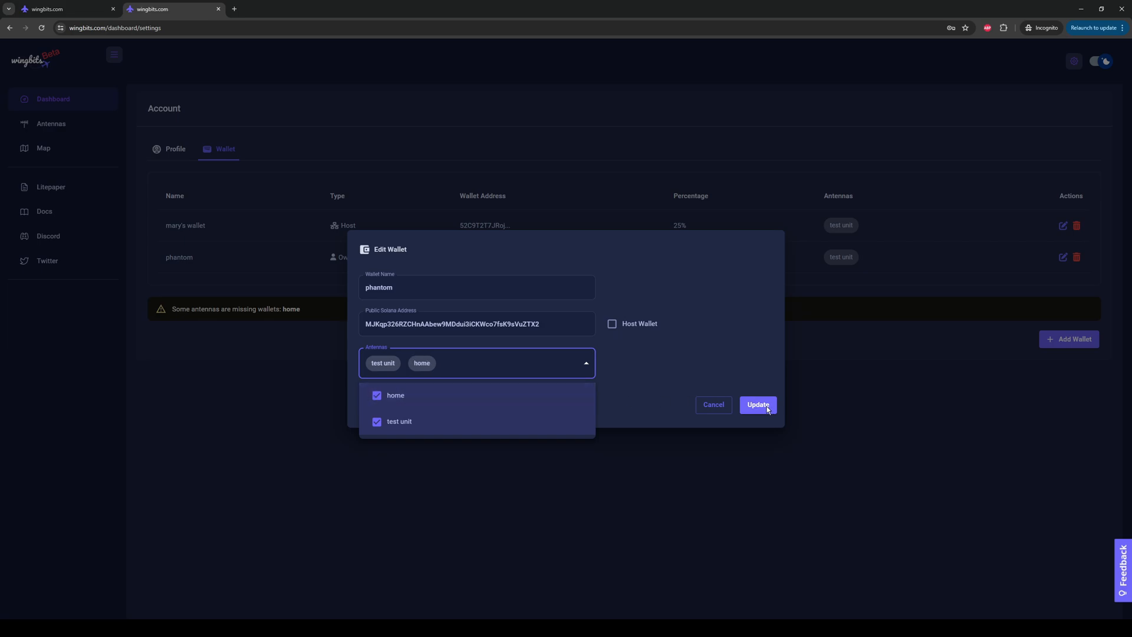
pyautogui.click(756, 405)
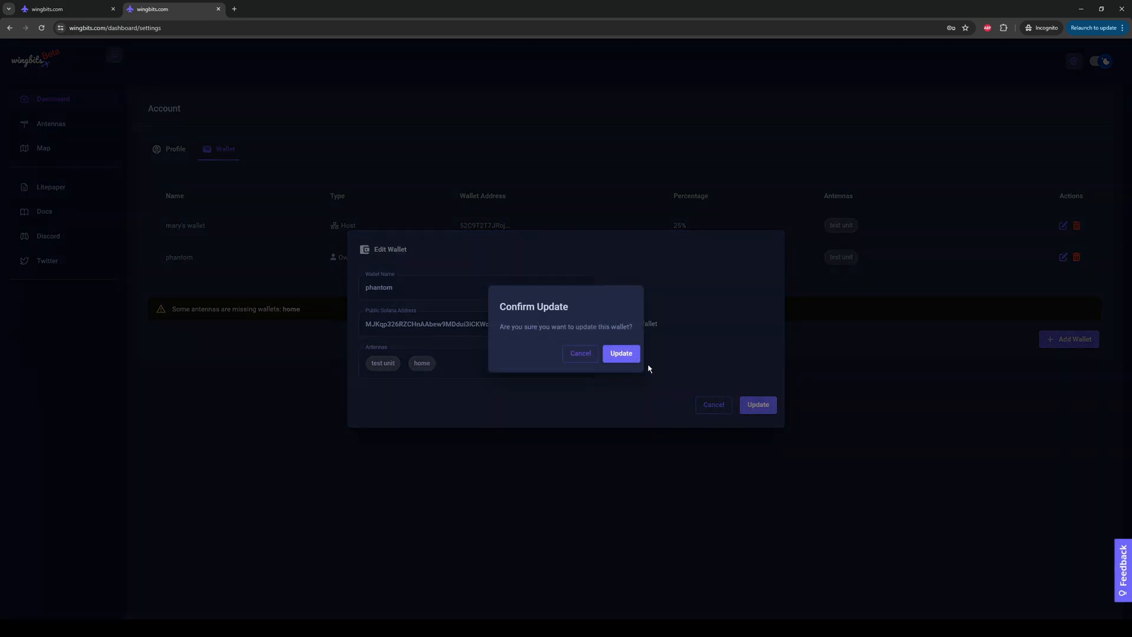
pyautogui.click(620, 353)
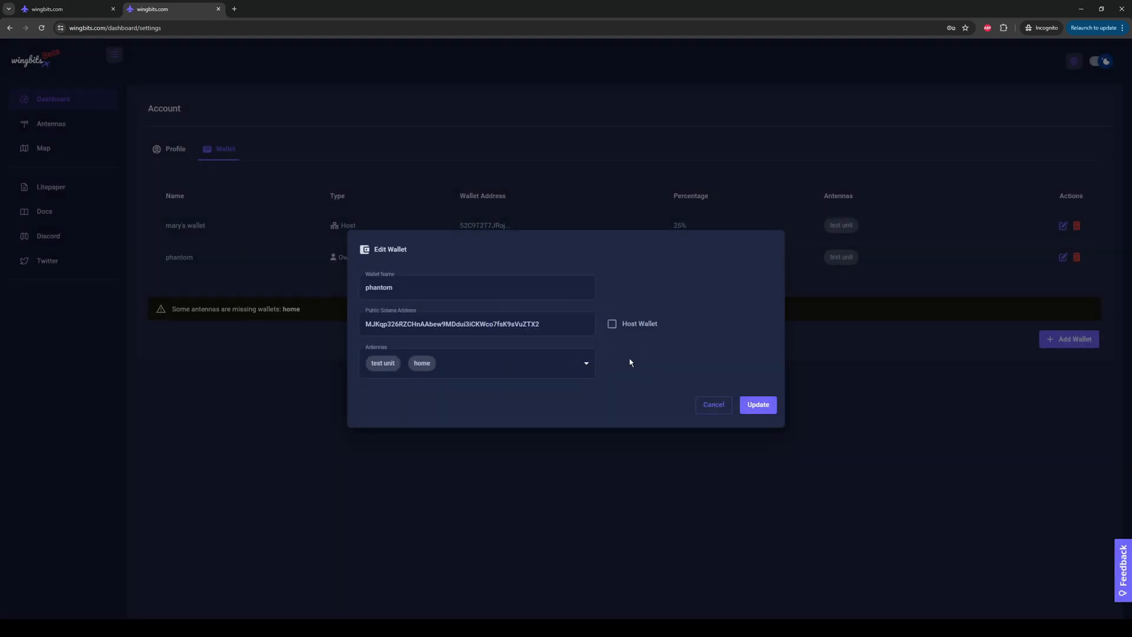
pyautogui.click(756, 404)
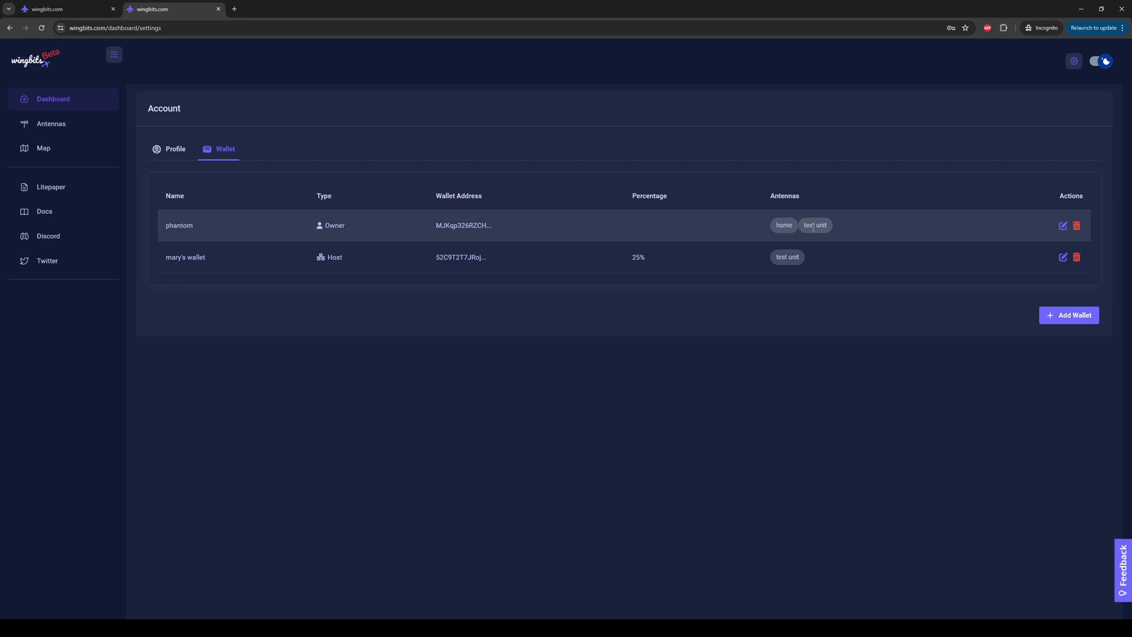
pyautogui.moveTo(798, 226)
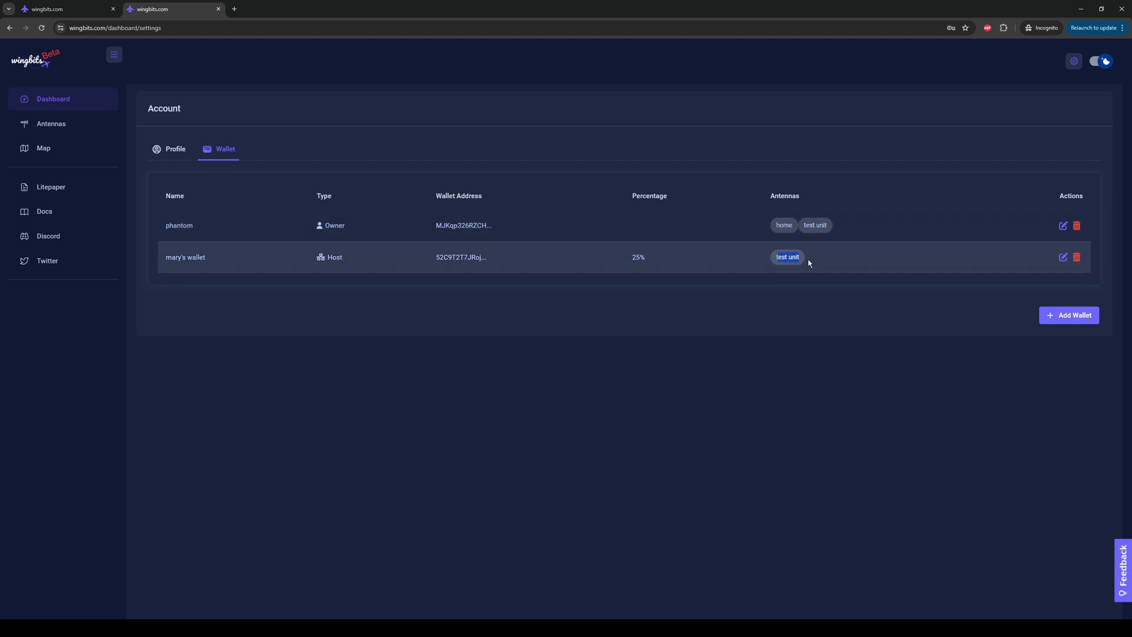
pyautogui.moveTo(643, 259)
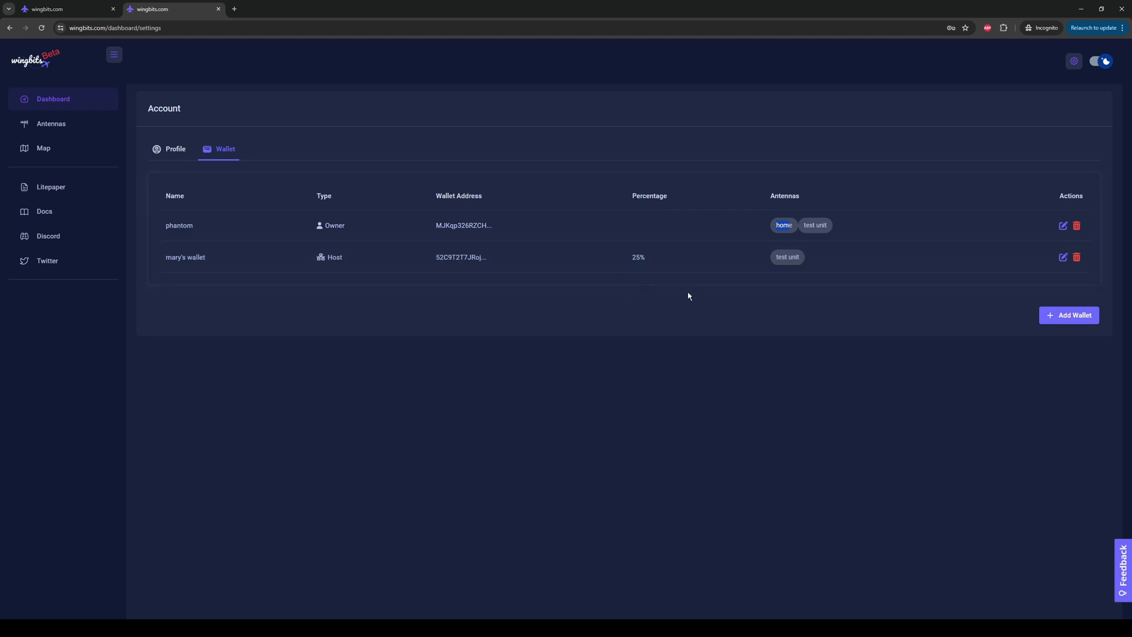
pyautogui.moveTo(424, 345)
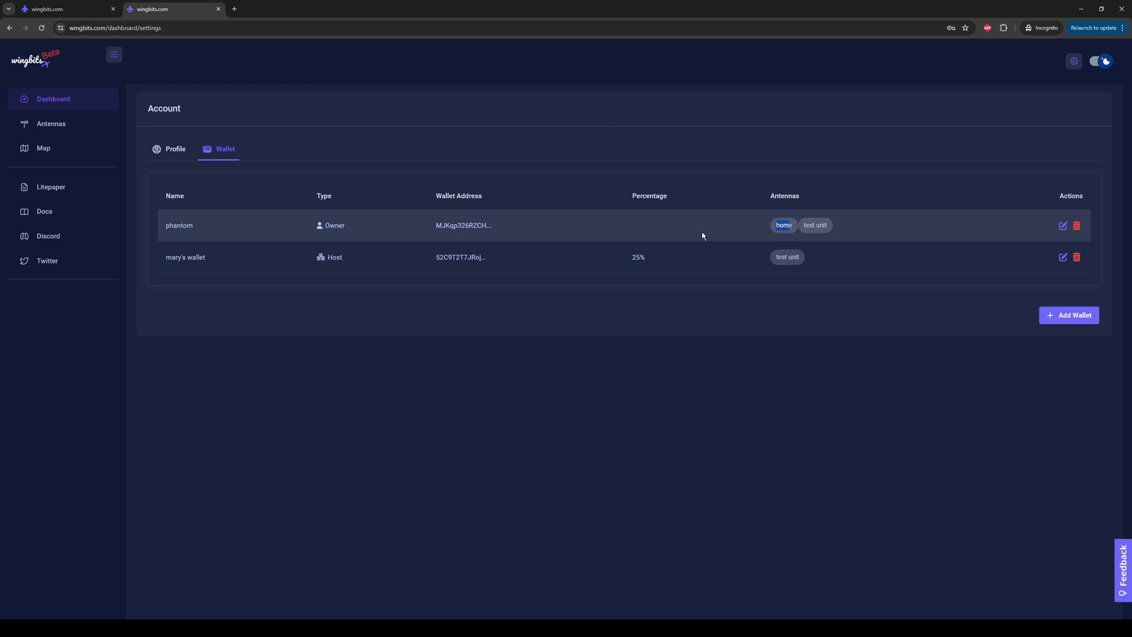
pyautogui.moveTo(692, 340)
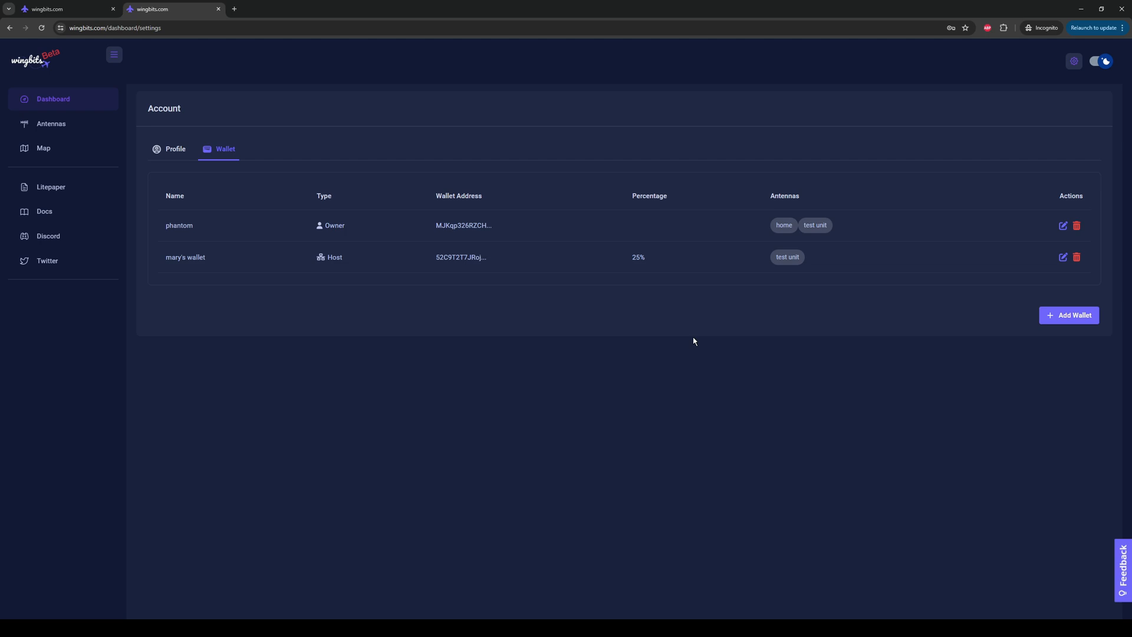
pyautogui.moveTo(454, 237)
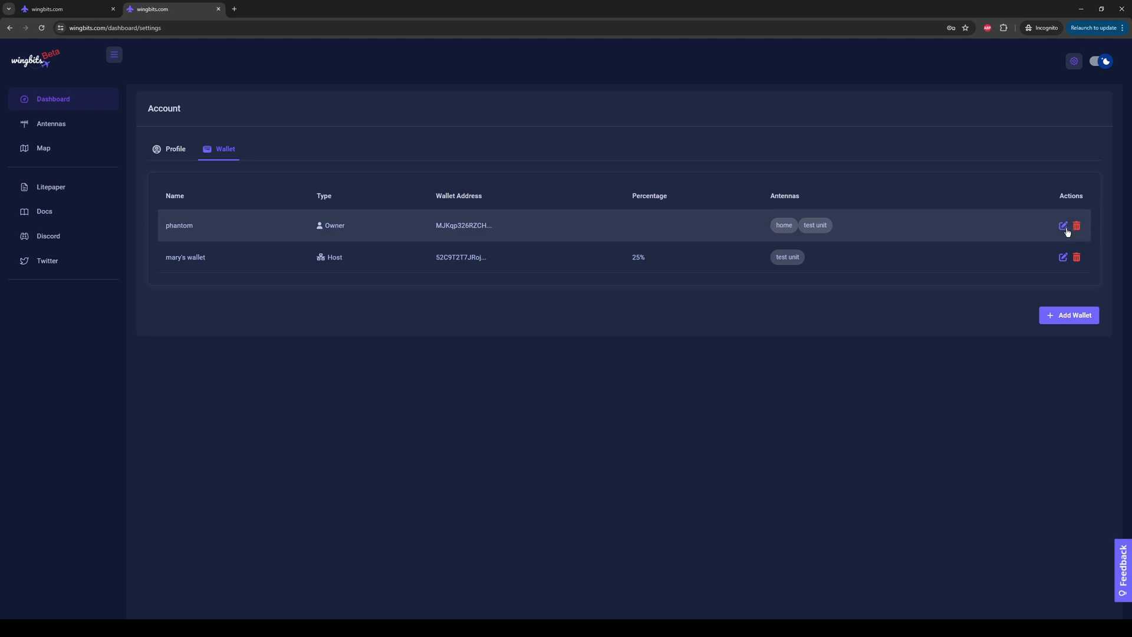
# Edit phantom again to drop the home antenna, leaving only test unit assigned.
pyautogui.click(1062, 225)
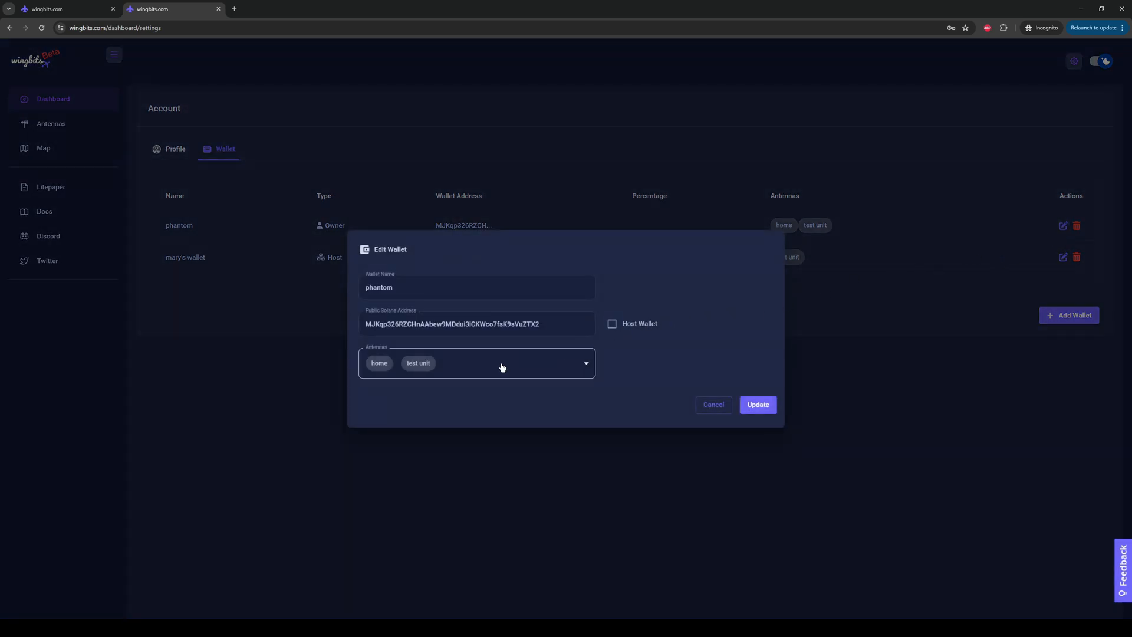
pyautogui.click(477, 362)
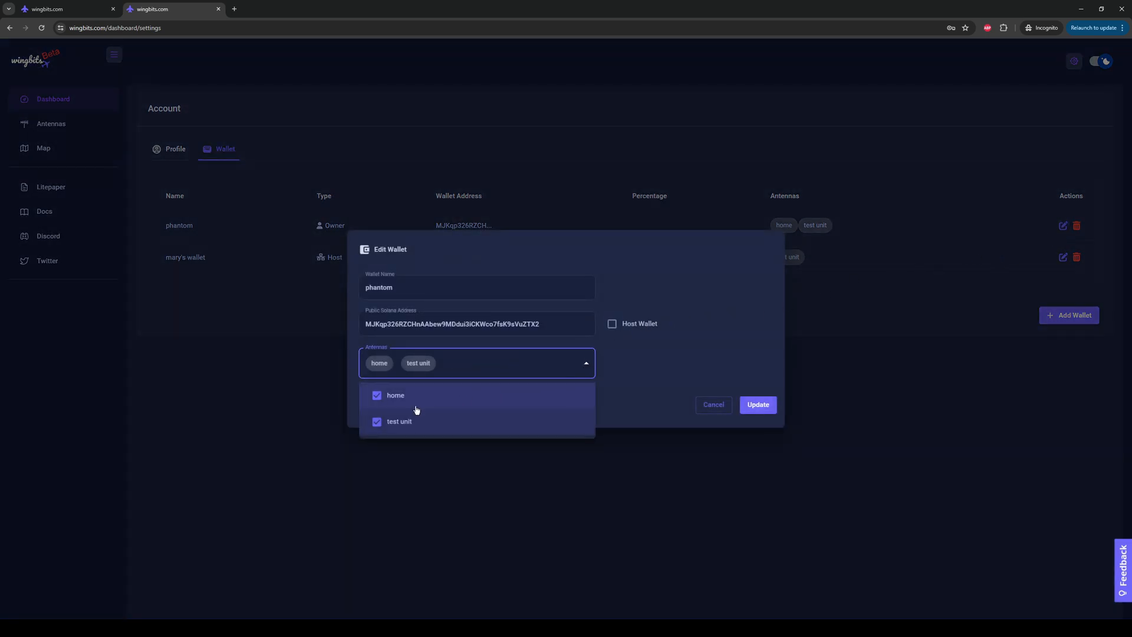
pyautogui.click(395, 395)
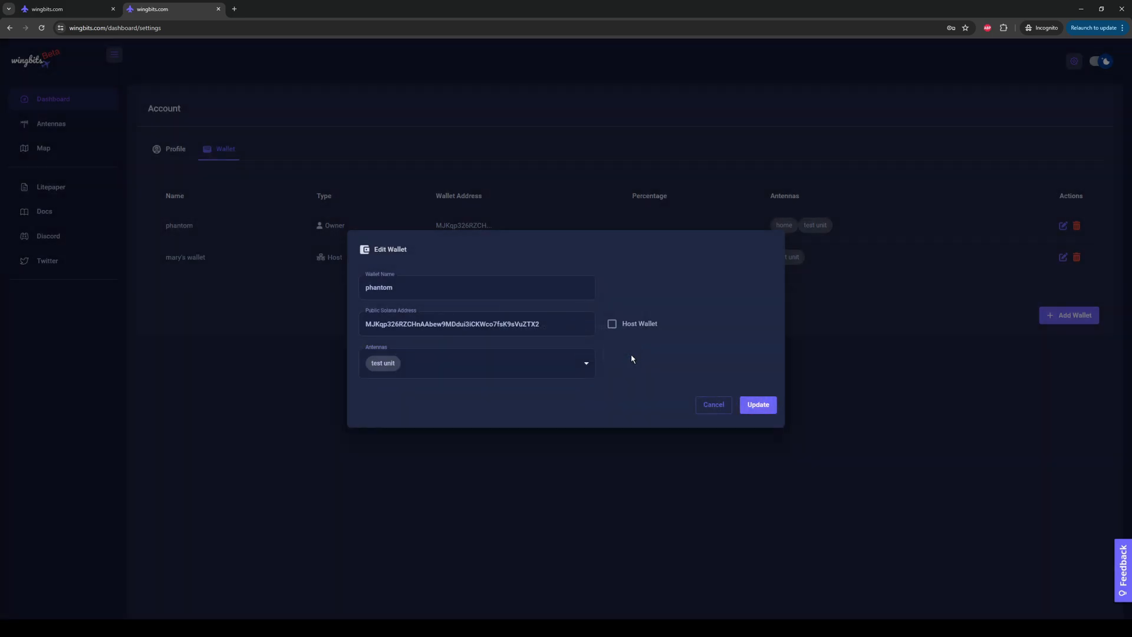
pyautogui.click(757, 405)
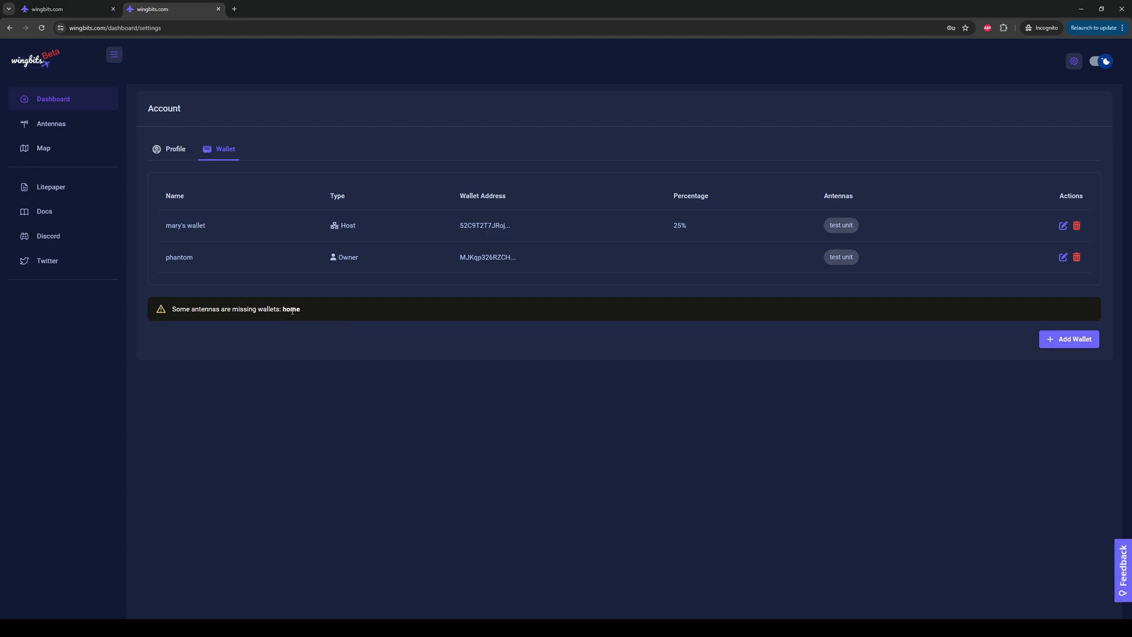
pyautogui.click(1068, 338)
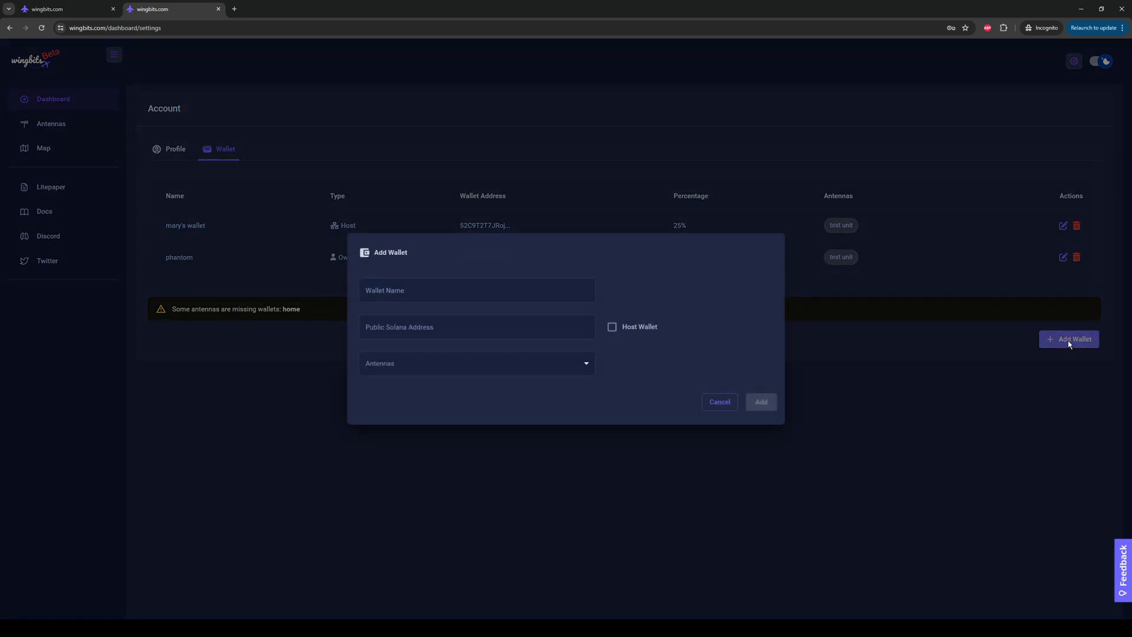
pyautogui.write('ph')
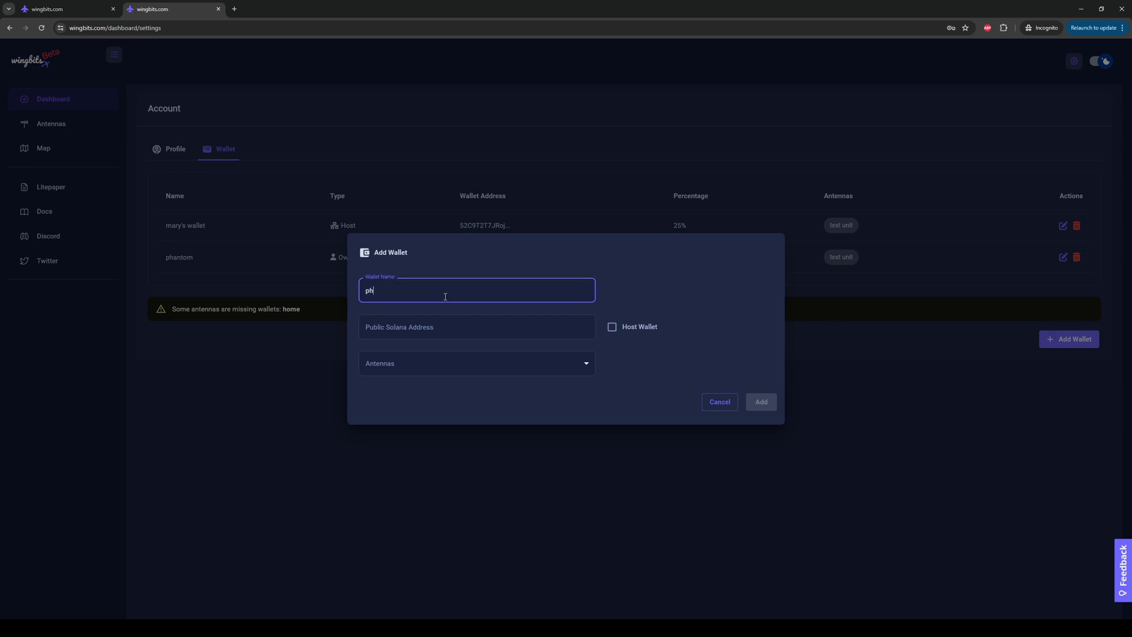
pyautogui.write('antom2')
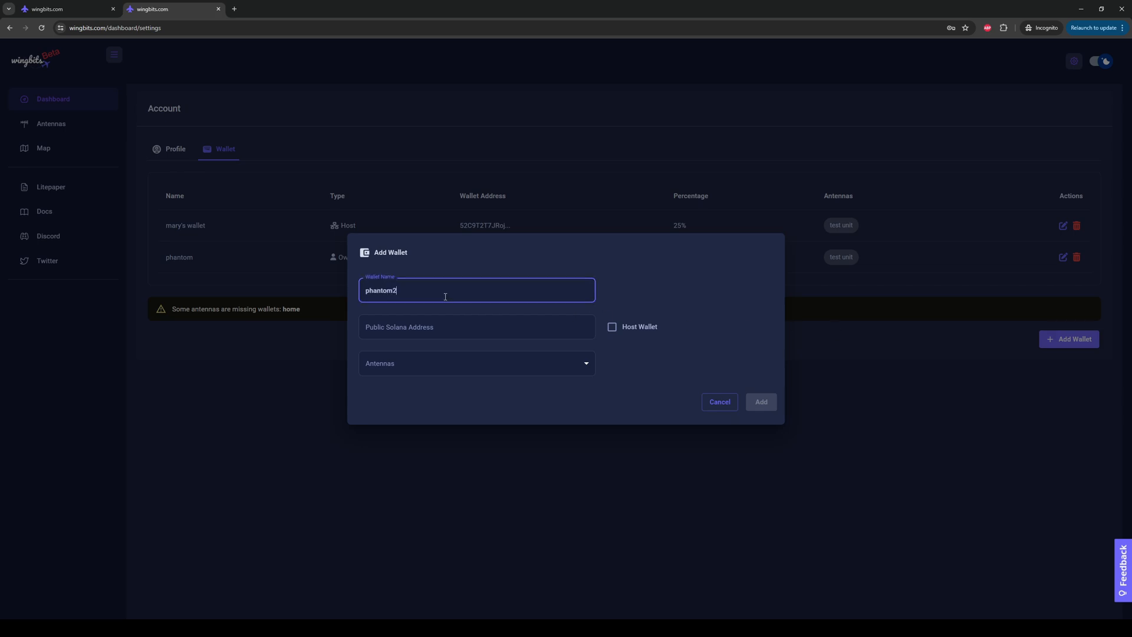
pyautogui.click(475, 326)
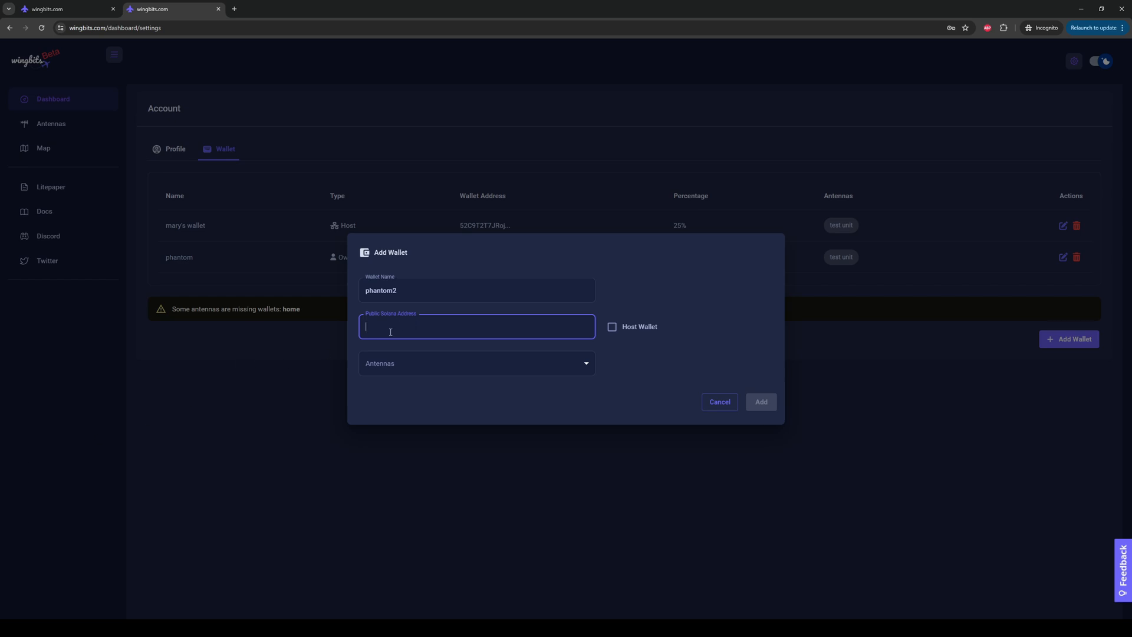
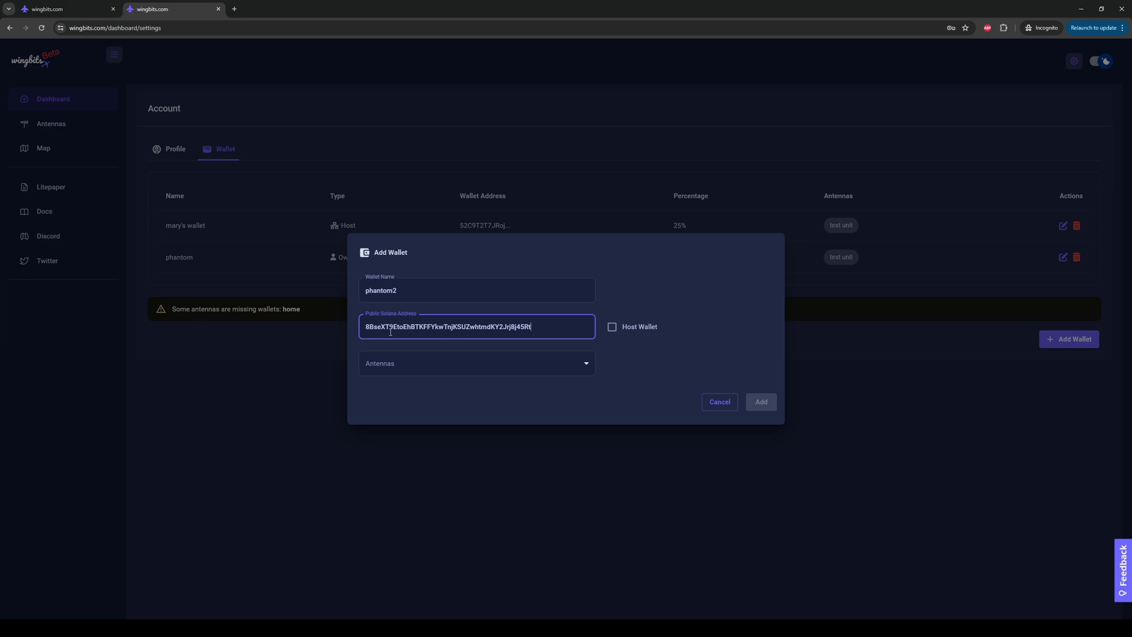
# Assign the home antenna to phantom2 and add it as an Owner wallet.
pyautogui.click(475, 364)
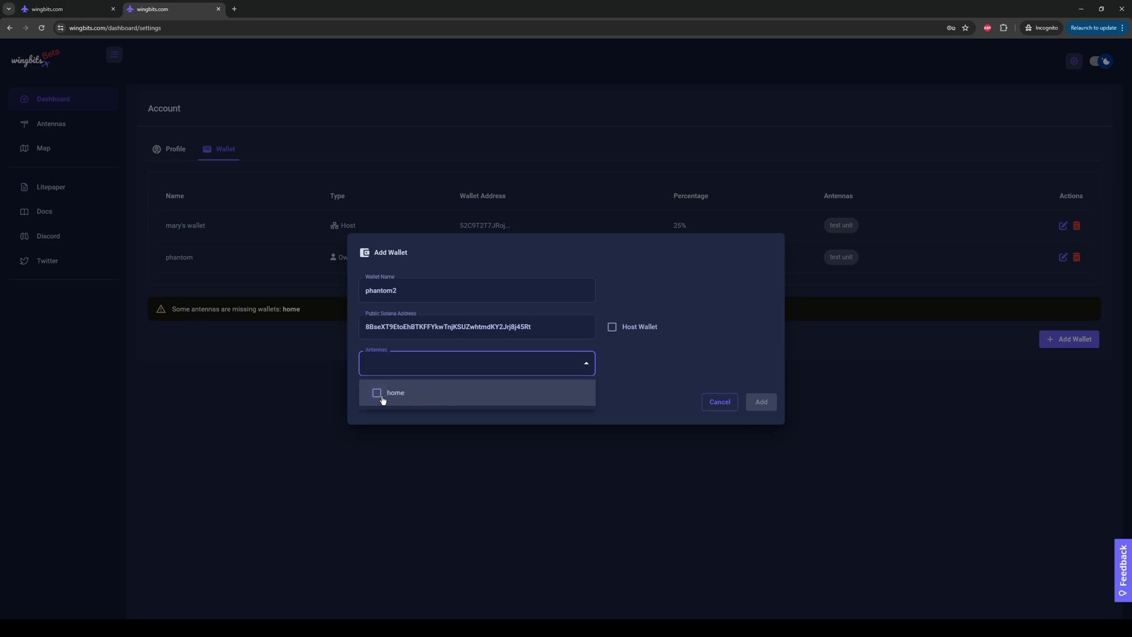
pyautogui.click(376, 393)
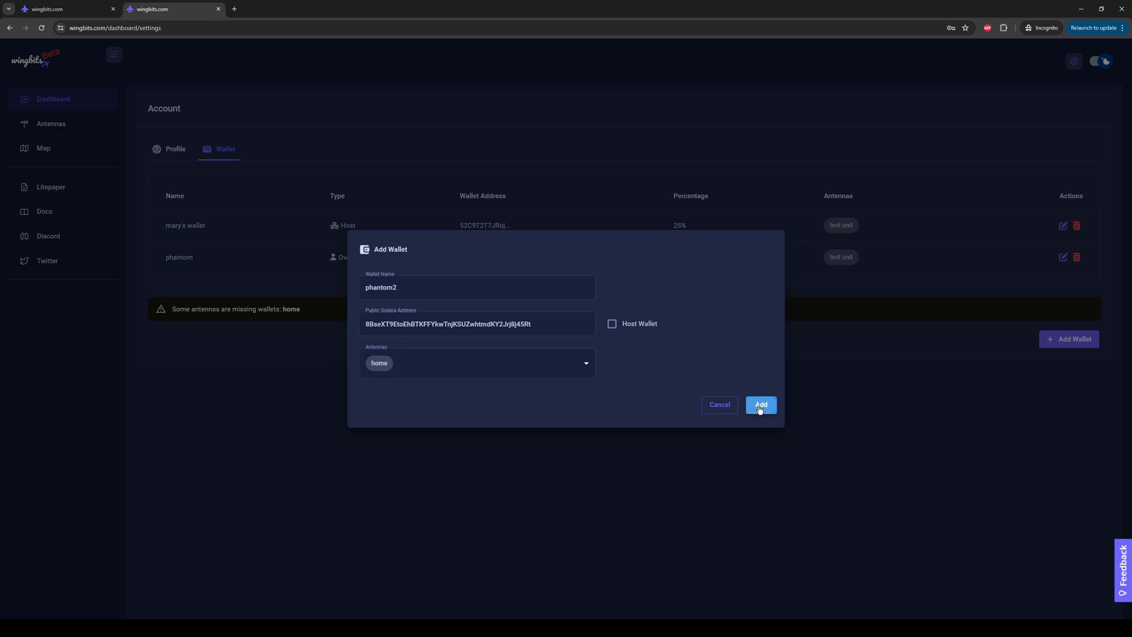
pyautogui.click(761, 405)
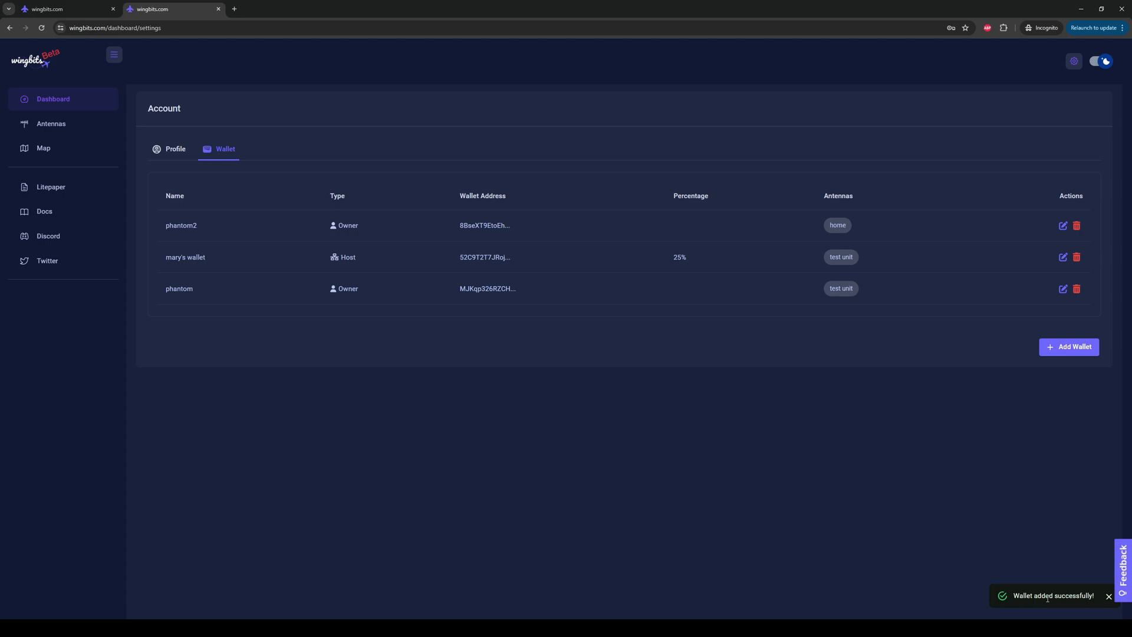
pyautogui.moveTo(471, 246)
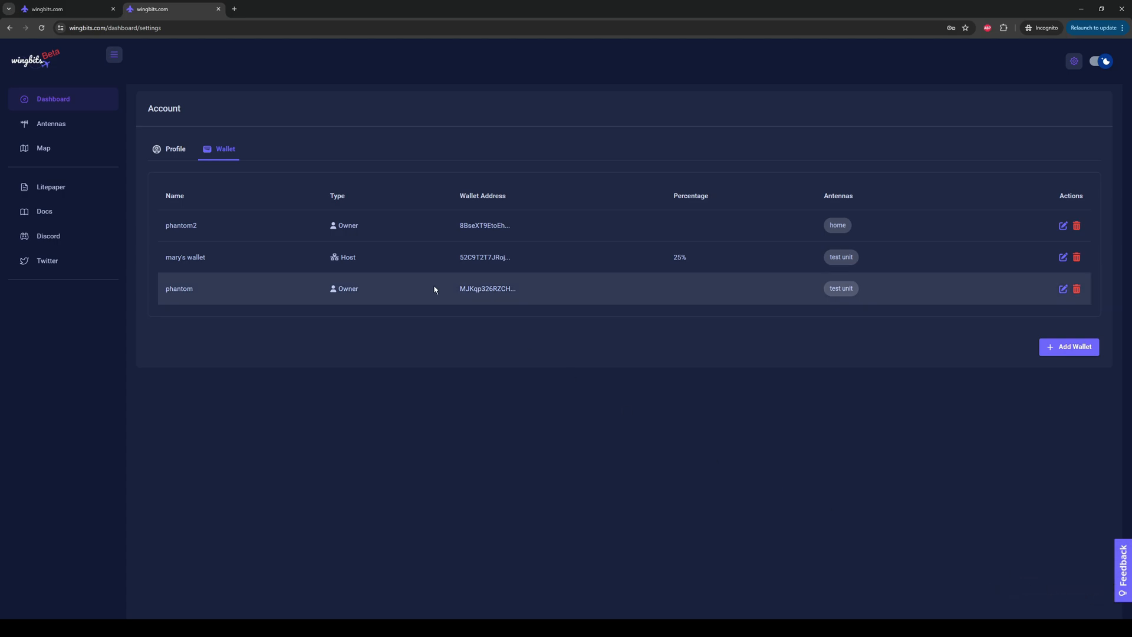
pyautogui.moveTo(540, 344)
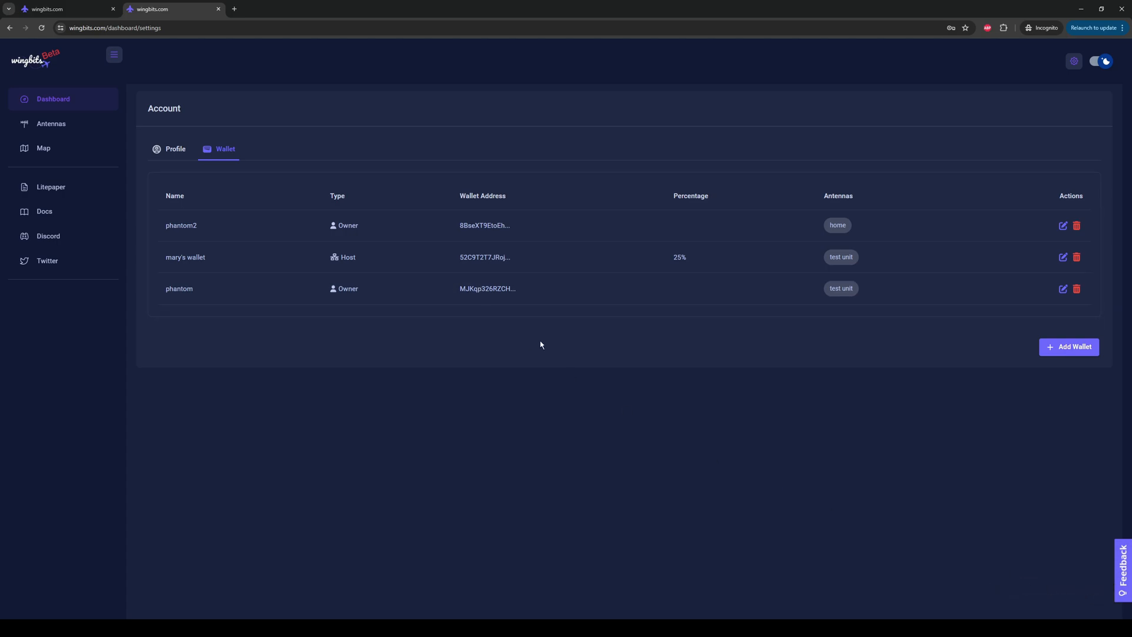
pyautogui.moveTo(836, 287)
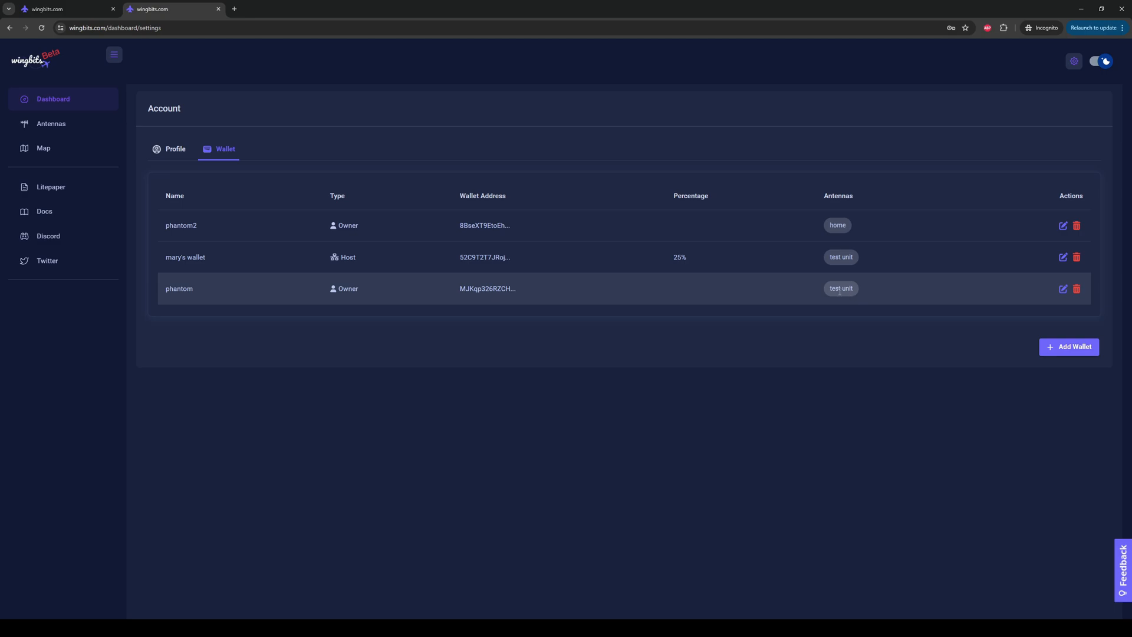
pyautogui.moveTo(679, 290)
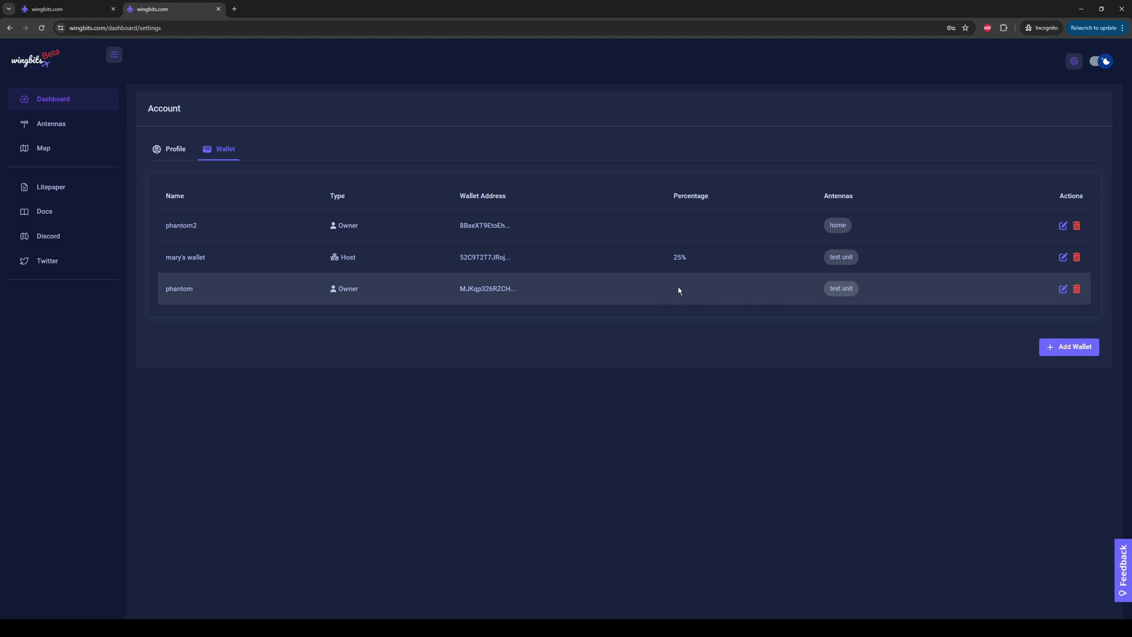
pyautogui.moveTo(677, 259)
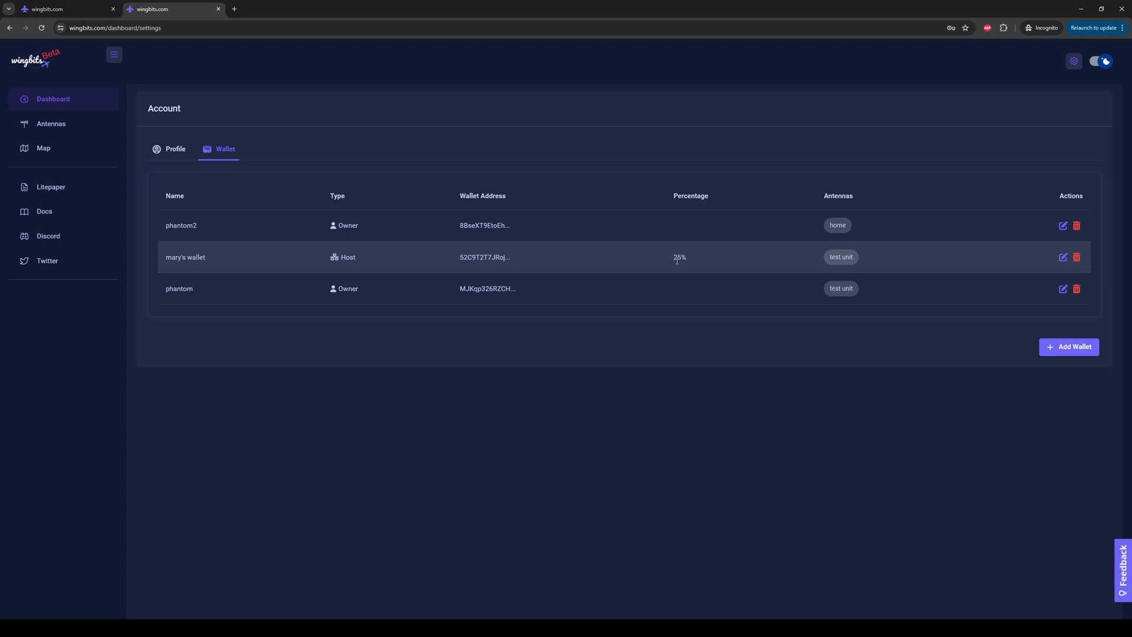
pyautogui.moveTo(617, 227)
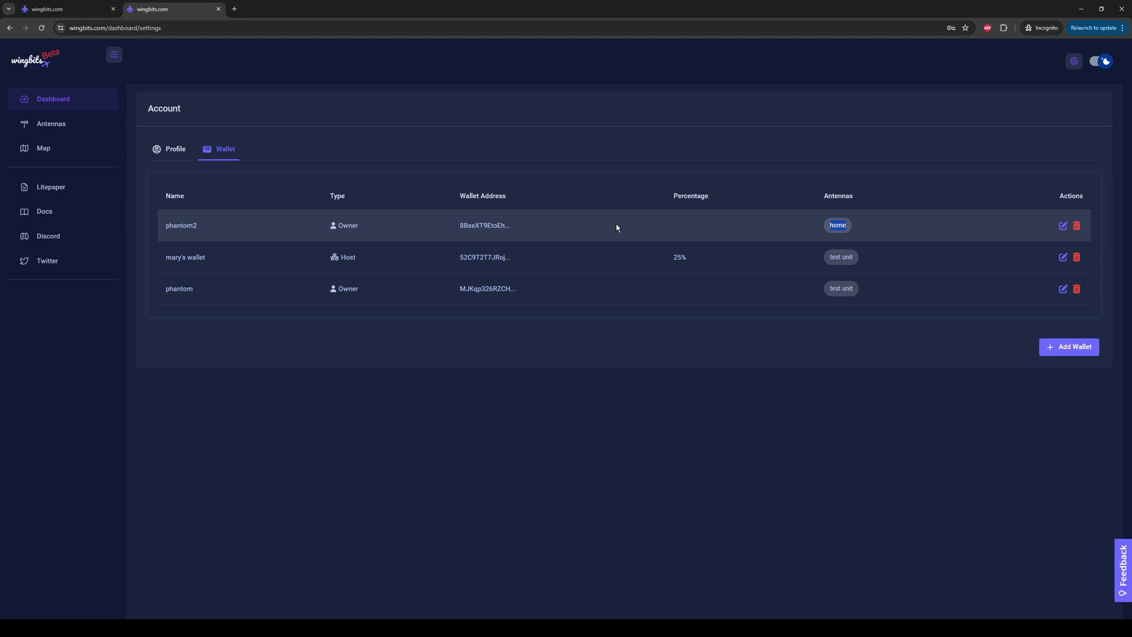
pyautogui.moveTo(667, 230)
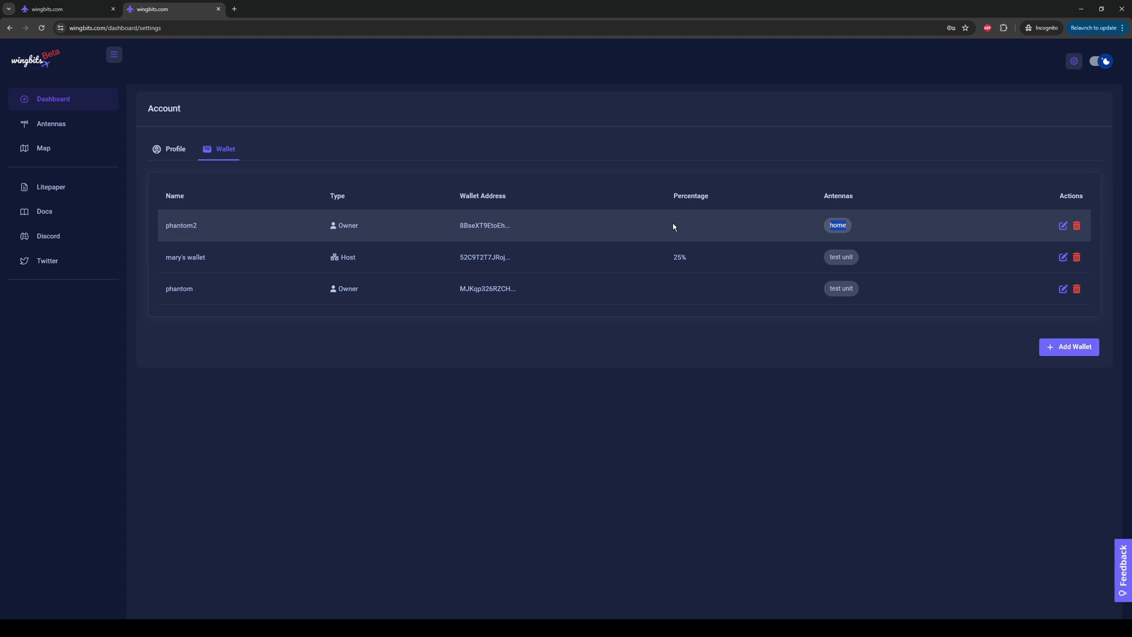
pyautogui.moveTo(657, 368)
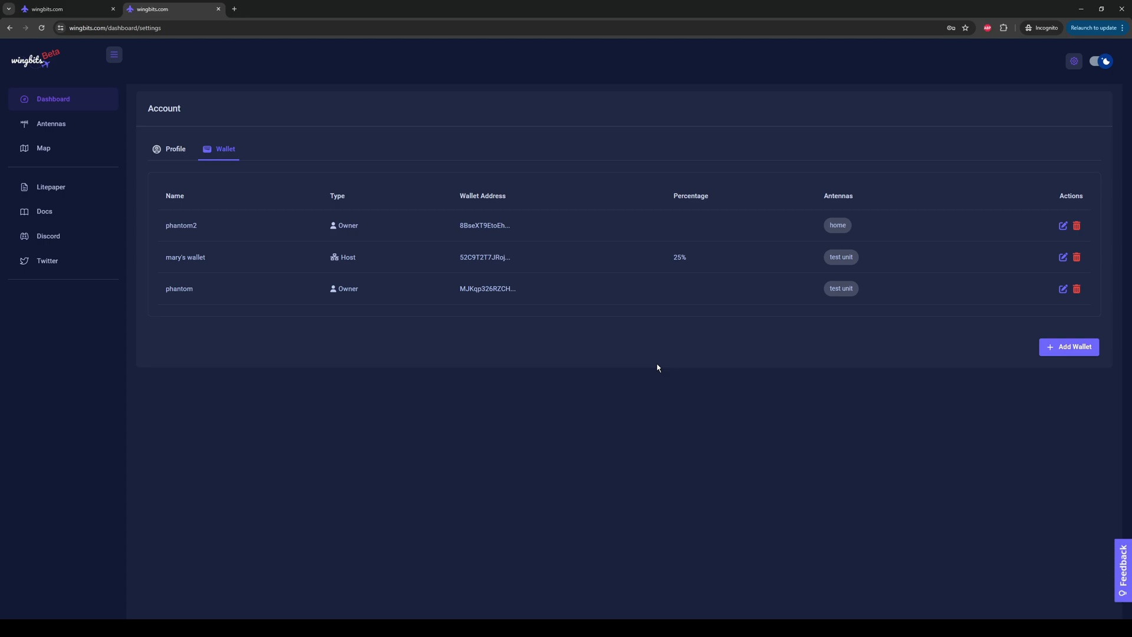
pyautogui.moveTo(85, 127)
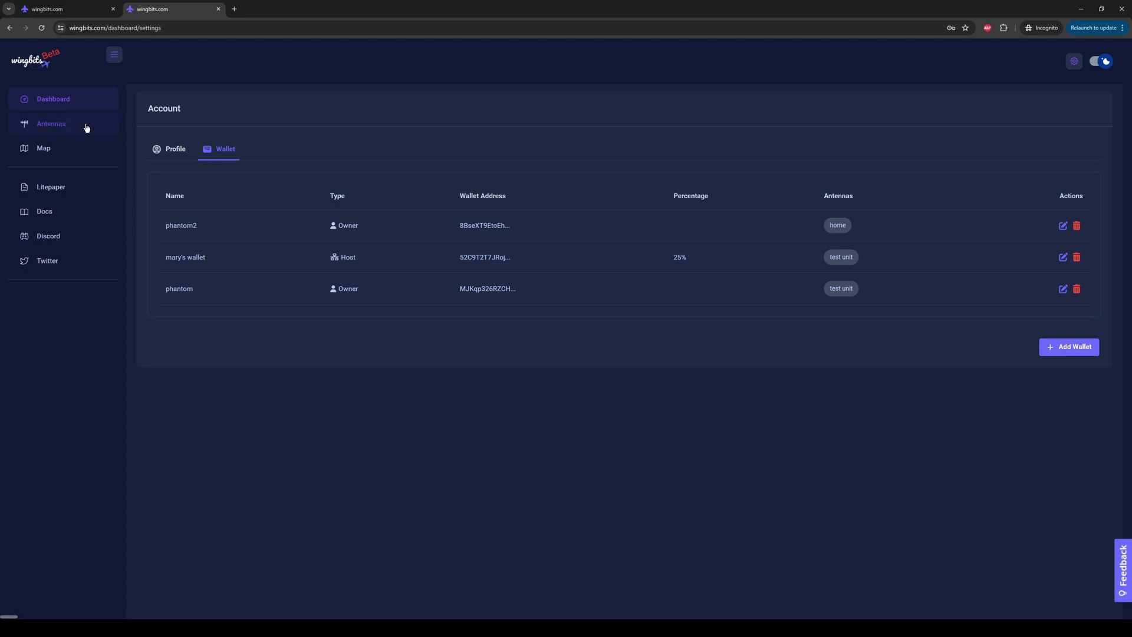
# Delete the home antenna bouncy-sapphire-tardigrade from the Antennas list and return to account settings.
pyautogui.click(51, 124)
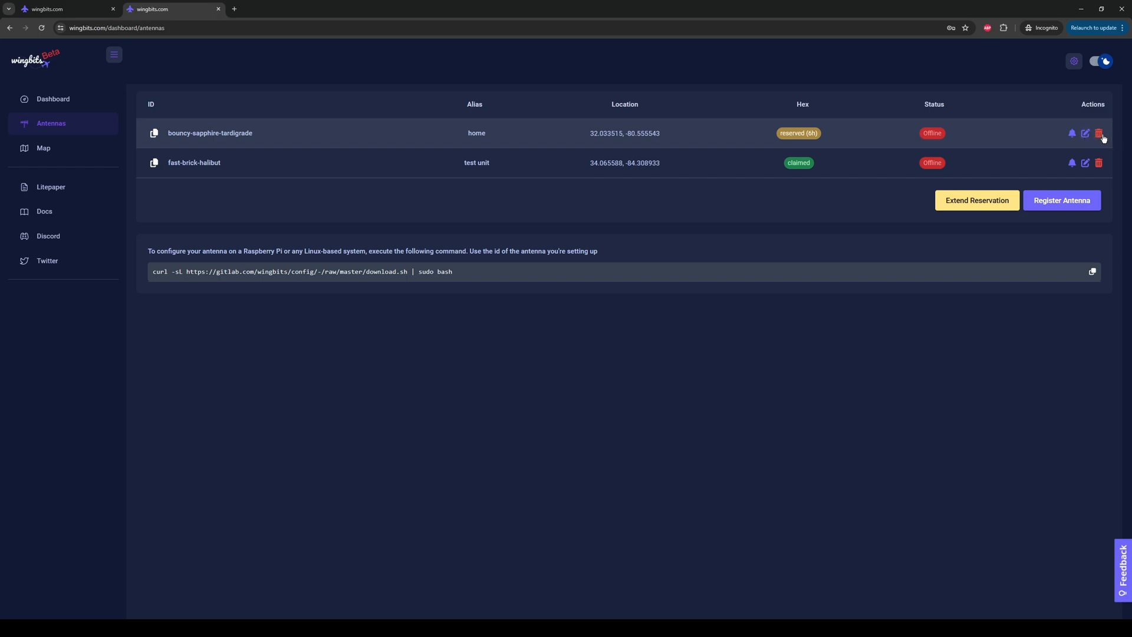
pyautogui.click(1099, 133)
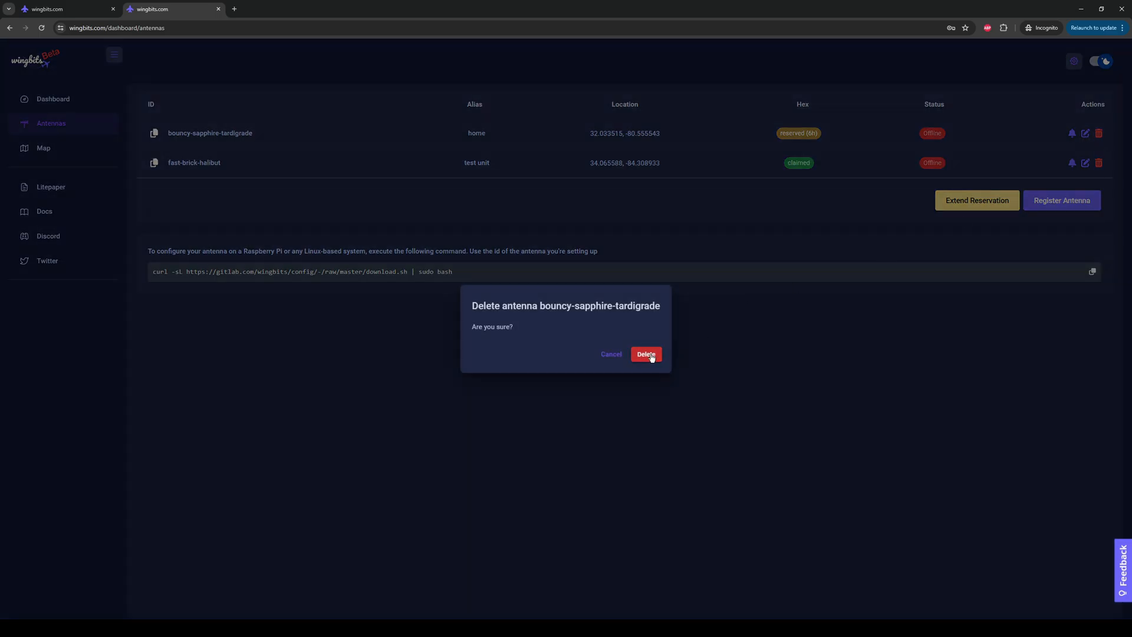
pyautogui.click(645, 353)
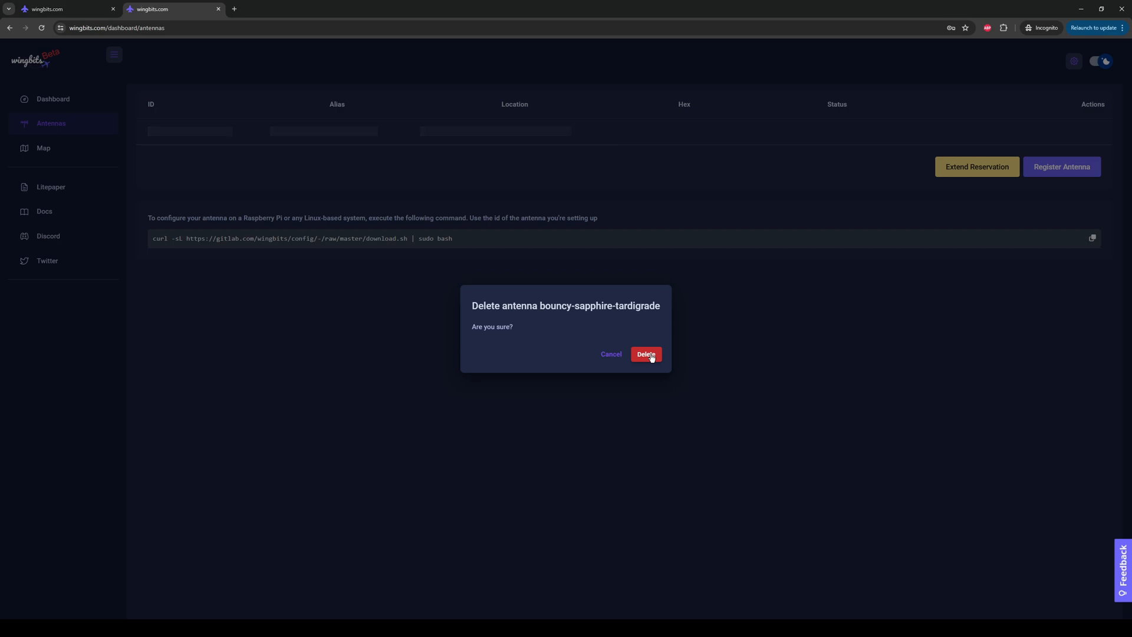
pyautogui.click(645, 354)
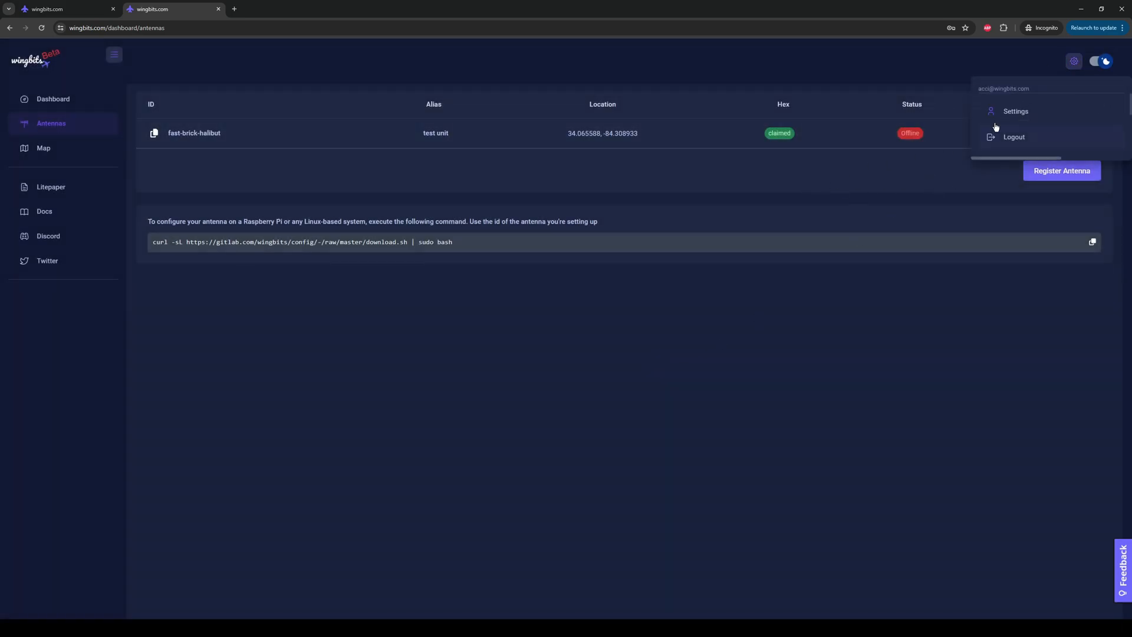
pyautogui.click(1015, 111)
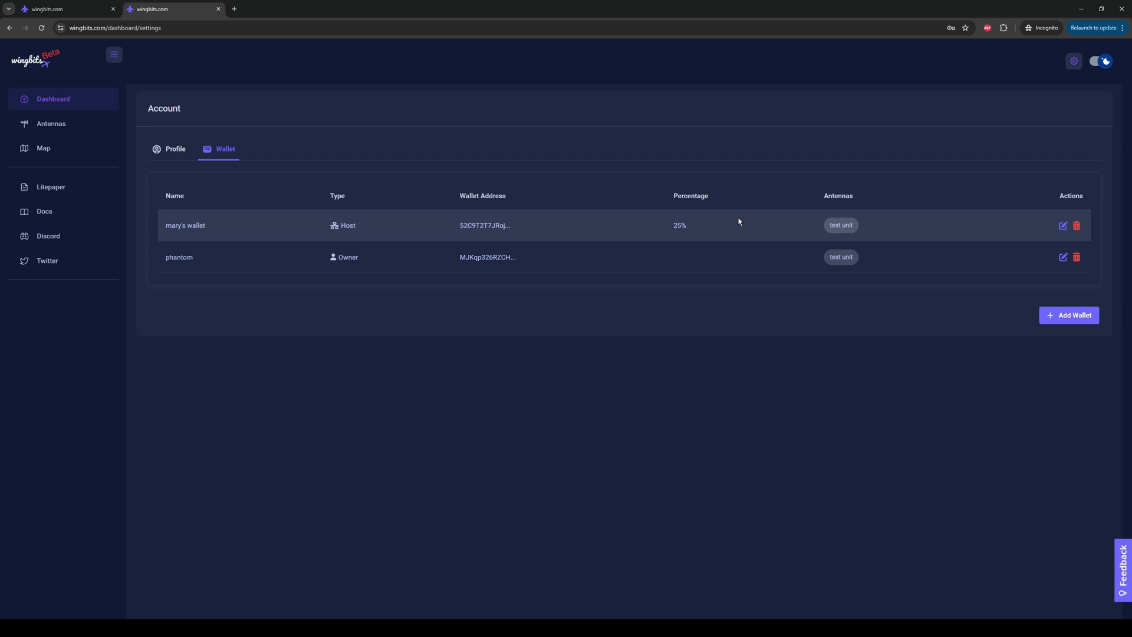
pyautogui.moveTo(765, 221)
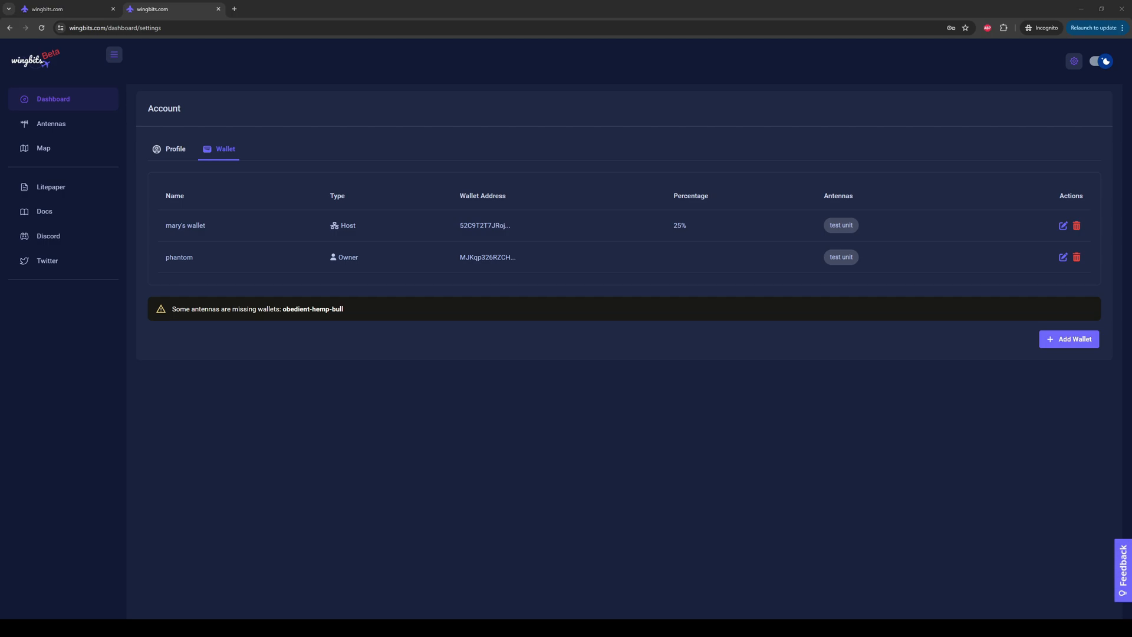
pyautogui.click(1068, 338)
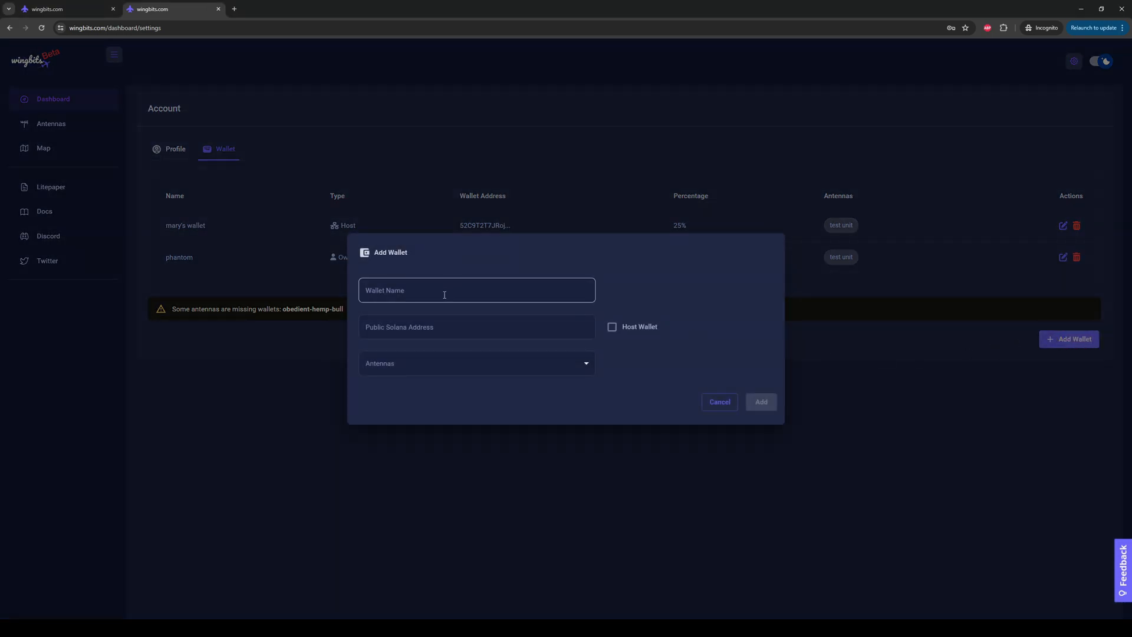
pyautogui.click(477, 290)
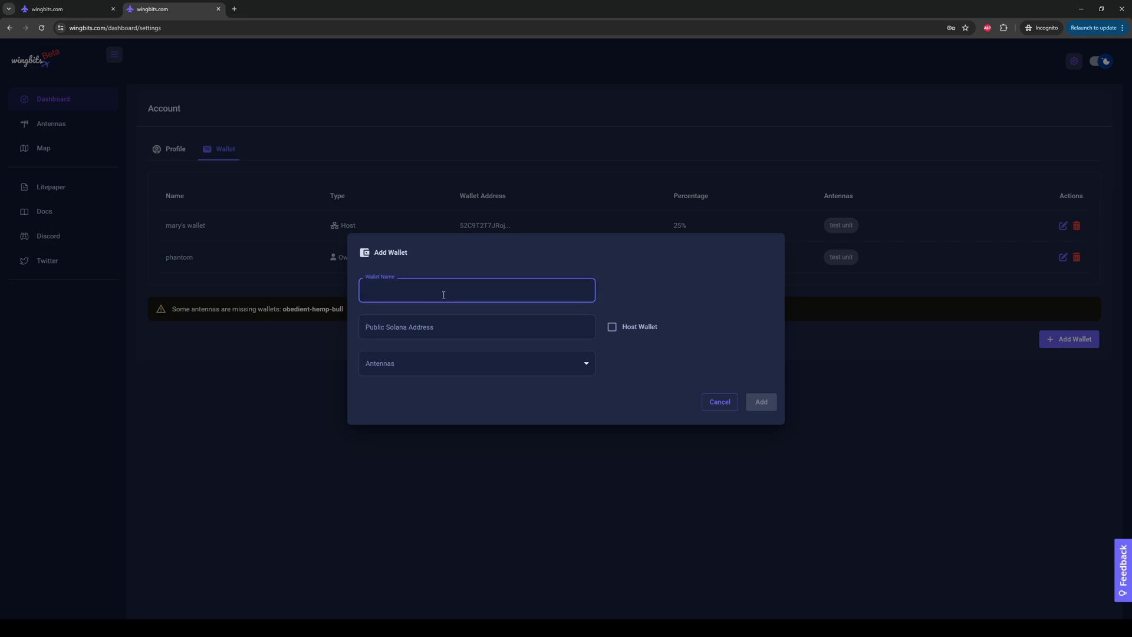
pyautogui.write('bill')
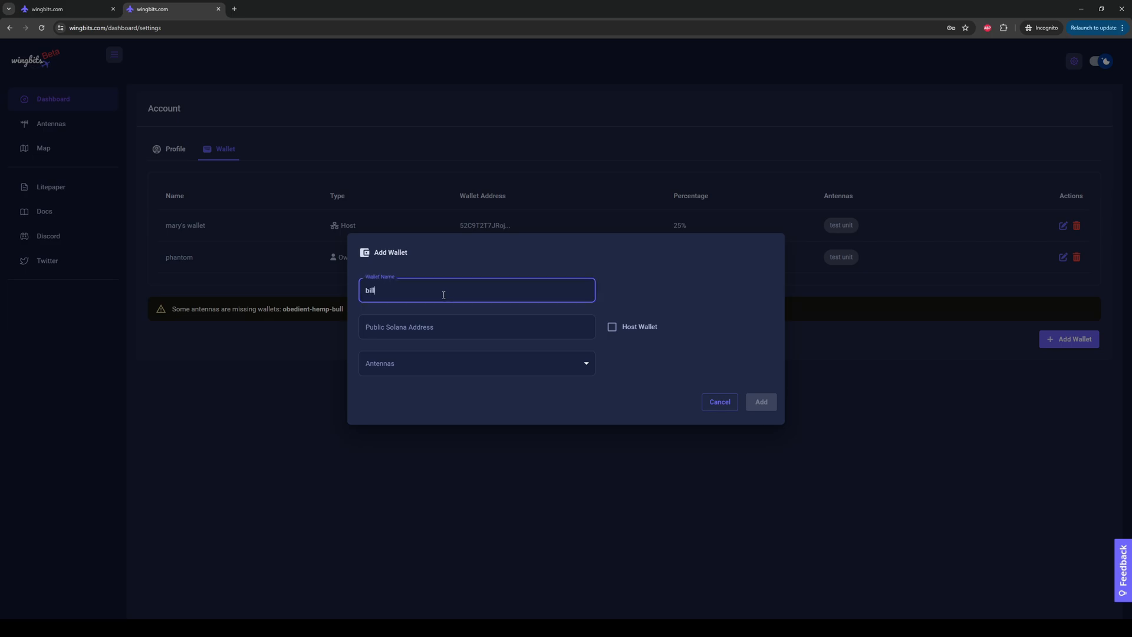
pyautogui.click(475, 326)
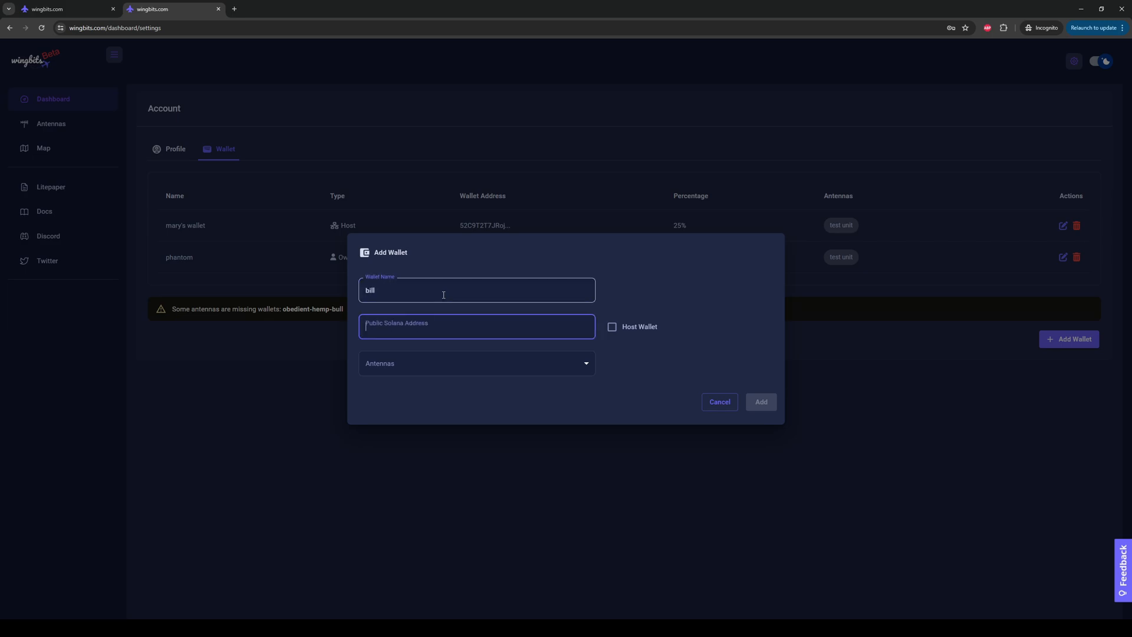
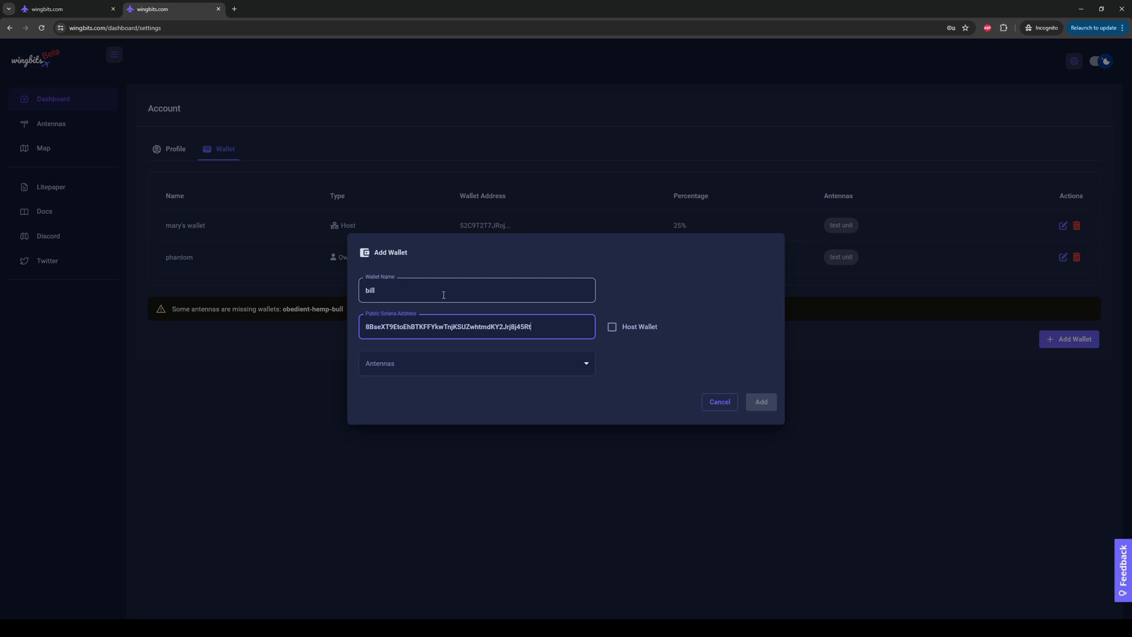
pyautogui.moveTo(611, 327)
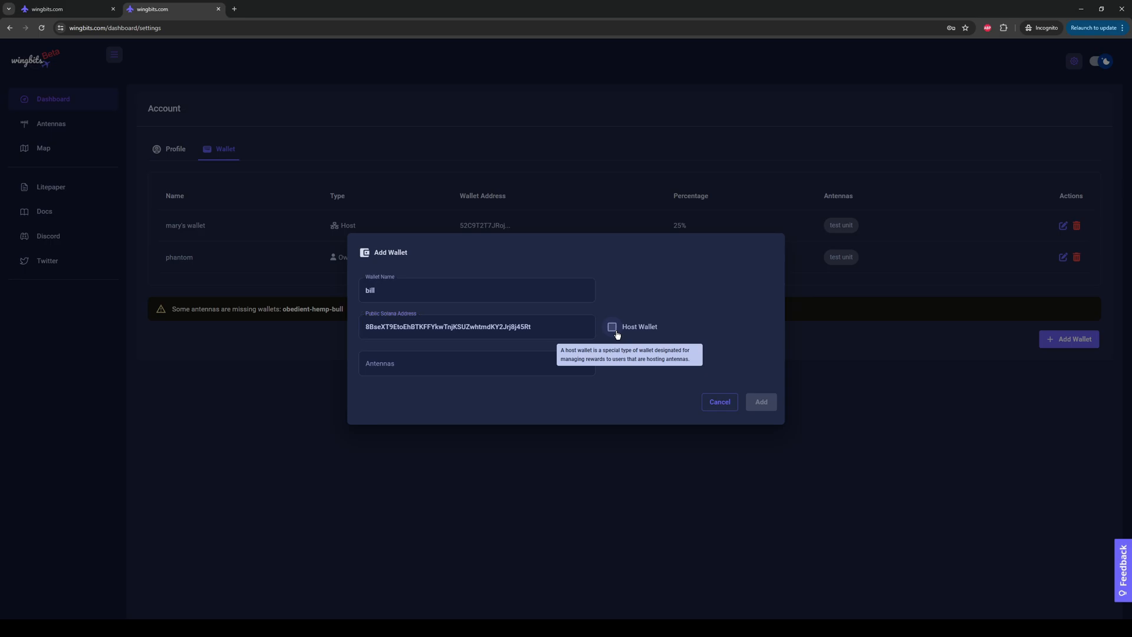
# Assign bill as a host wallet for obedient-hemp-bull at 30 percent and submit, which fails for lack of an owner wallet.
pyautogui.click(612, 326)
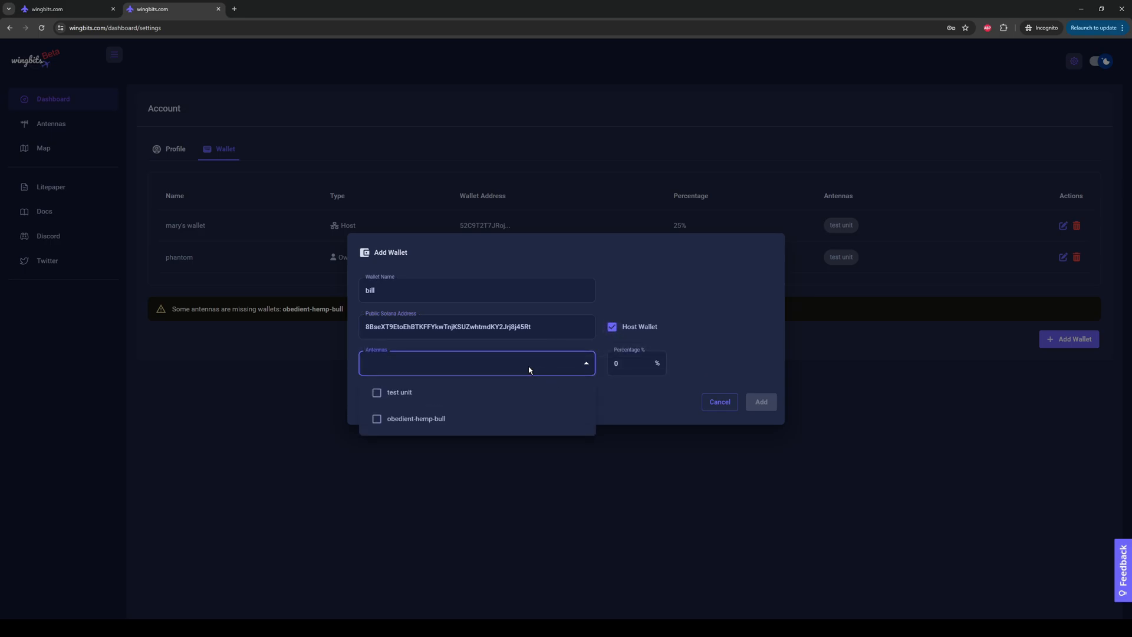
pyautogui.moveTo(438, 418)
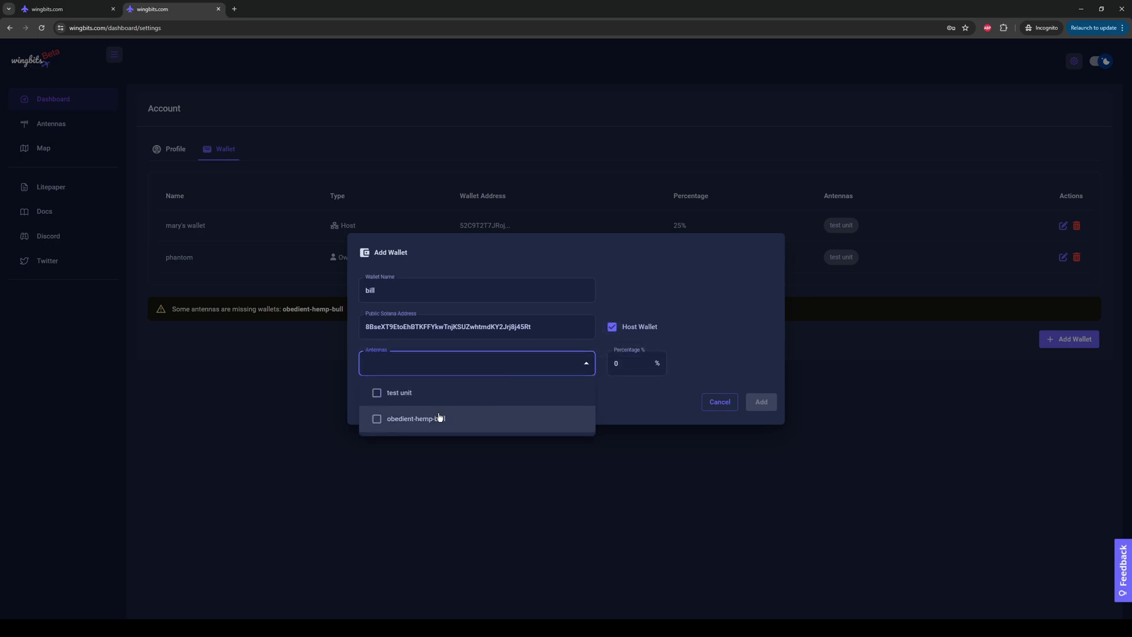
pyautogui.click(376, 419)
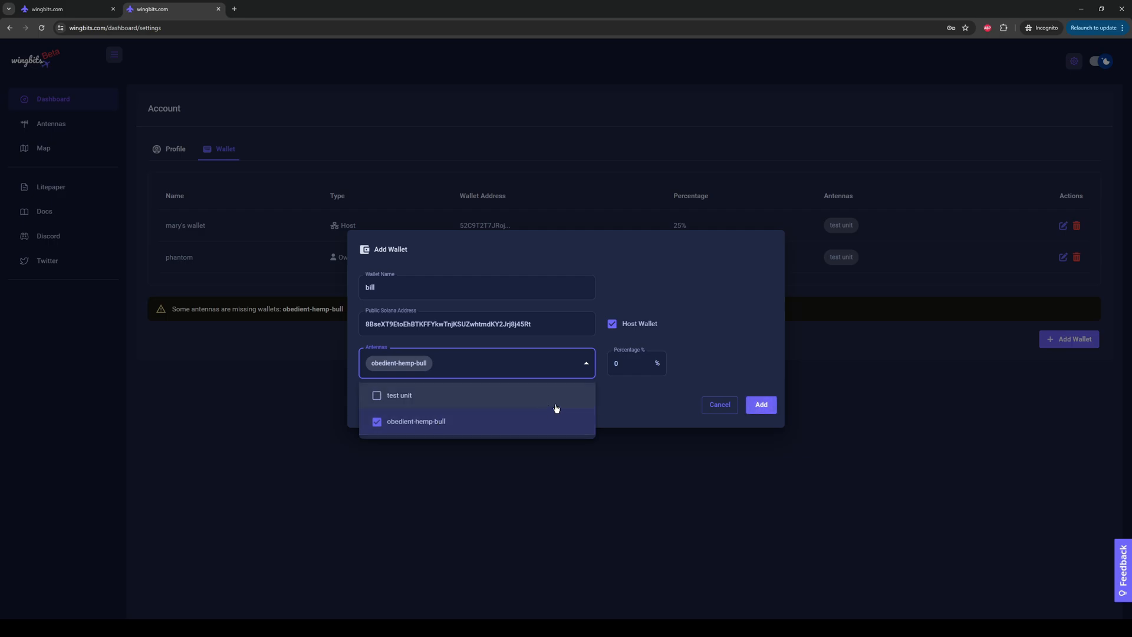
pyautogui.click(635, 361)
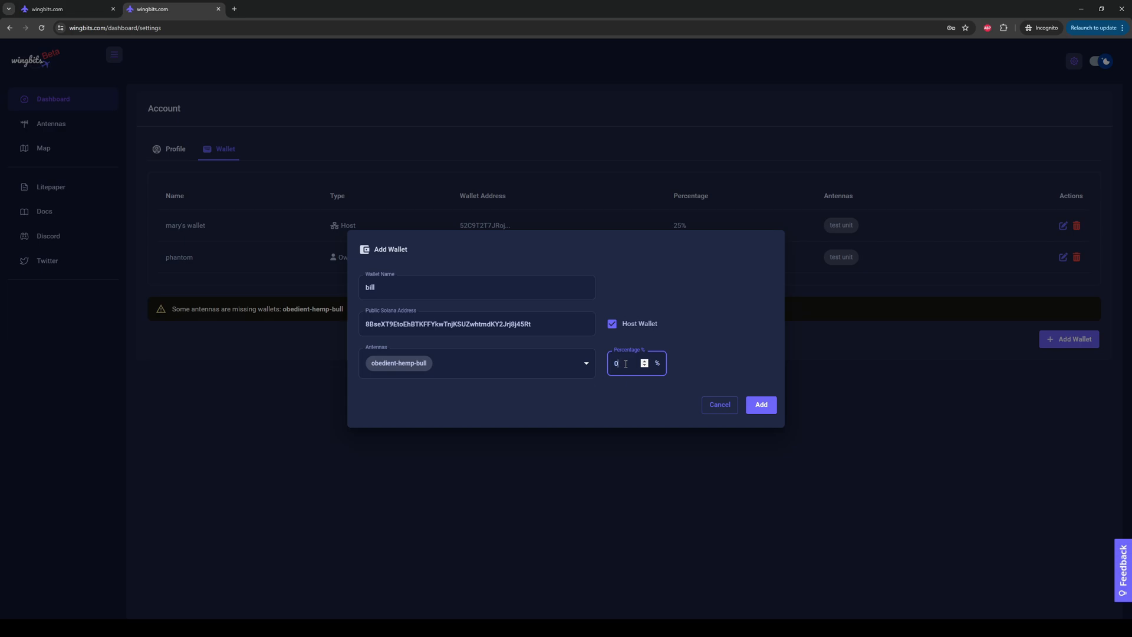
pyautogui.write('30')
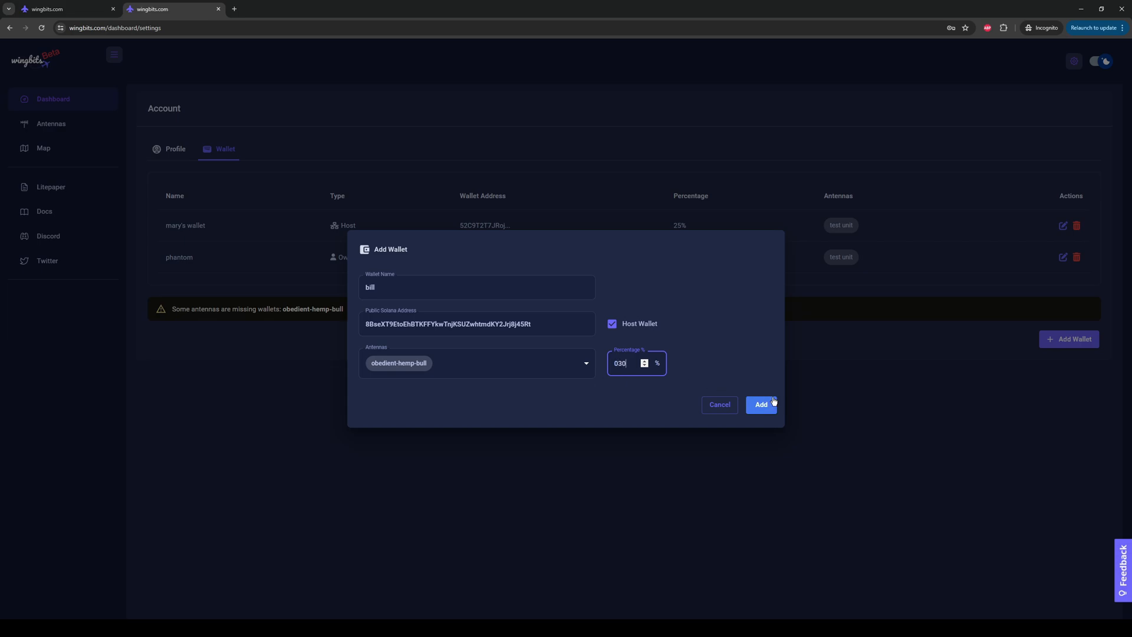
pyautogui.click(761, 404)
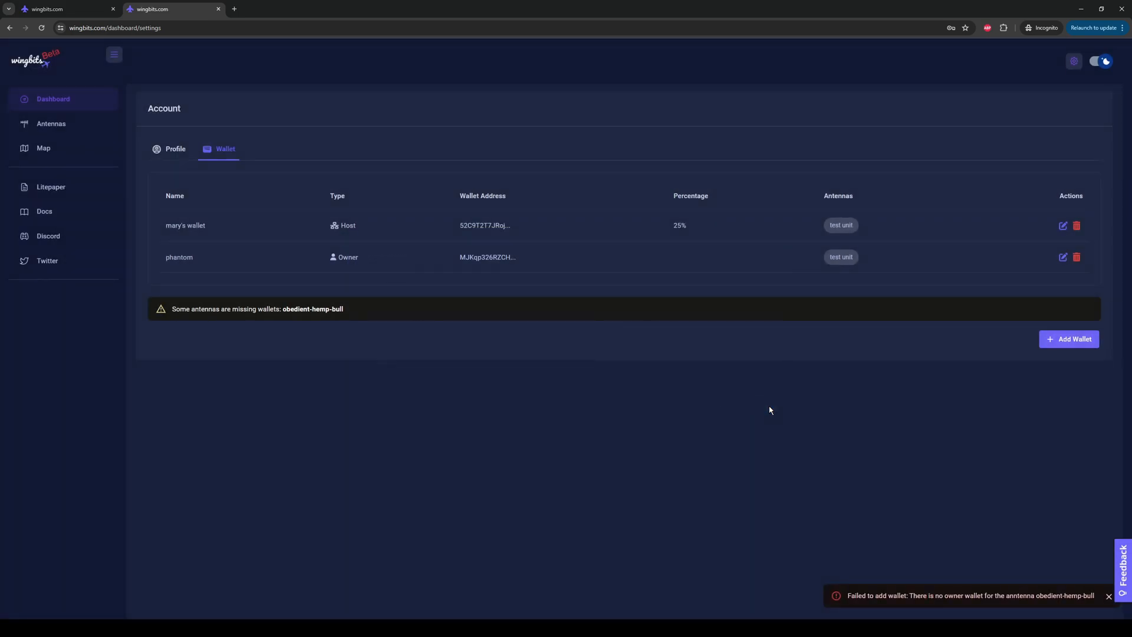
pyautogui.moveTo(946, 604)
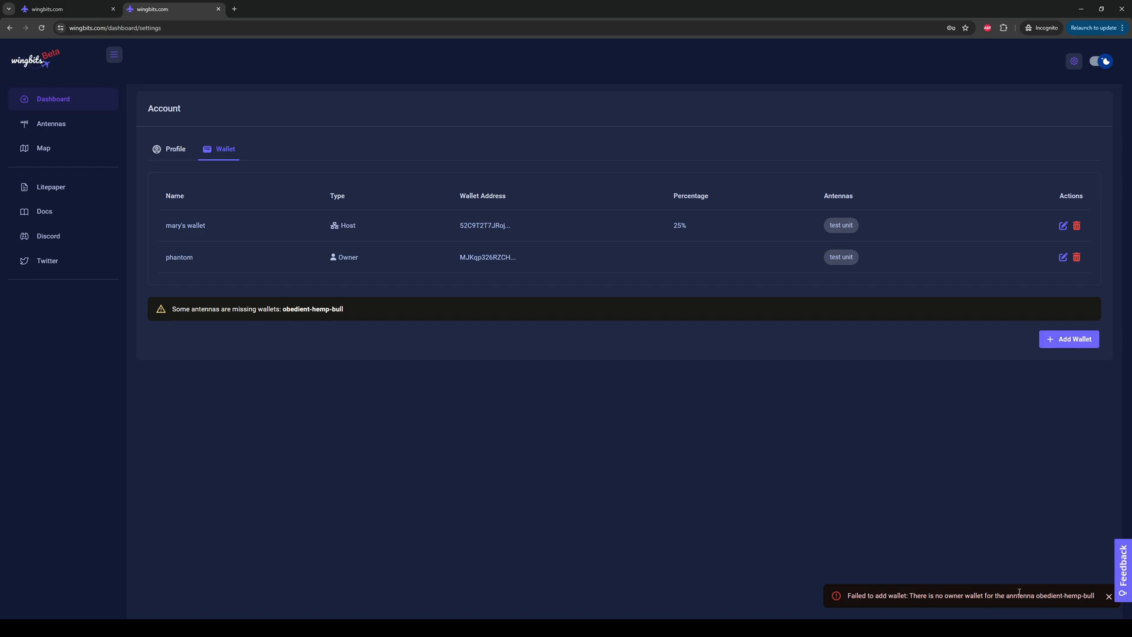
pyautogui.moveTo(928, 482)
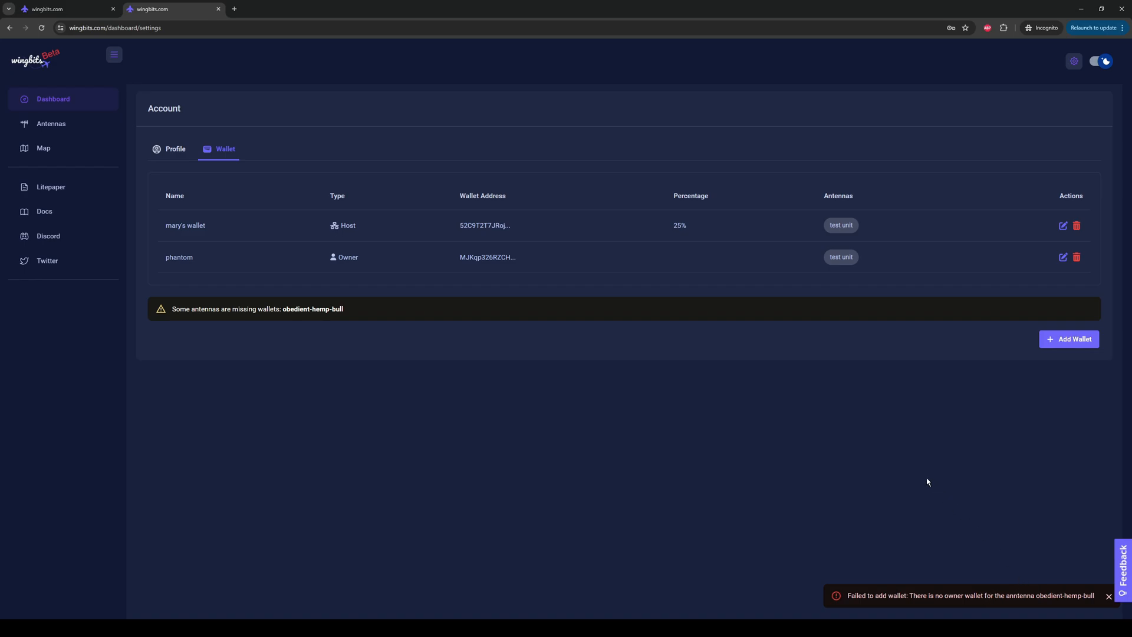
pyautogui.moveTo(836, 485)
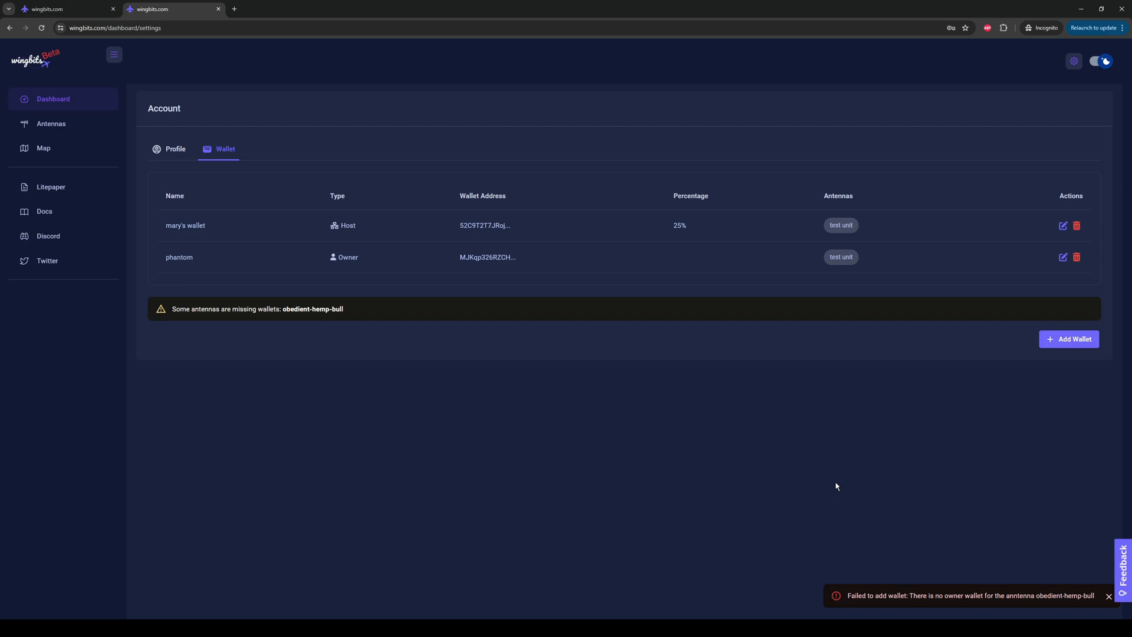
# Dismiss the failed-to-add-wallet error toast.
pyautogui.click(1108, 596)
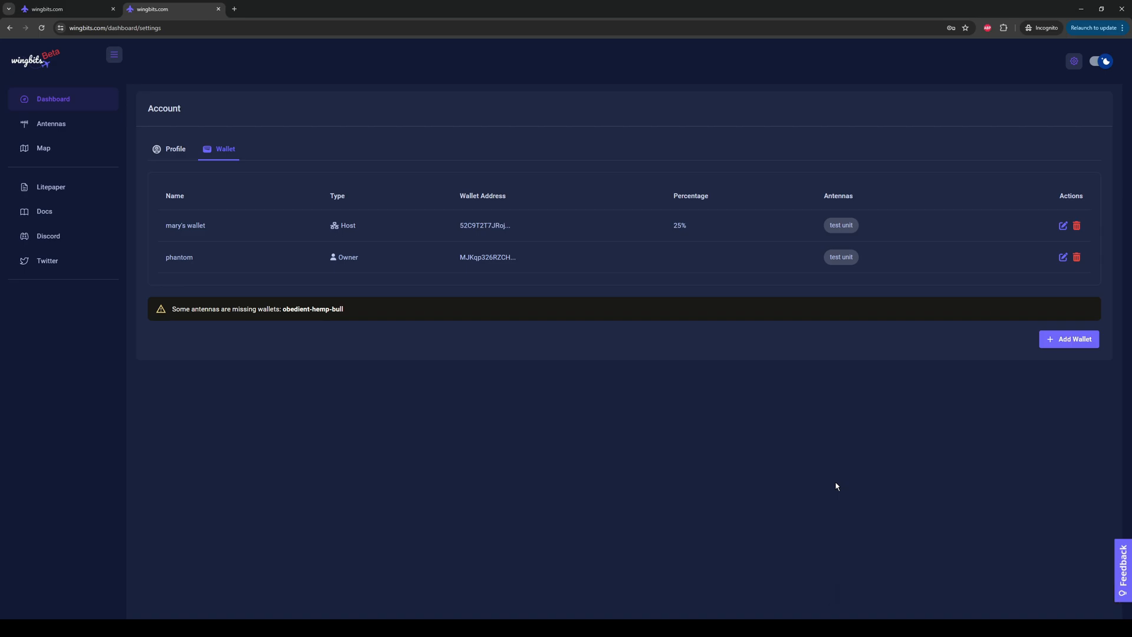